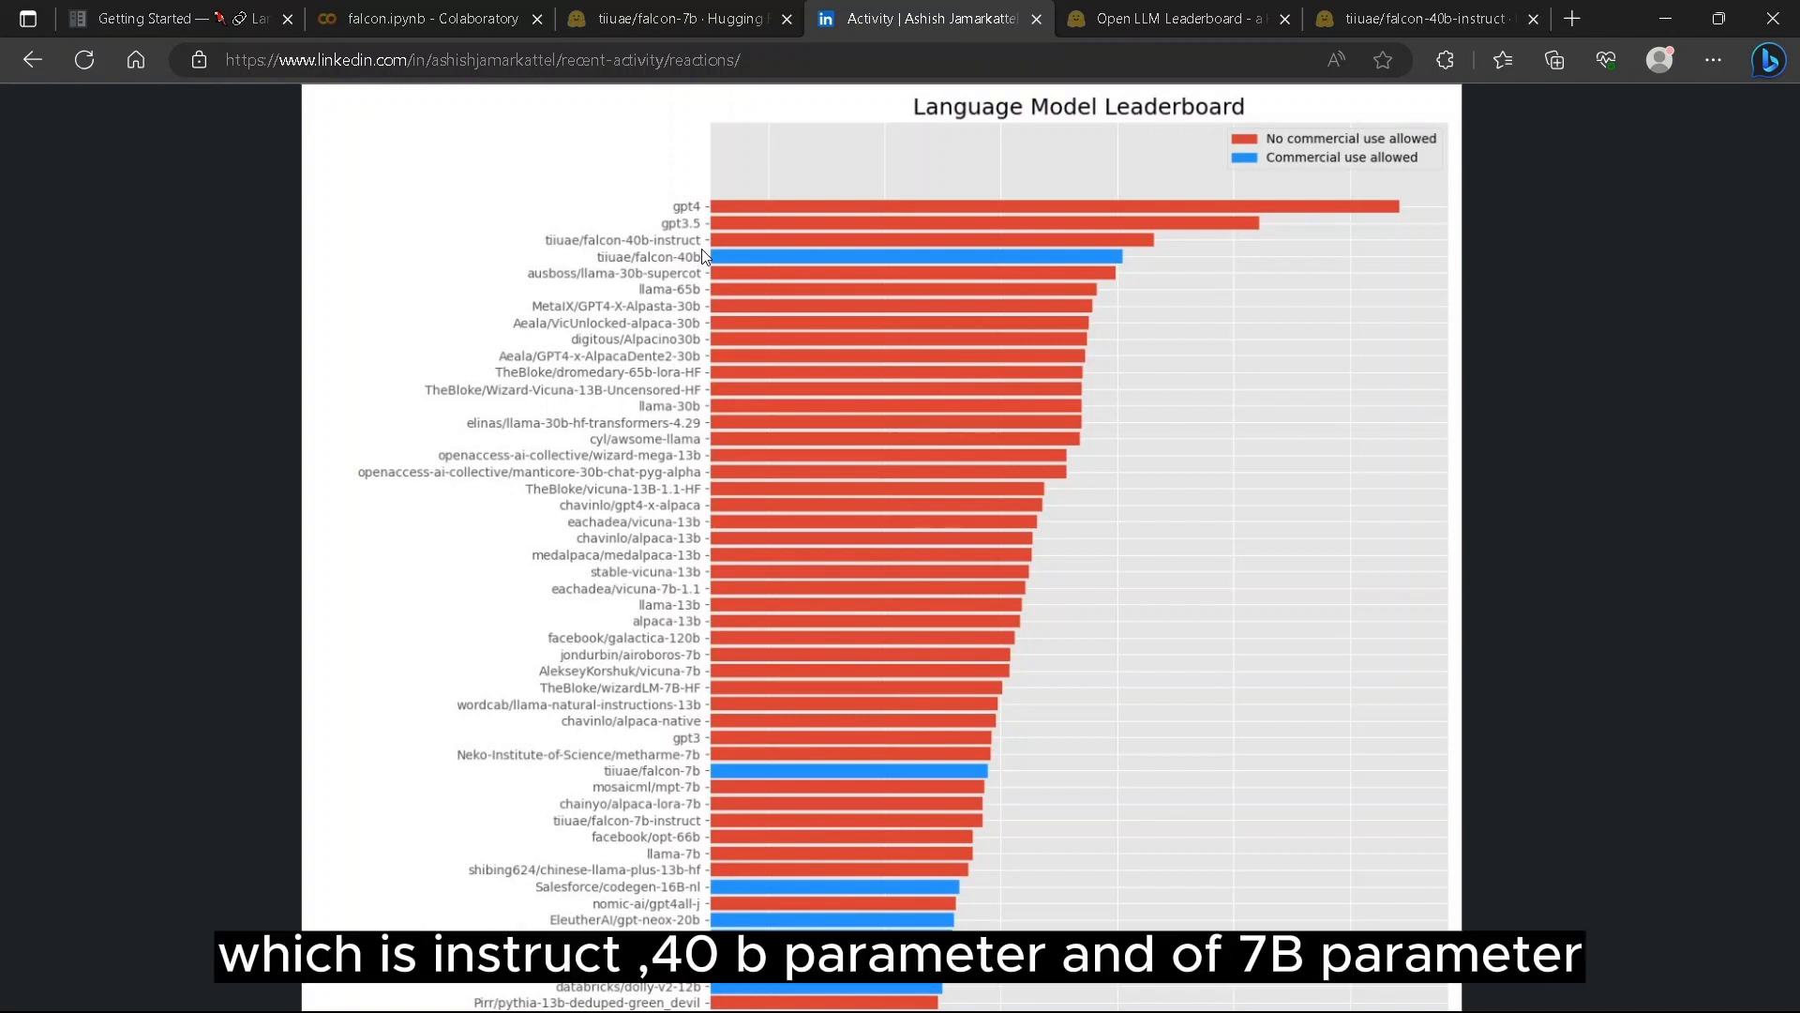
{"action": "mouse_move", "coordinate": [687, 264]}
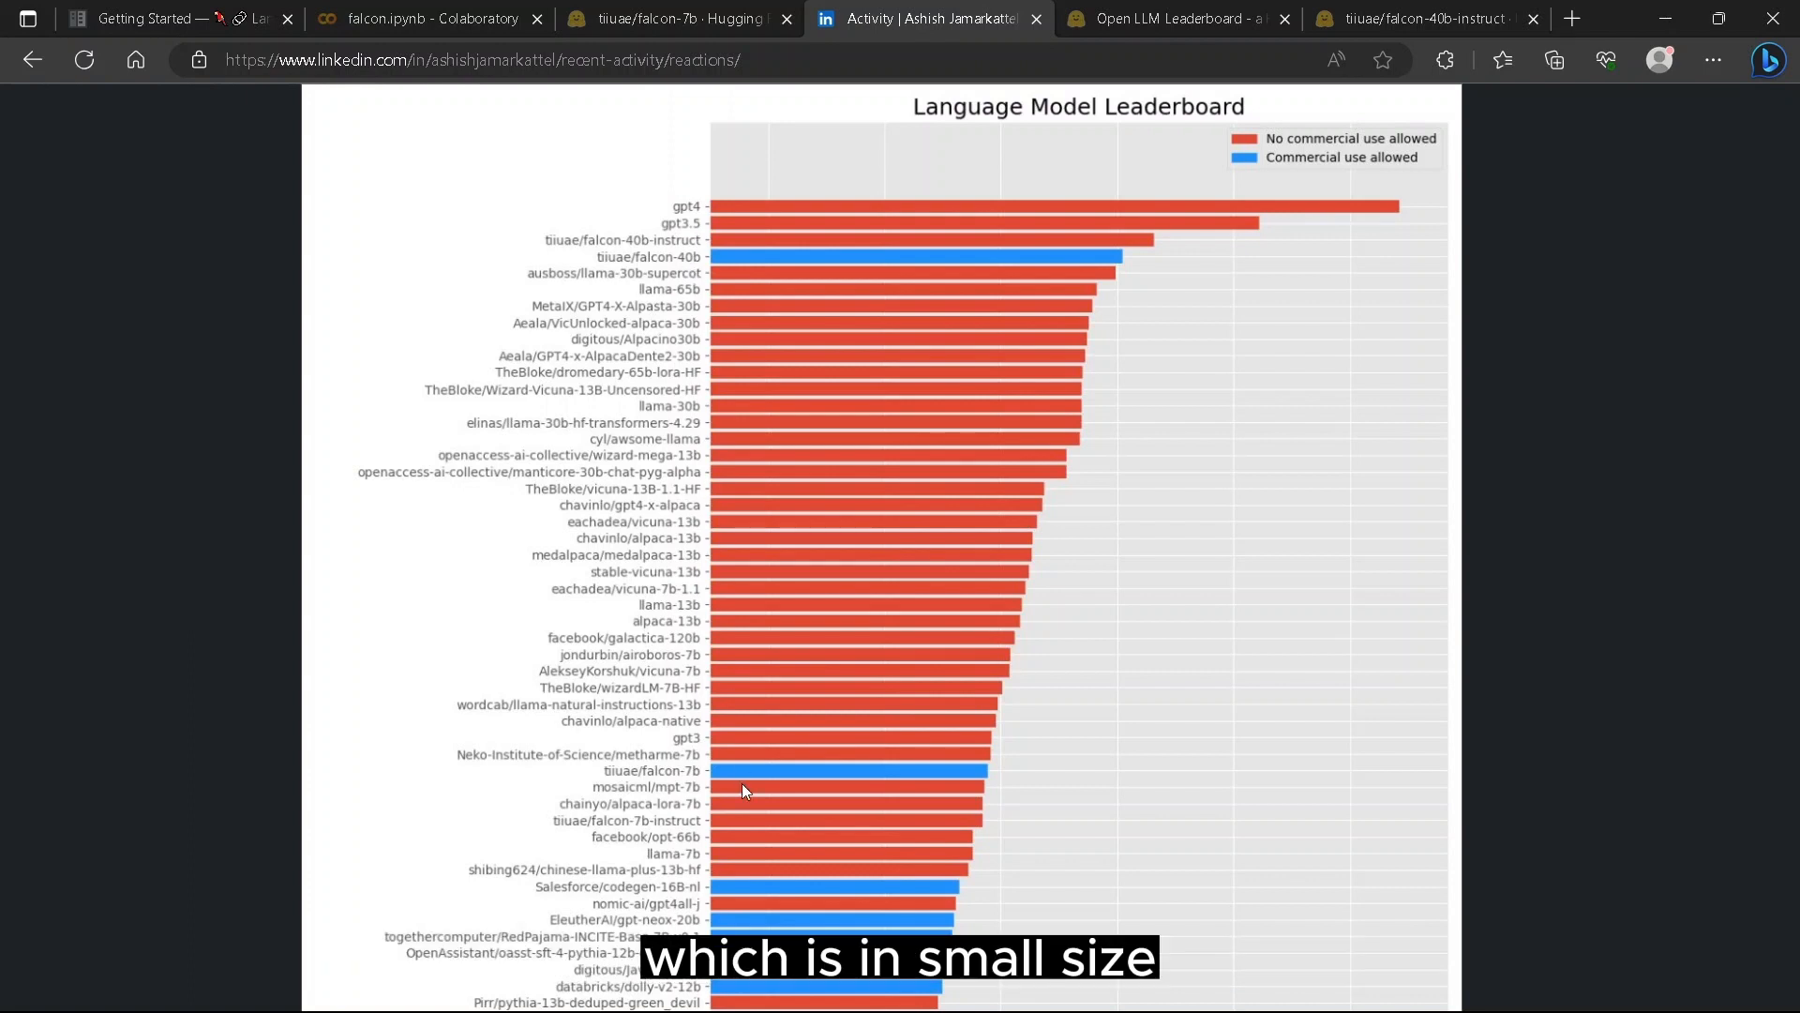
{"action": "mouse_move", "coordinate": [686, 812]}
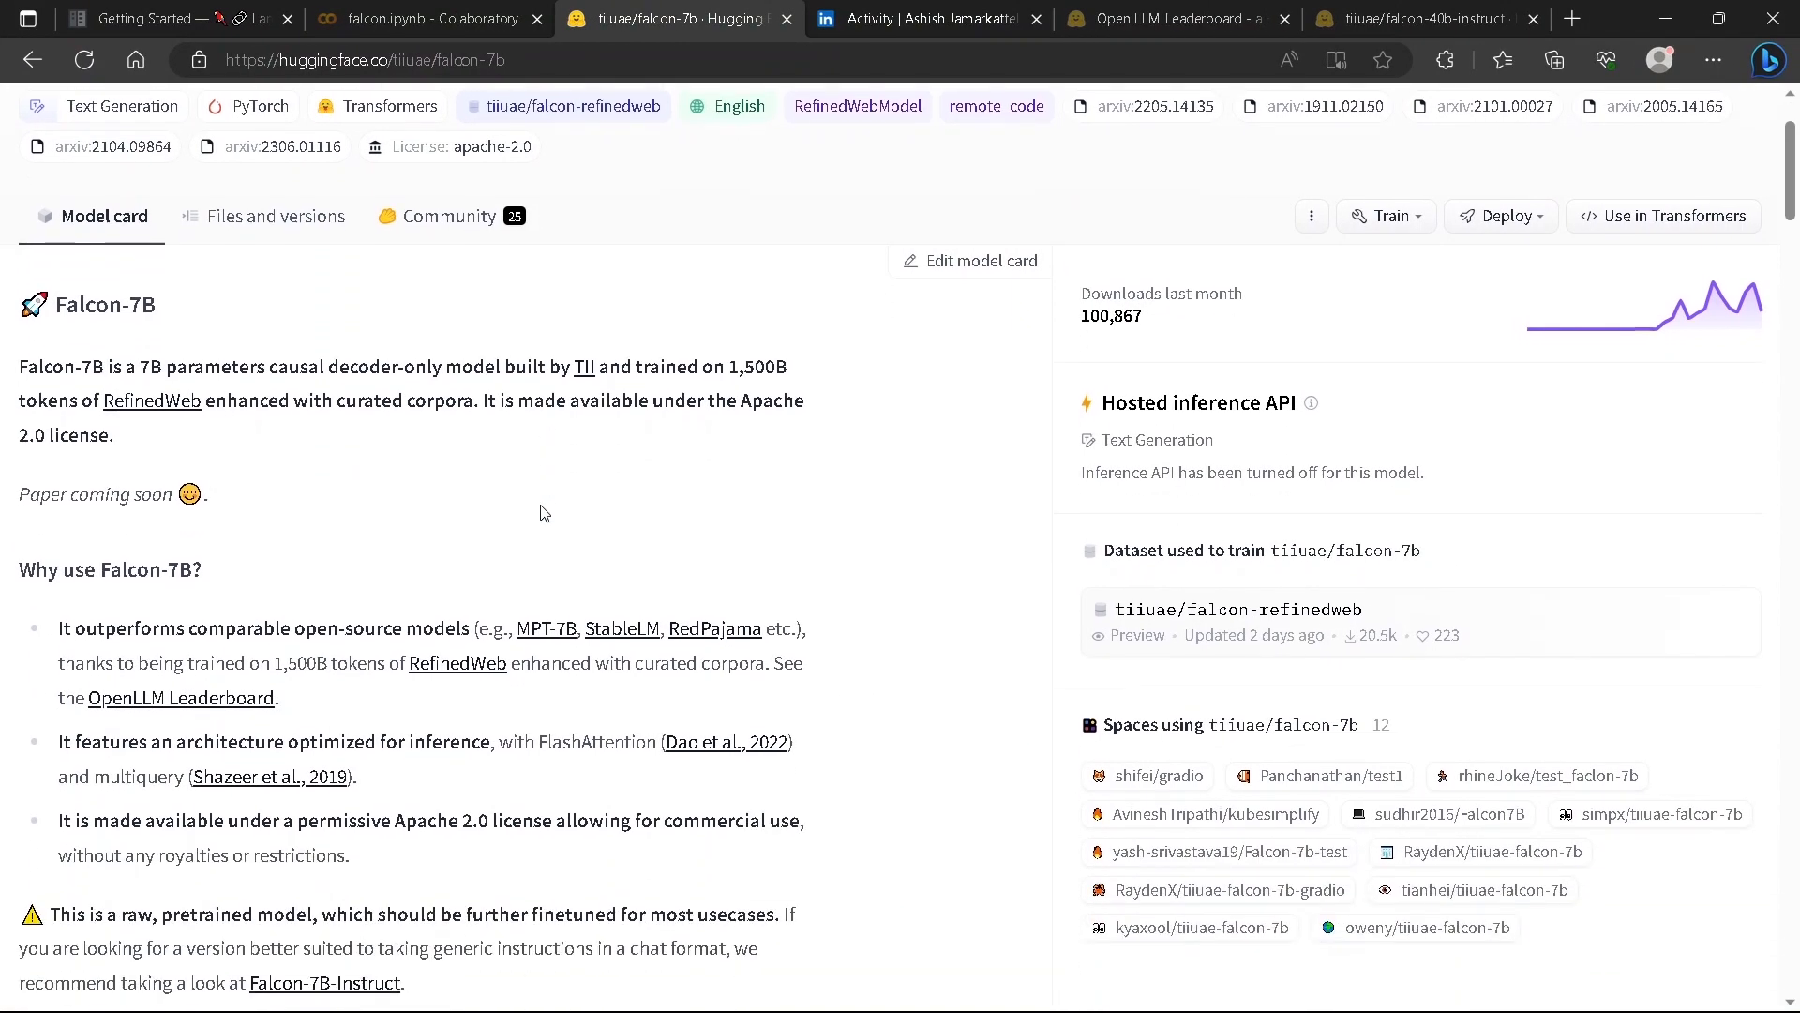
Scroll the Falcon-7B card to Bias, Risks, and Limitations and briefly highlight 'English and French'.
{"action": "scroll", "scroll_direction": "down", "scroll_amount": 3}
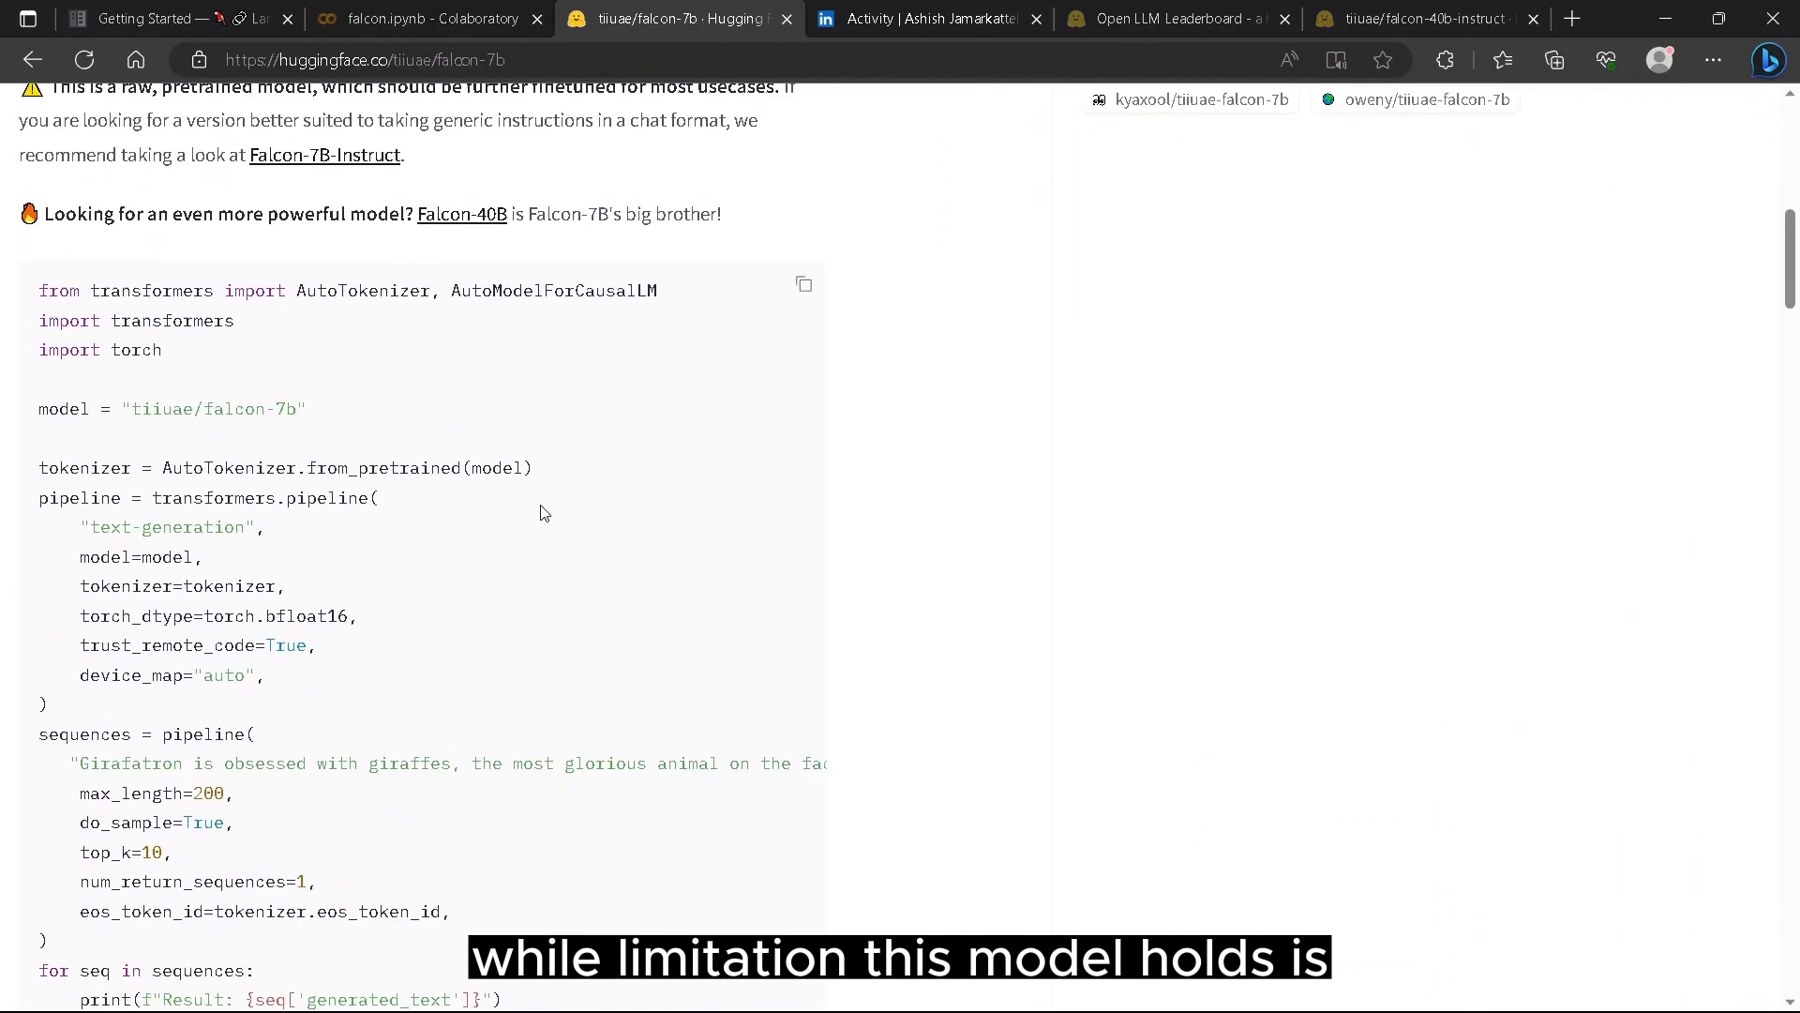
{"action": "scroll", "scroll_direction": "down", "scroll_amount": 3}
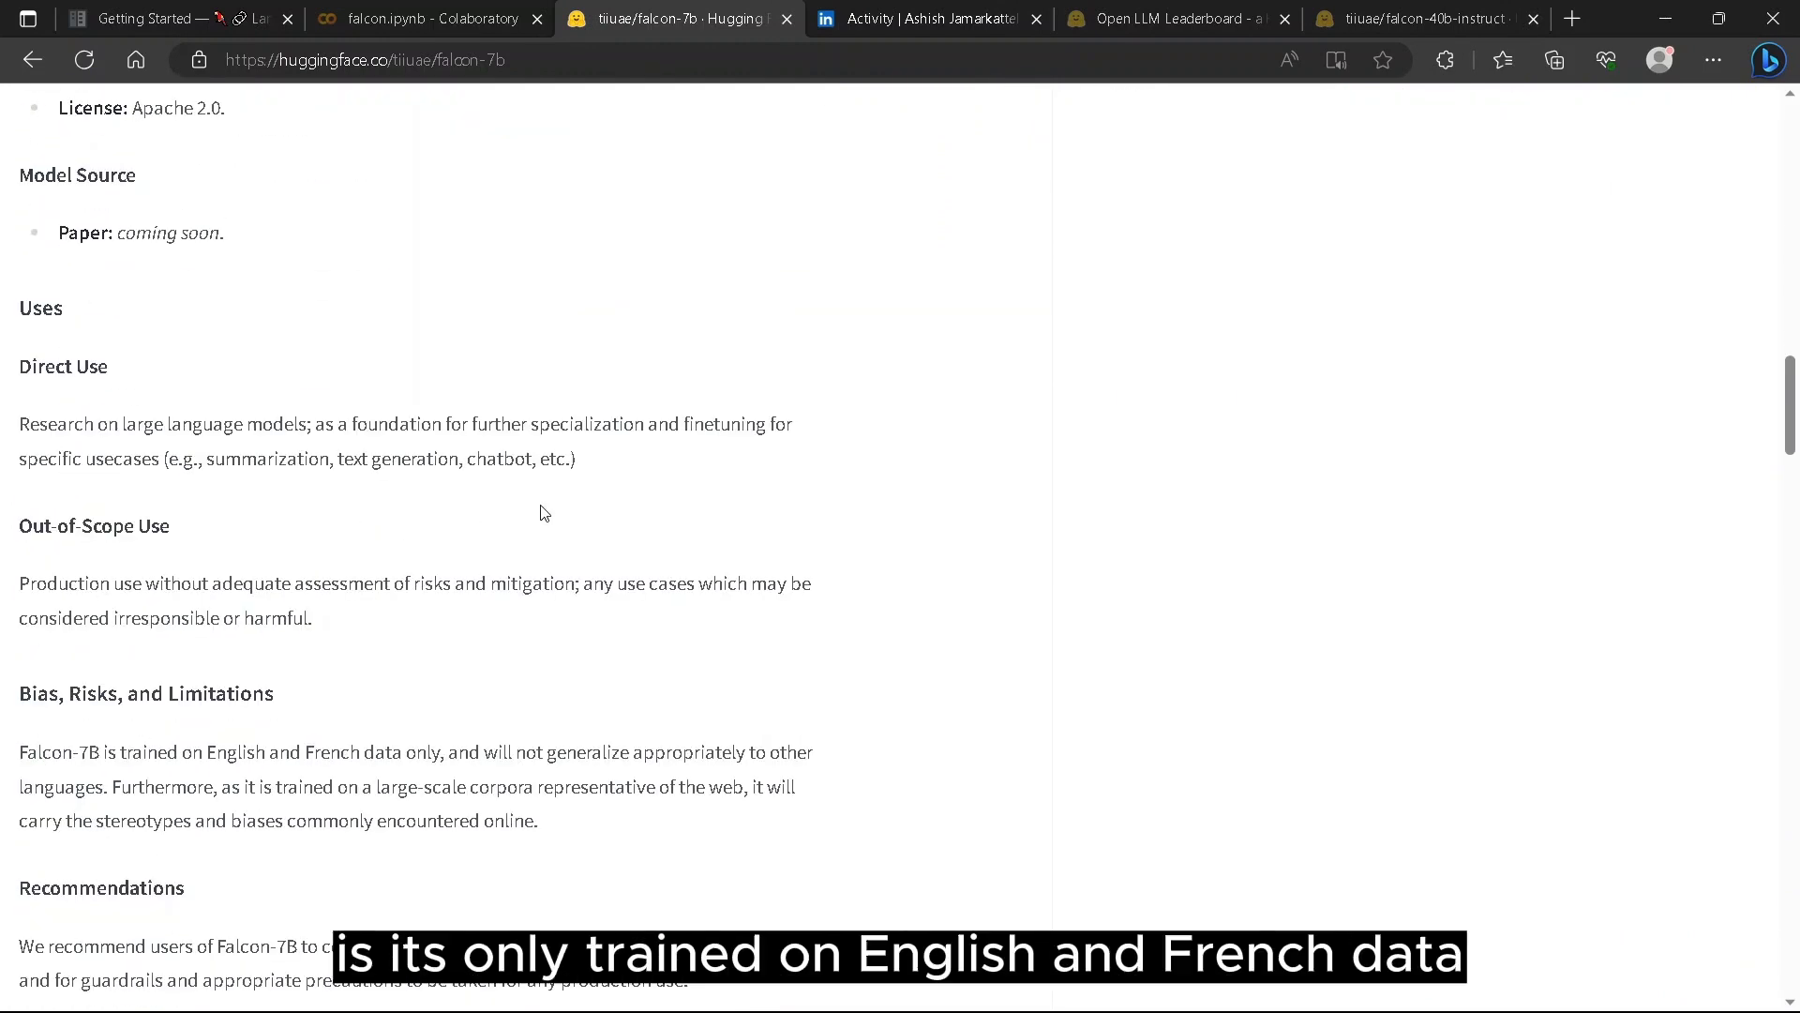
{"action": "mouse_move", "coordinate": [242, 754]}
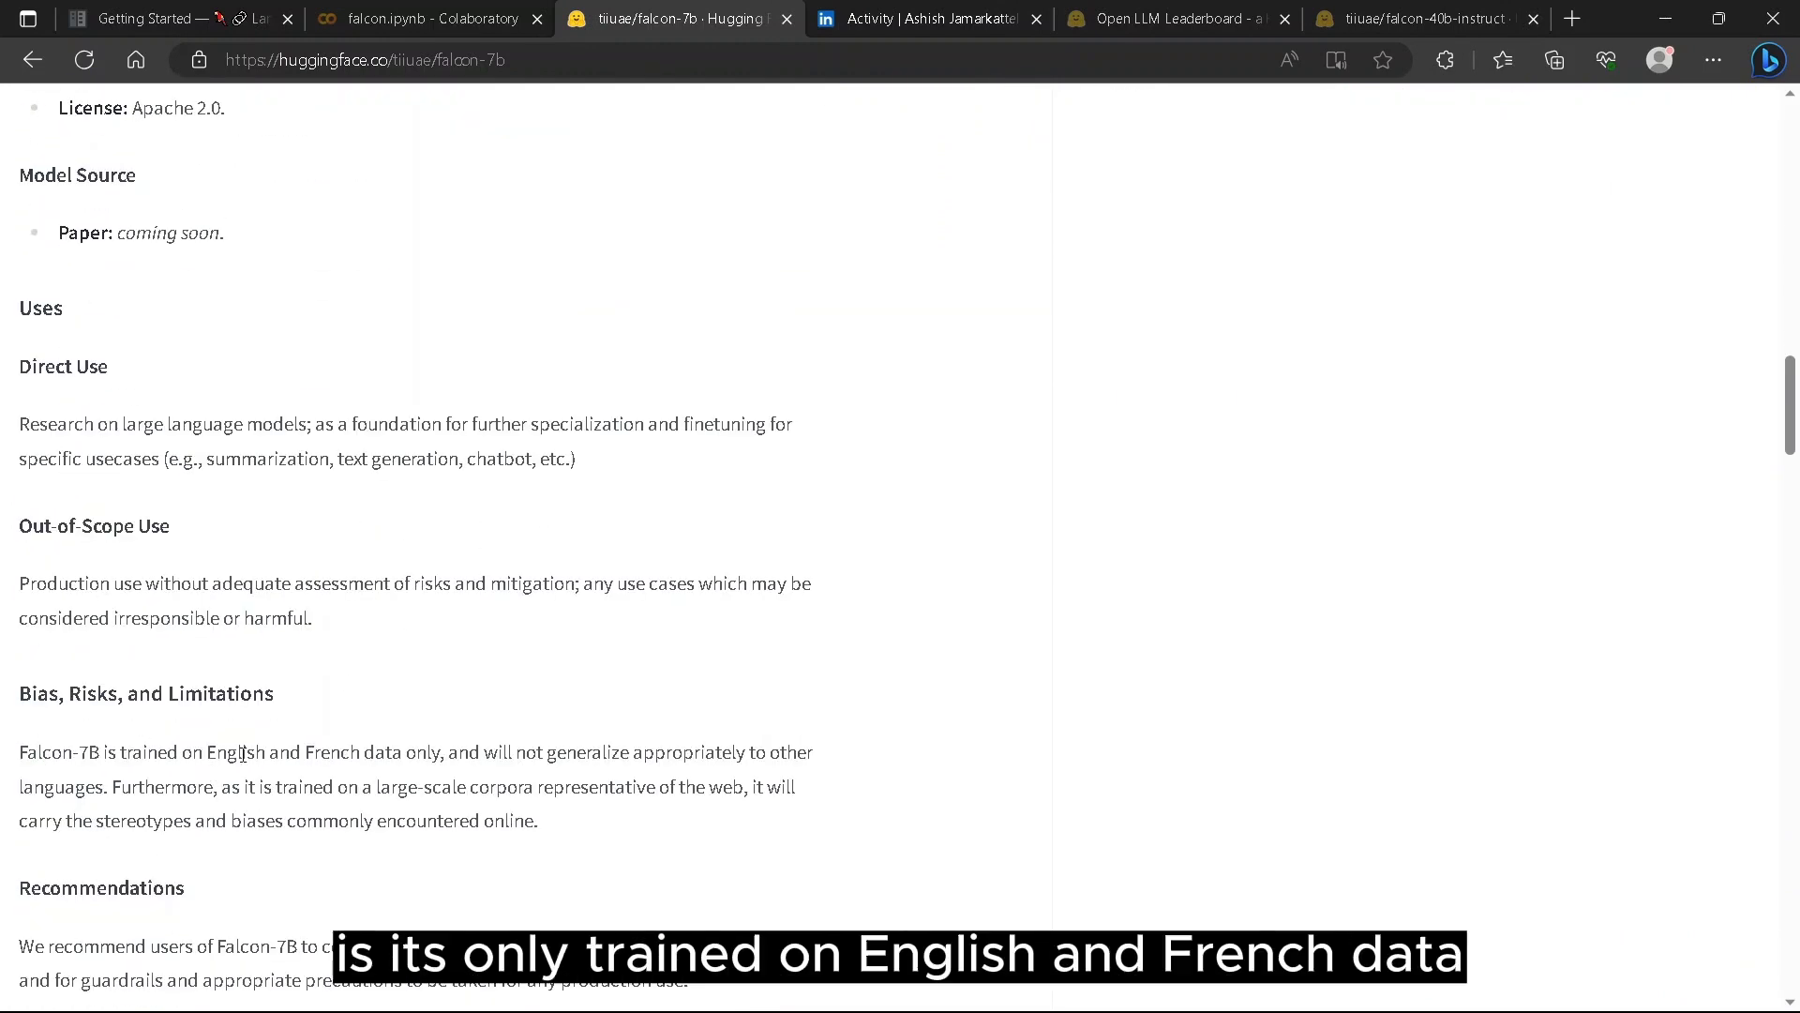
{"action": "left_click_drag", "start_coordinate": [212, 752], "coordinate": [362, 752]}
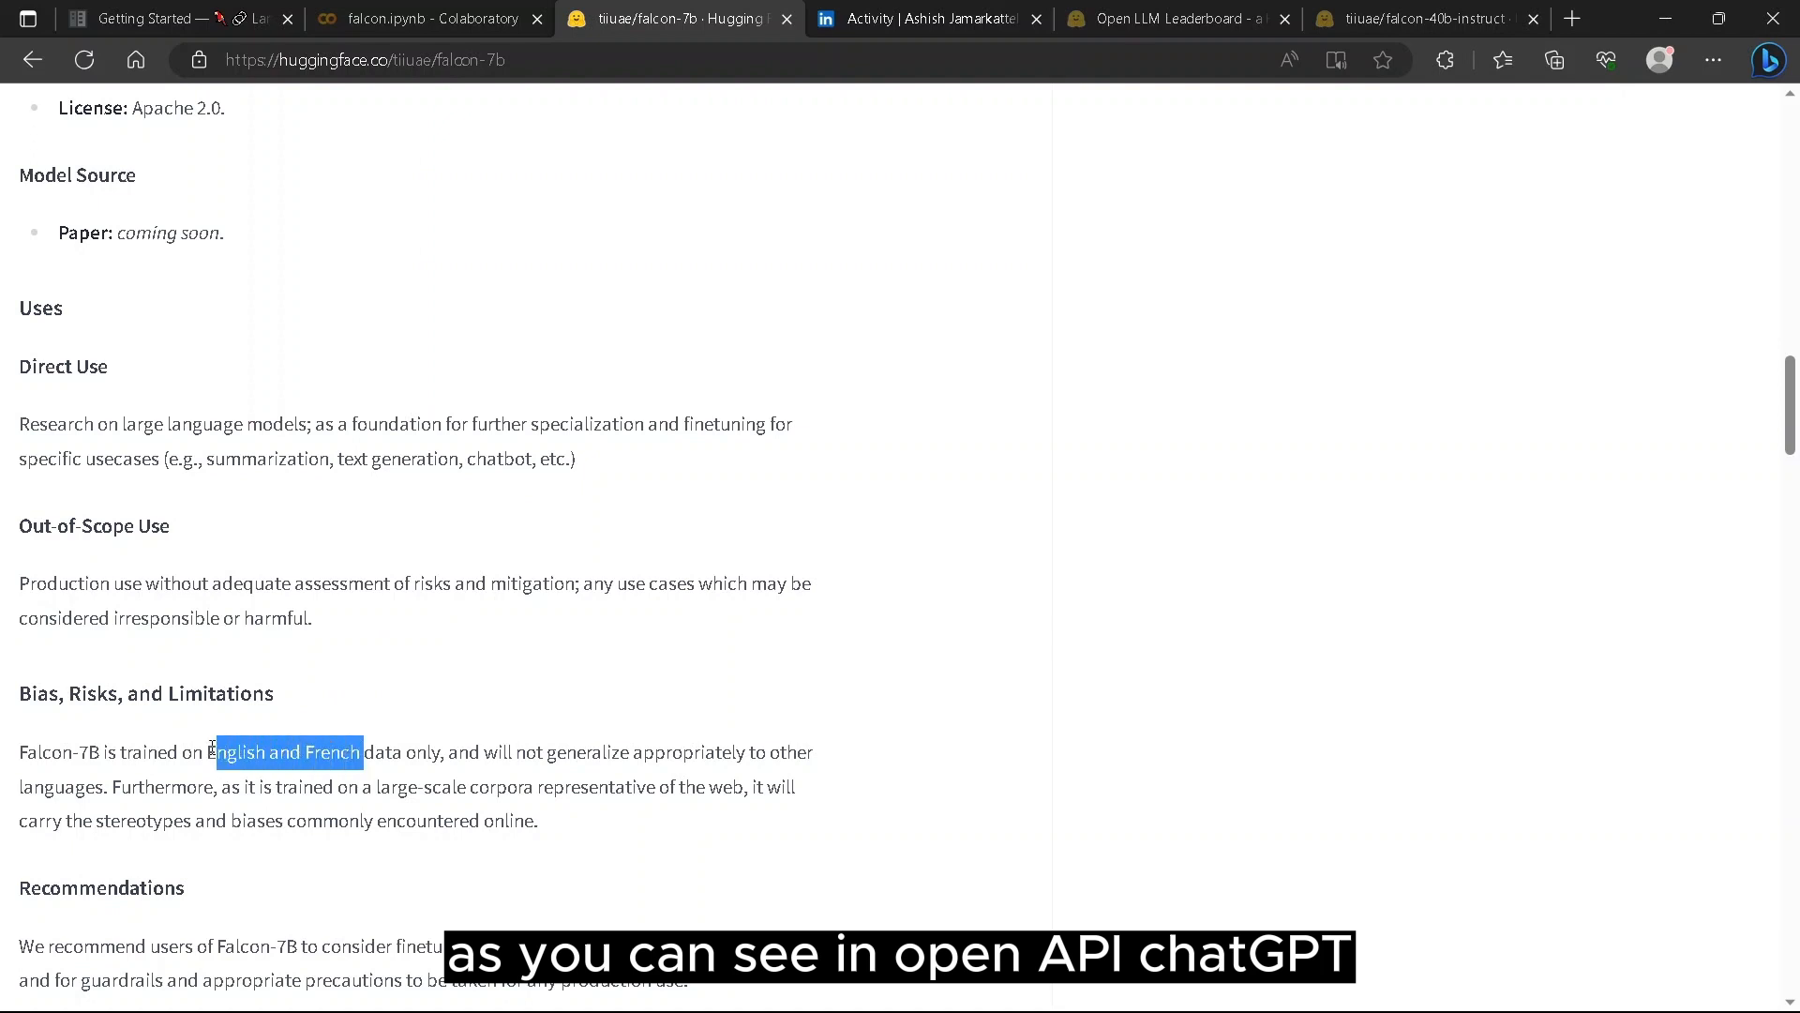
{"action": "left_click", "coordinate": [202, 786]}
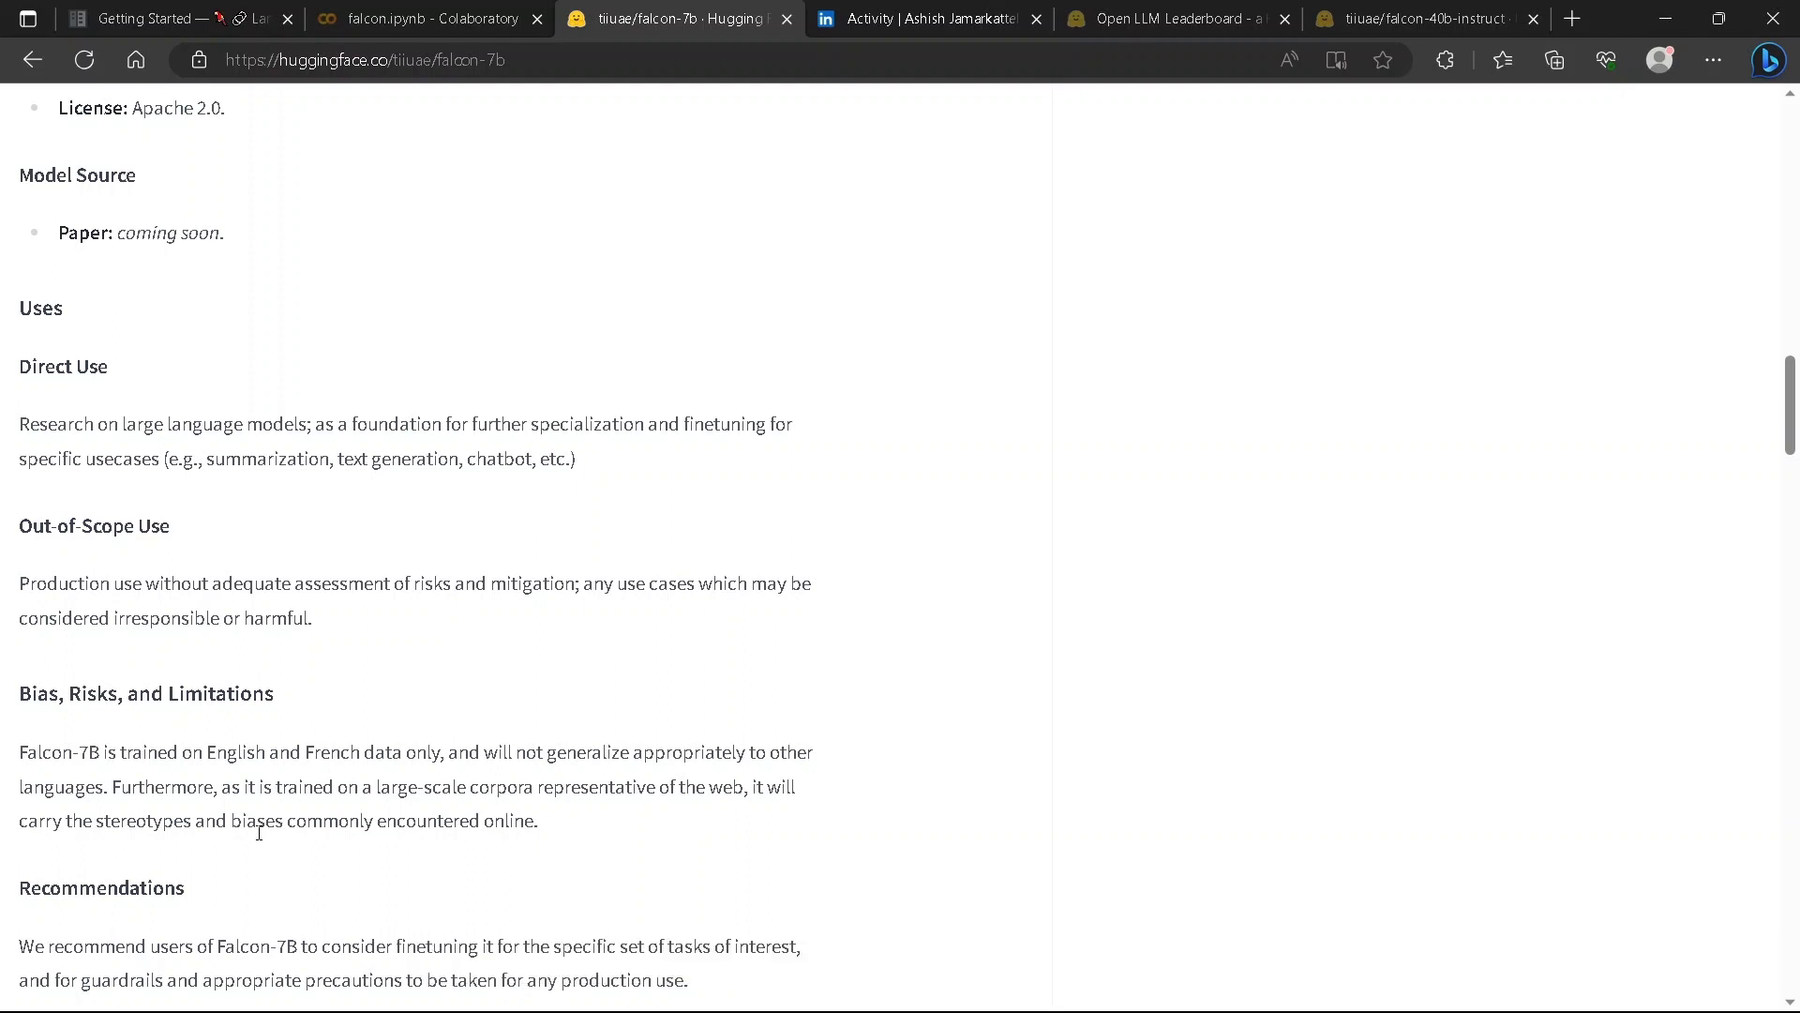
{"action": "scroll", "scroll_direction": "down", "scroll_amount": 3}
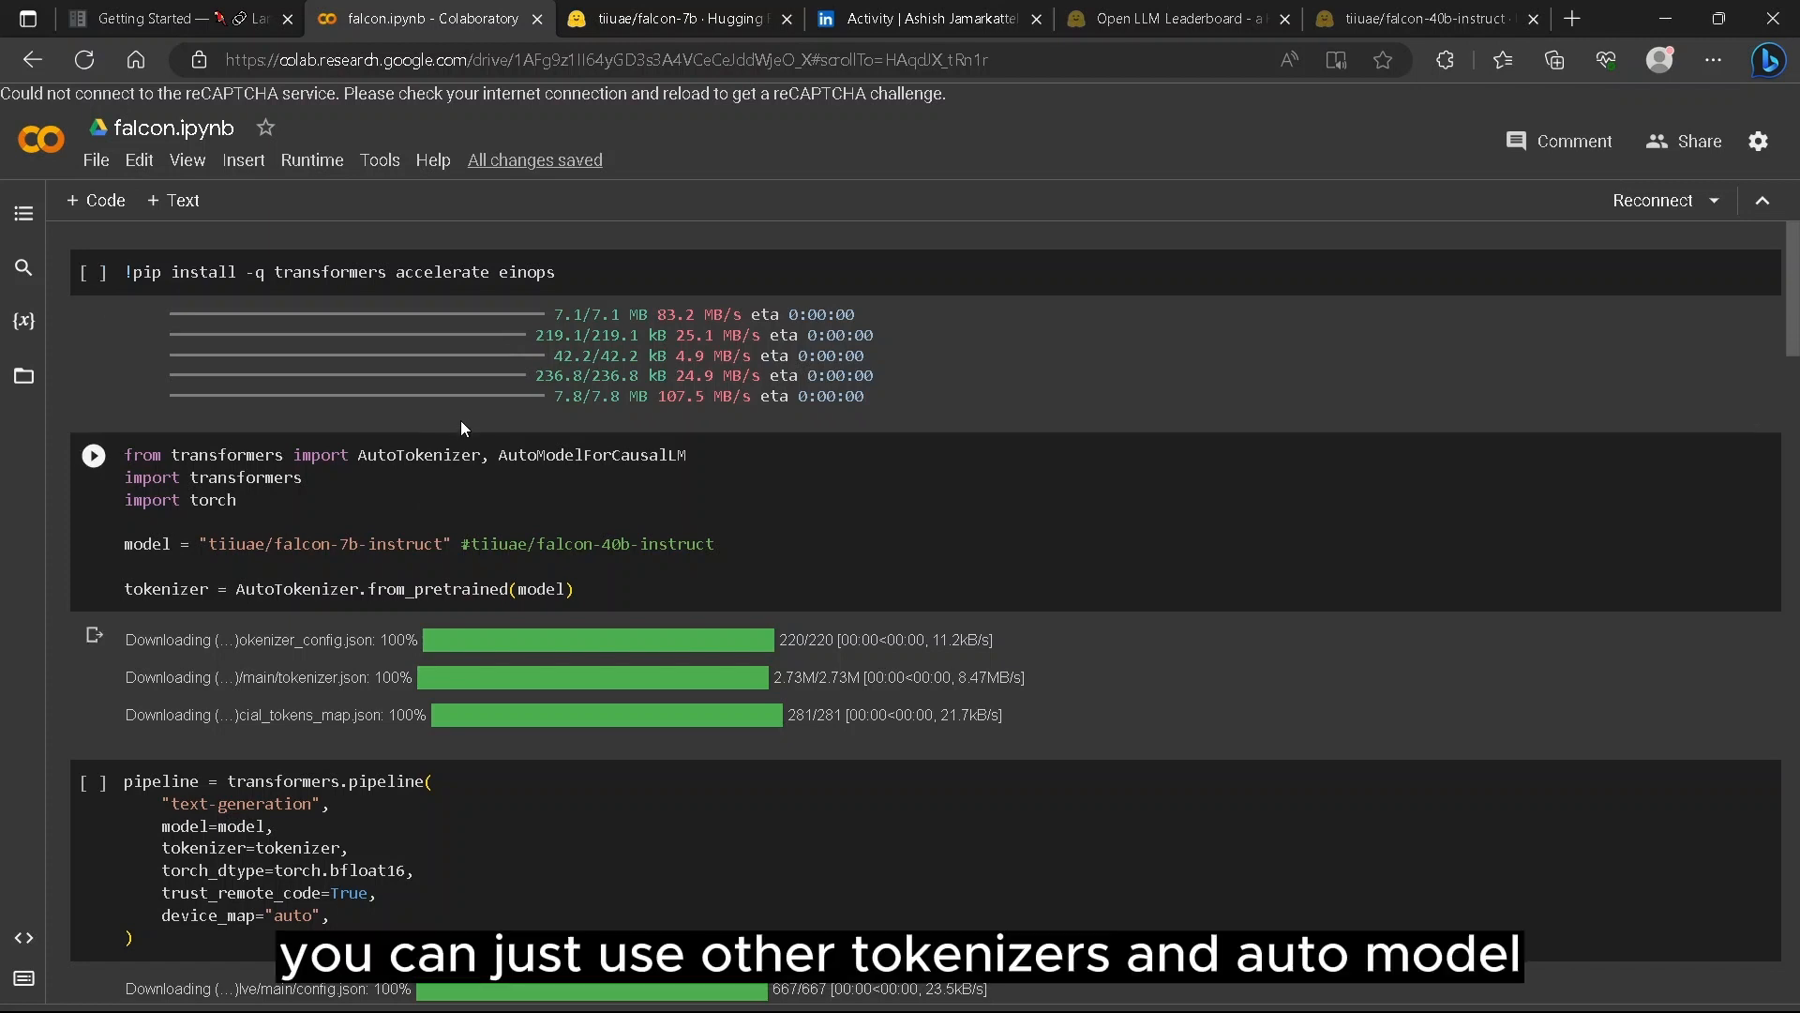
Enter the falcon-7b-instruct tokenizer cell, then return to the Falcon-7B Hugging Face page.
{"action": "double_click", "coordinate": [420, 454]}
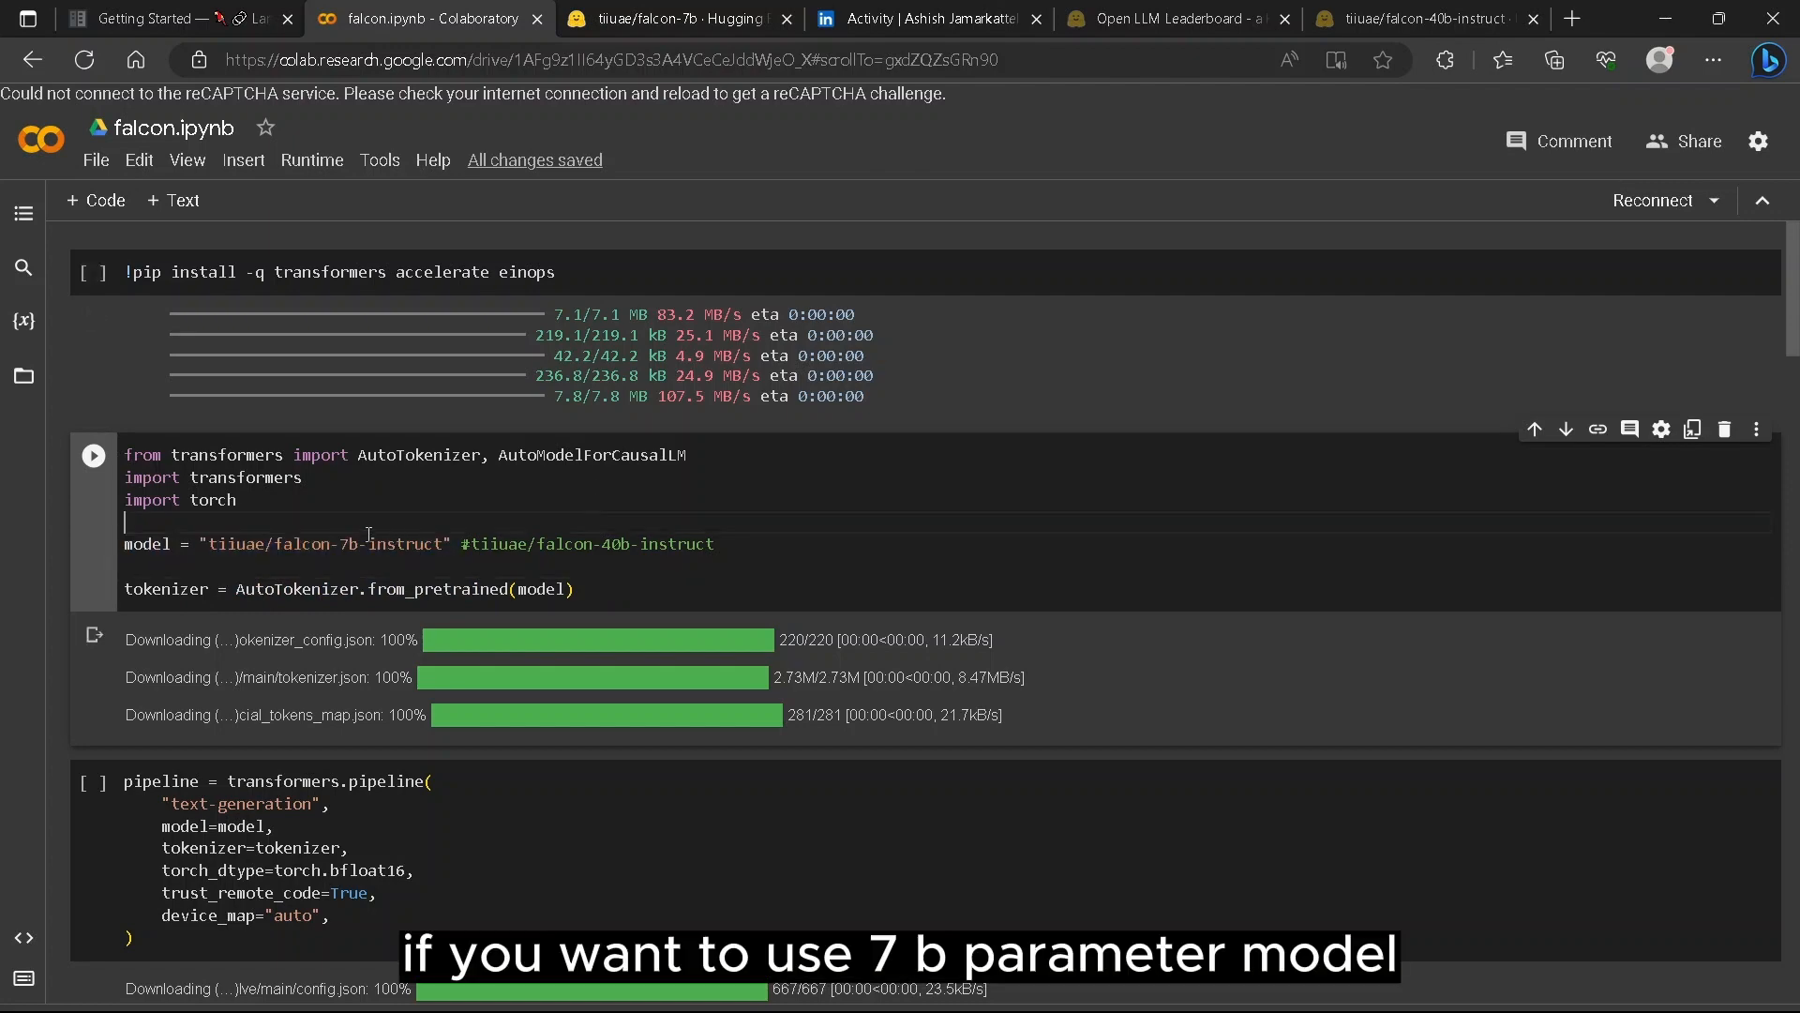
{"action": "left_click", "coordinate": [677, 19]}
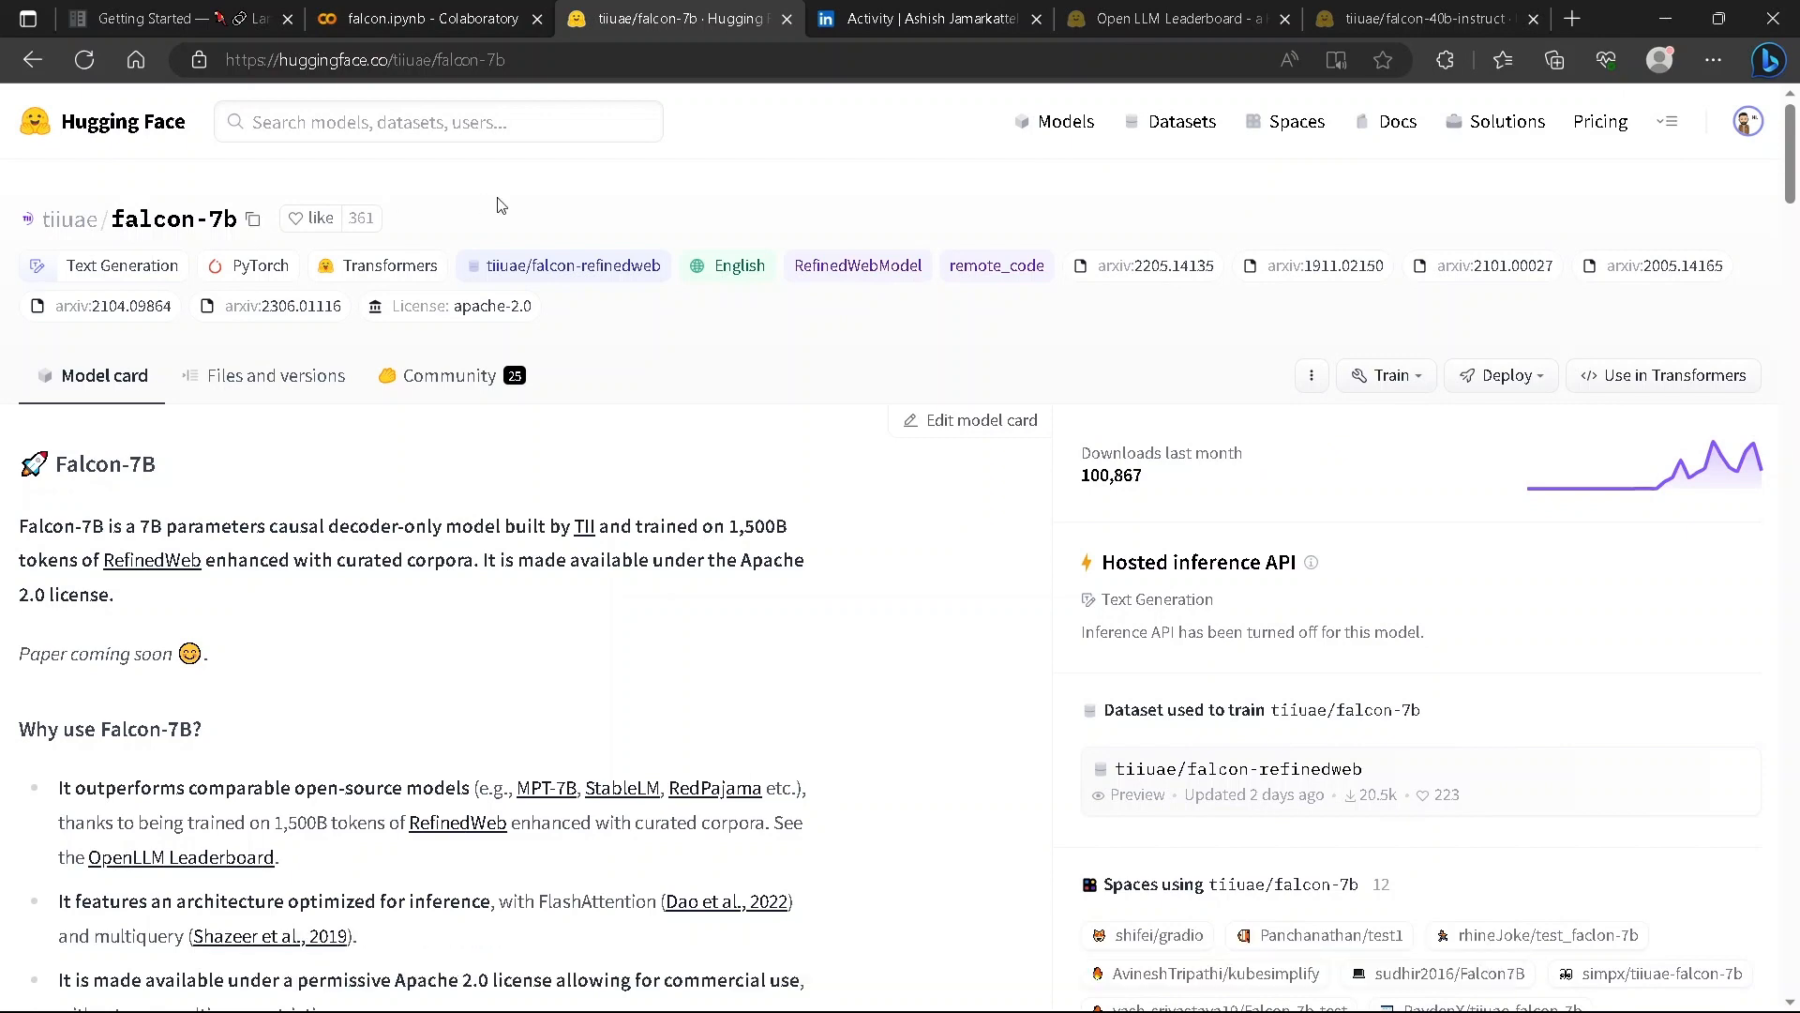
Read down the Falcon-40B-Instruct model card and go back to the falcon.ipynb notebook.
{"action": "scroll", "scroll_direction": "down", "scroll_amount": 3}
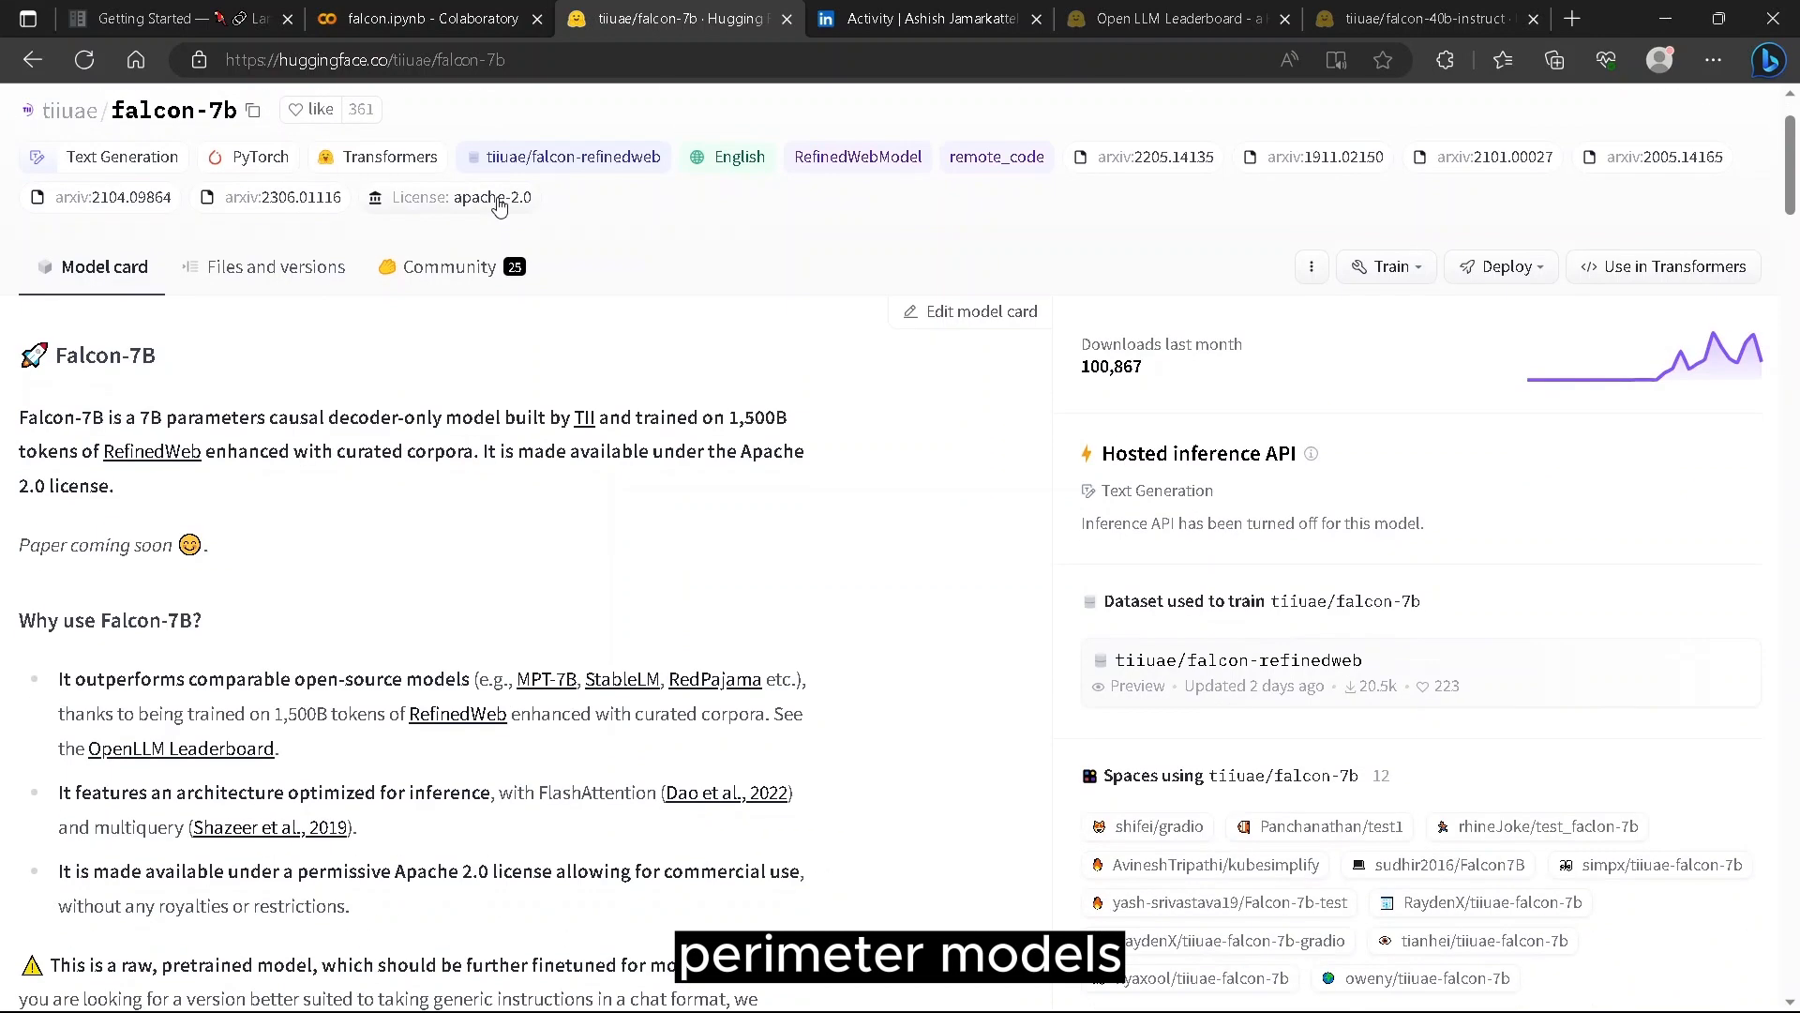
{"action": "scroll", "scroll_direction": "down", "scroll_amount": 3}
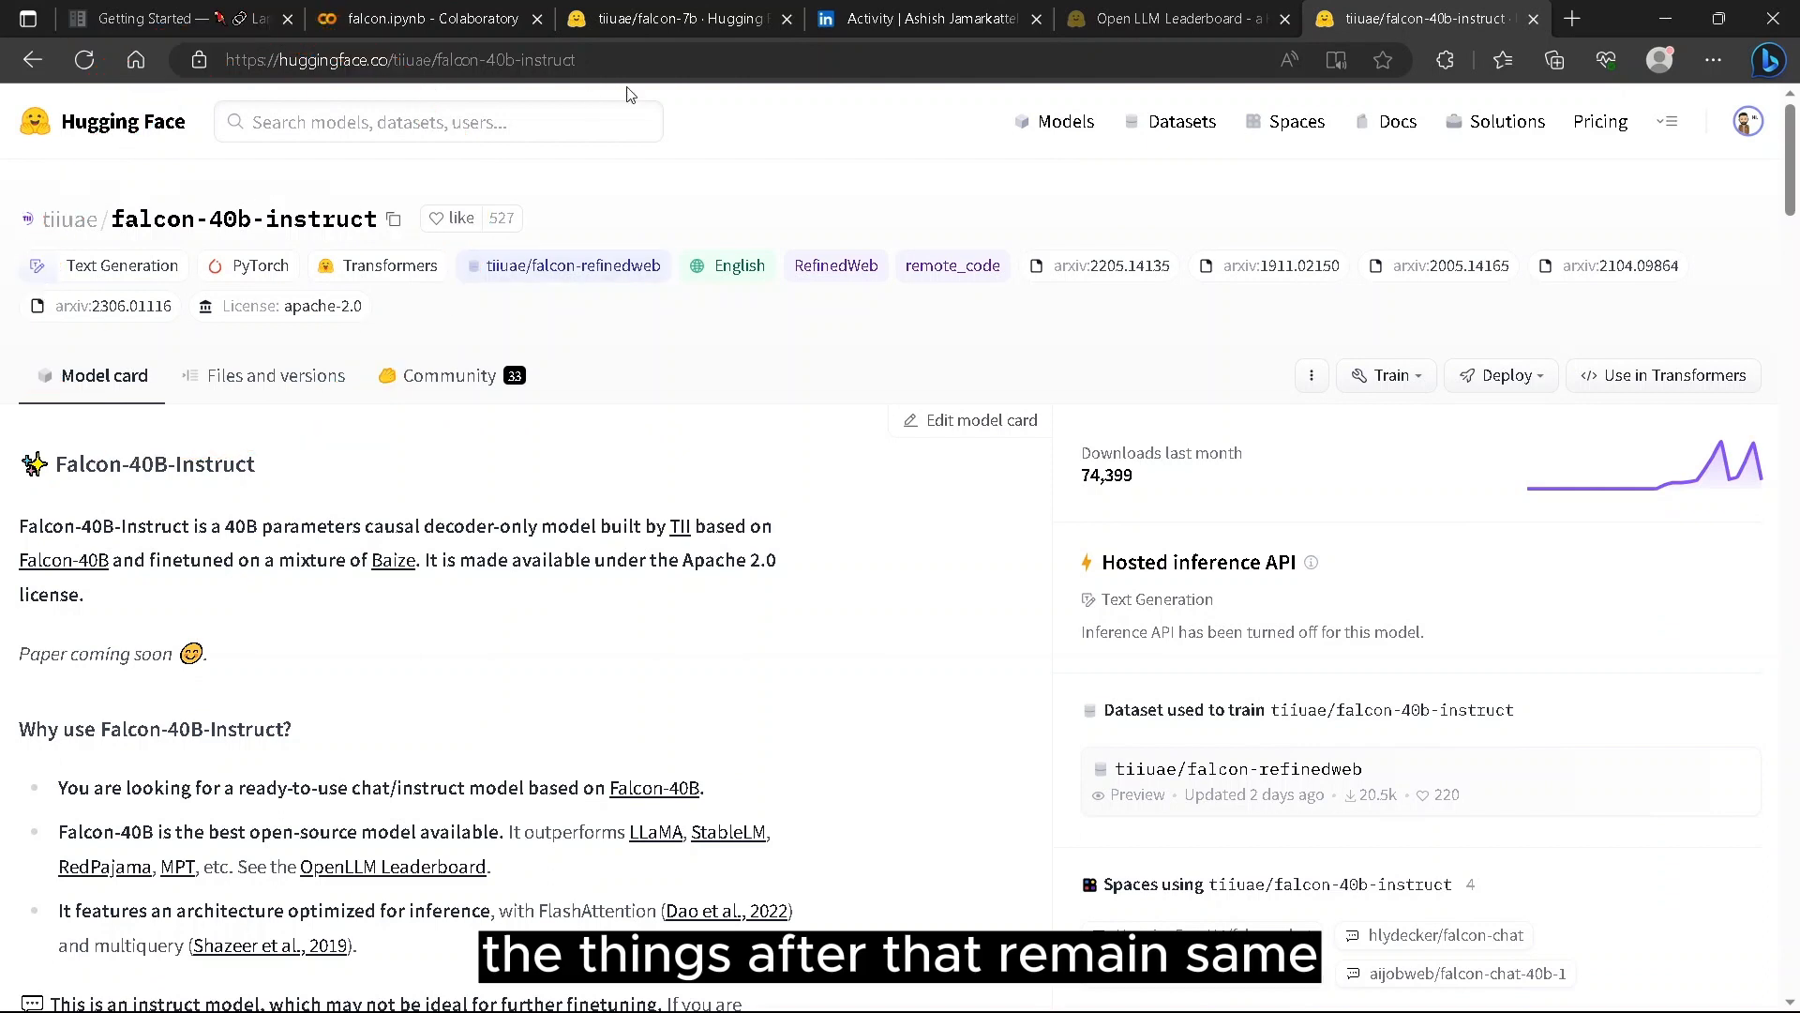
{"action": "mouse_move", "coordinate": [647, 366]}
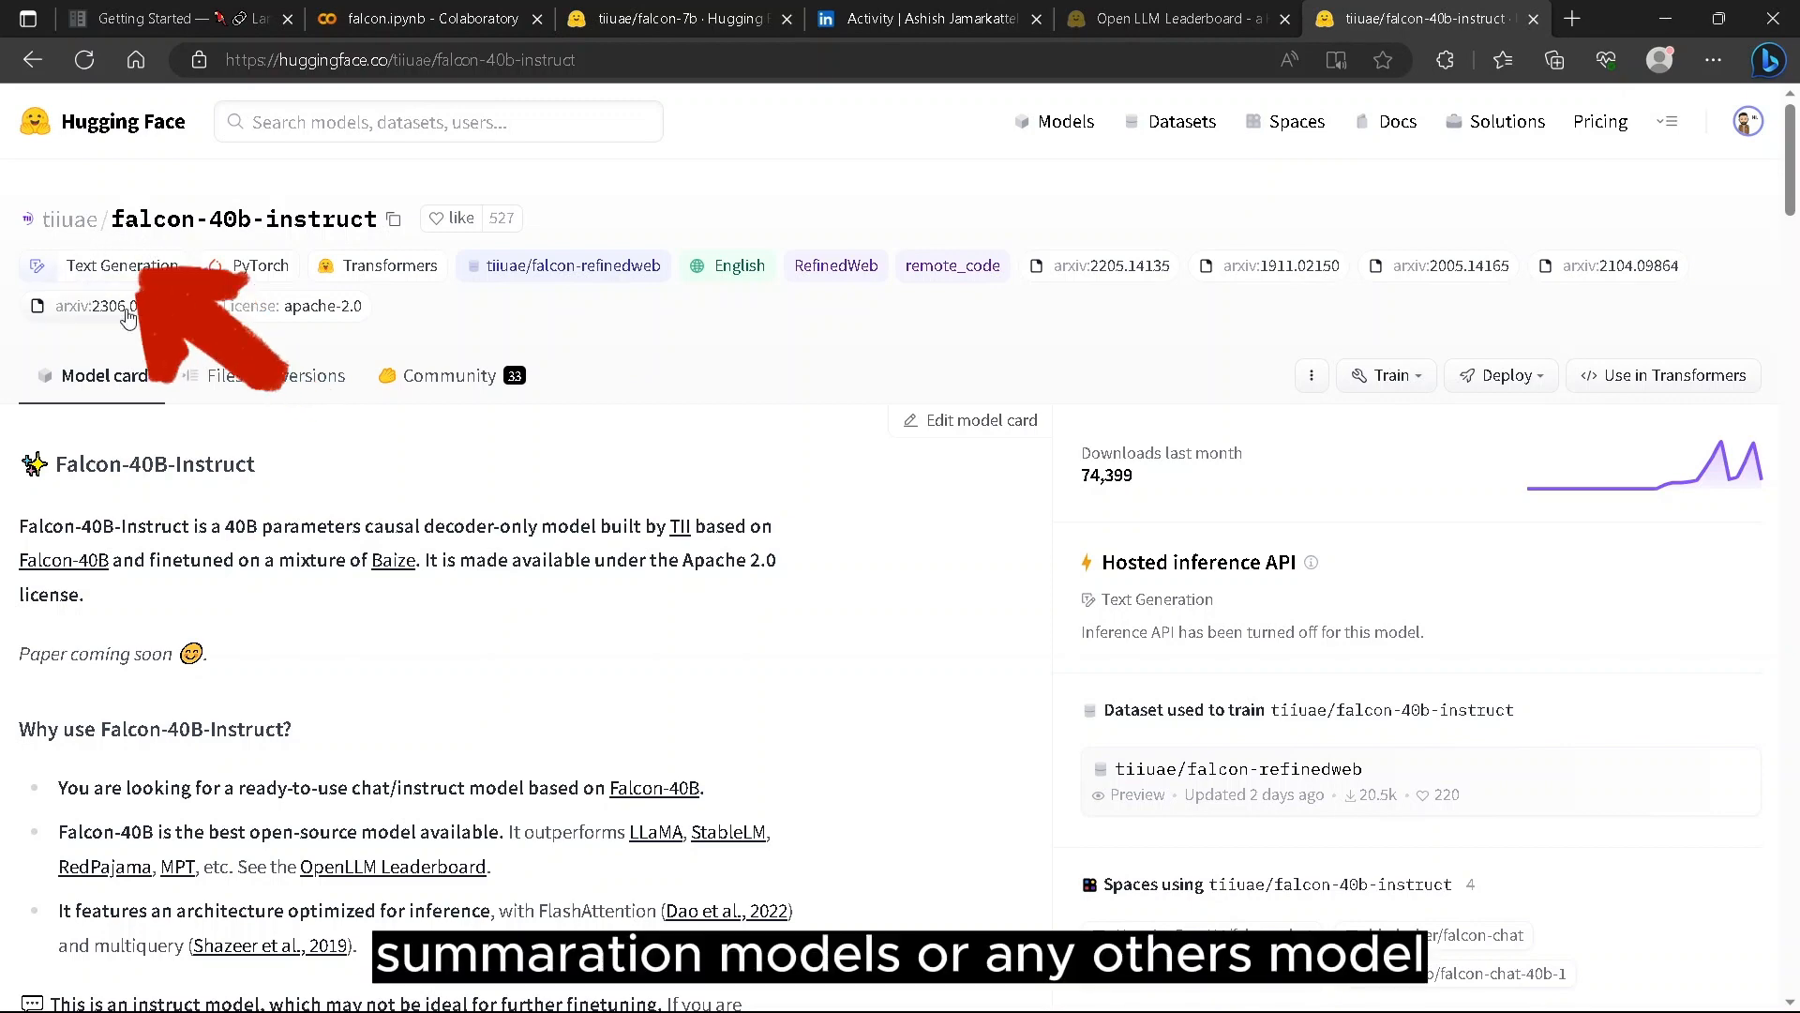
{"action": "left_click", "coordinate": [426, 18]}
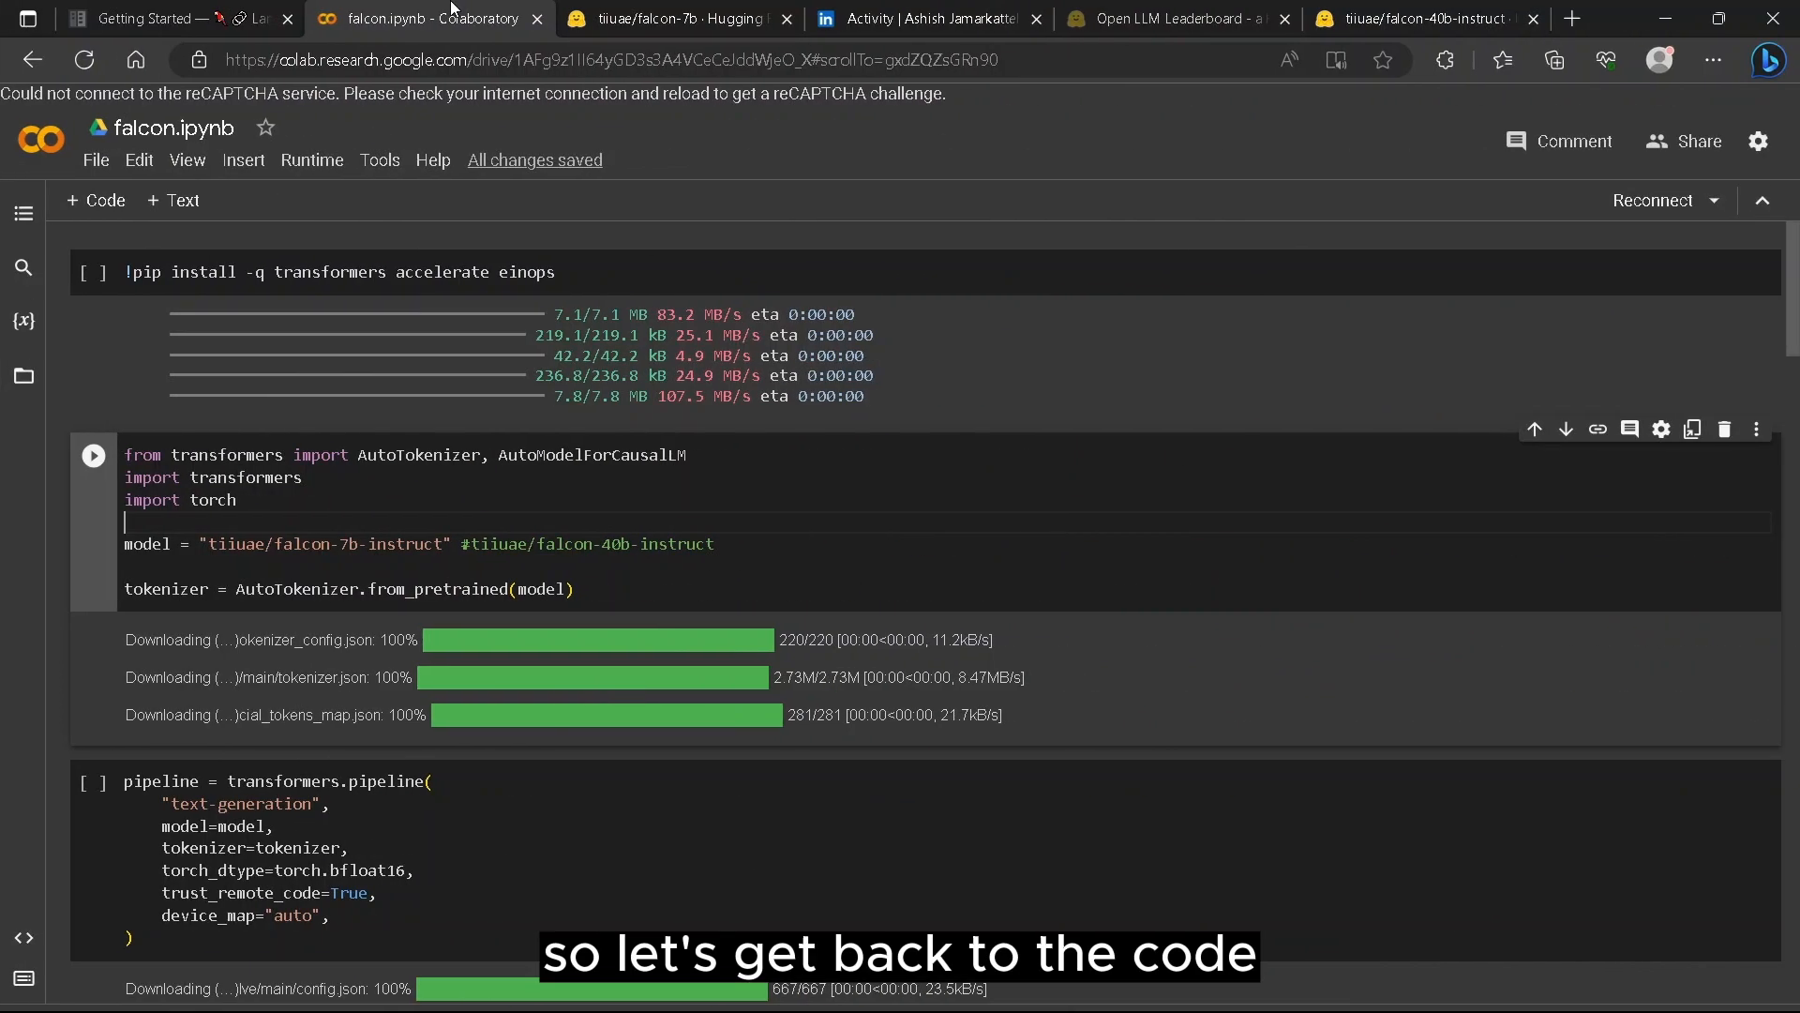
Highlight the model name and 'pipeline' in the text-generation cell, then show the Falcon-7B page.
{"action": "scroll", "scroll_direction": "down", "scroll_amount": 3}
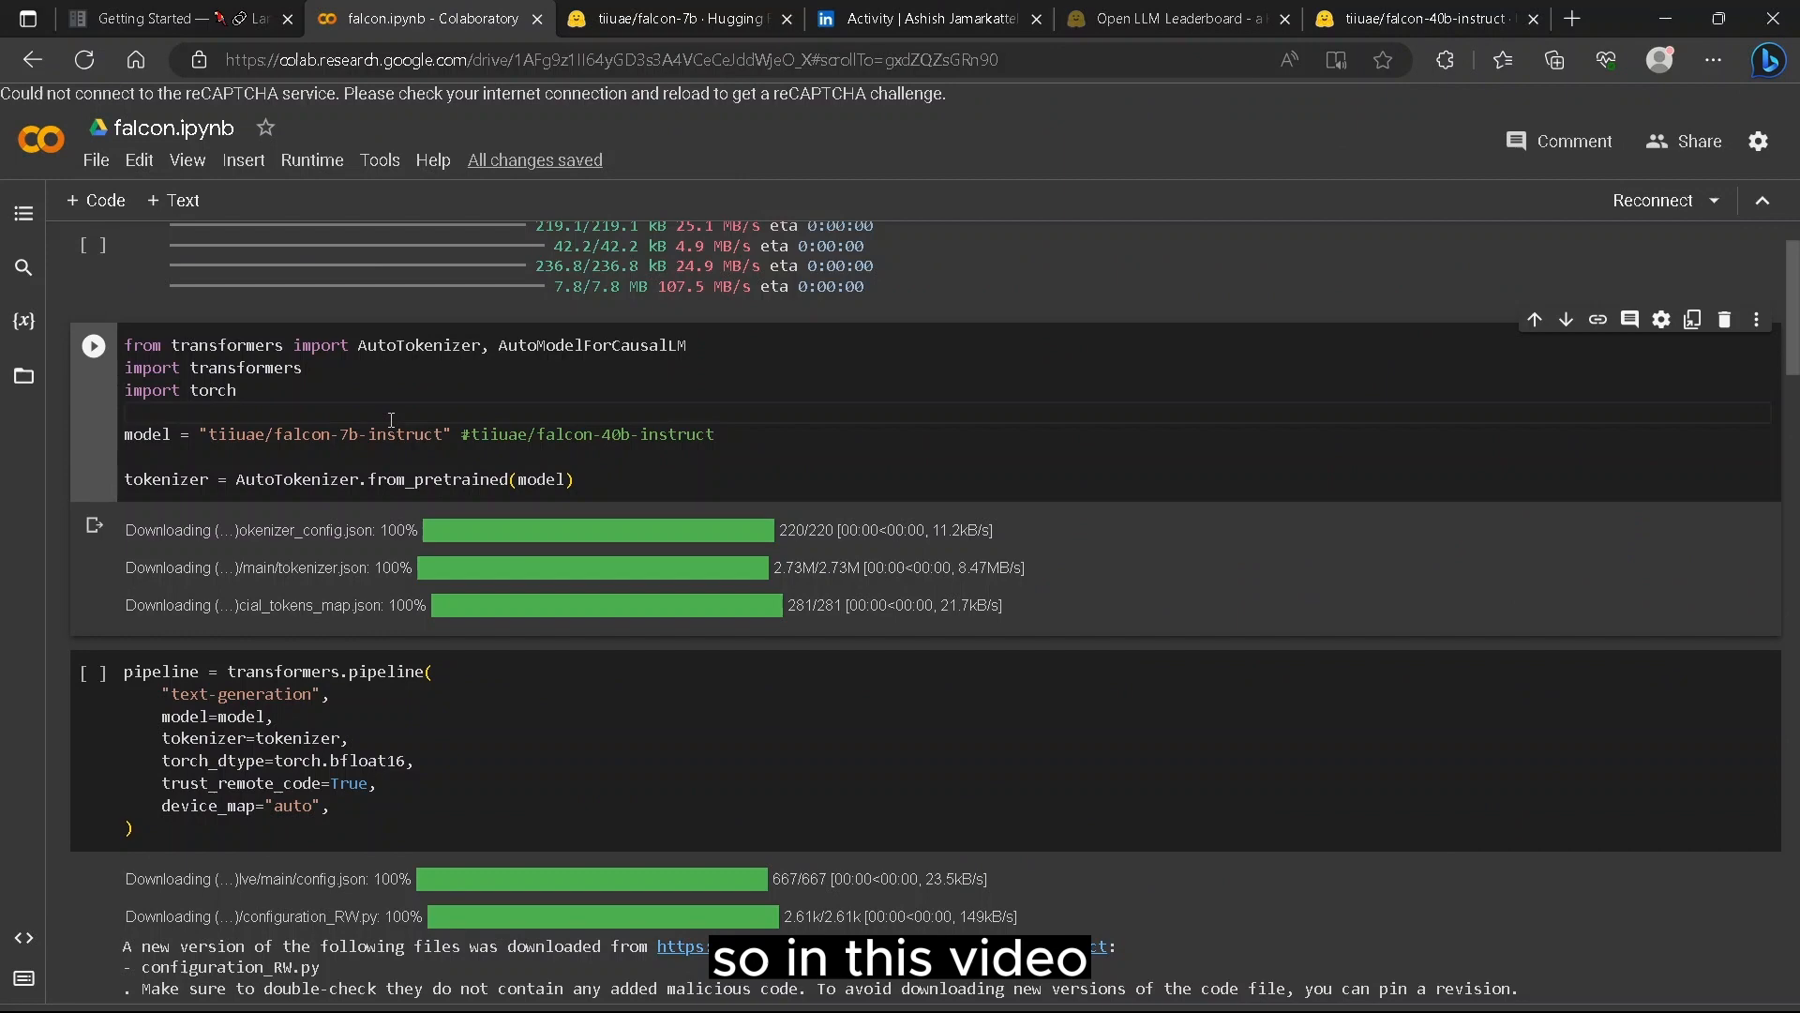
{"action": "double_click", "coordinate": [405, 434]}
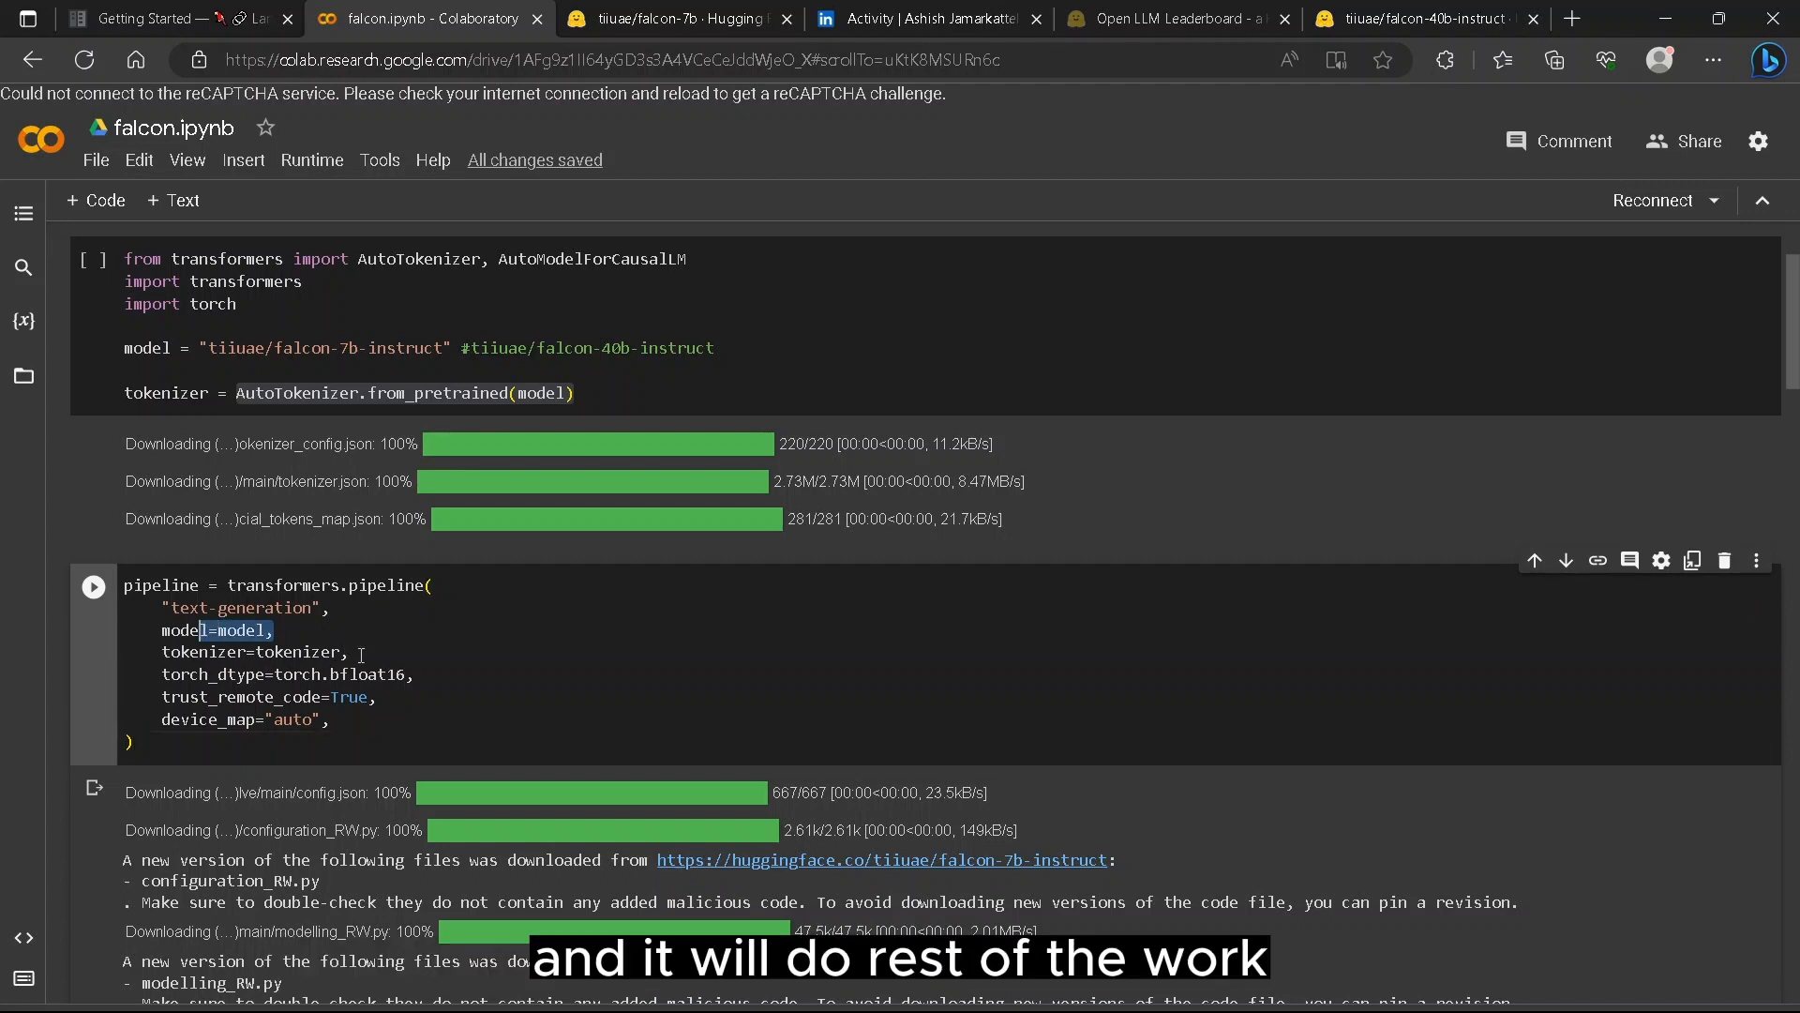
{"action": "double_click", "coordinate": [386, 586]}
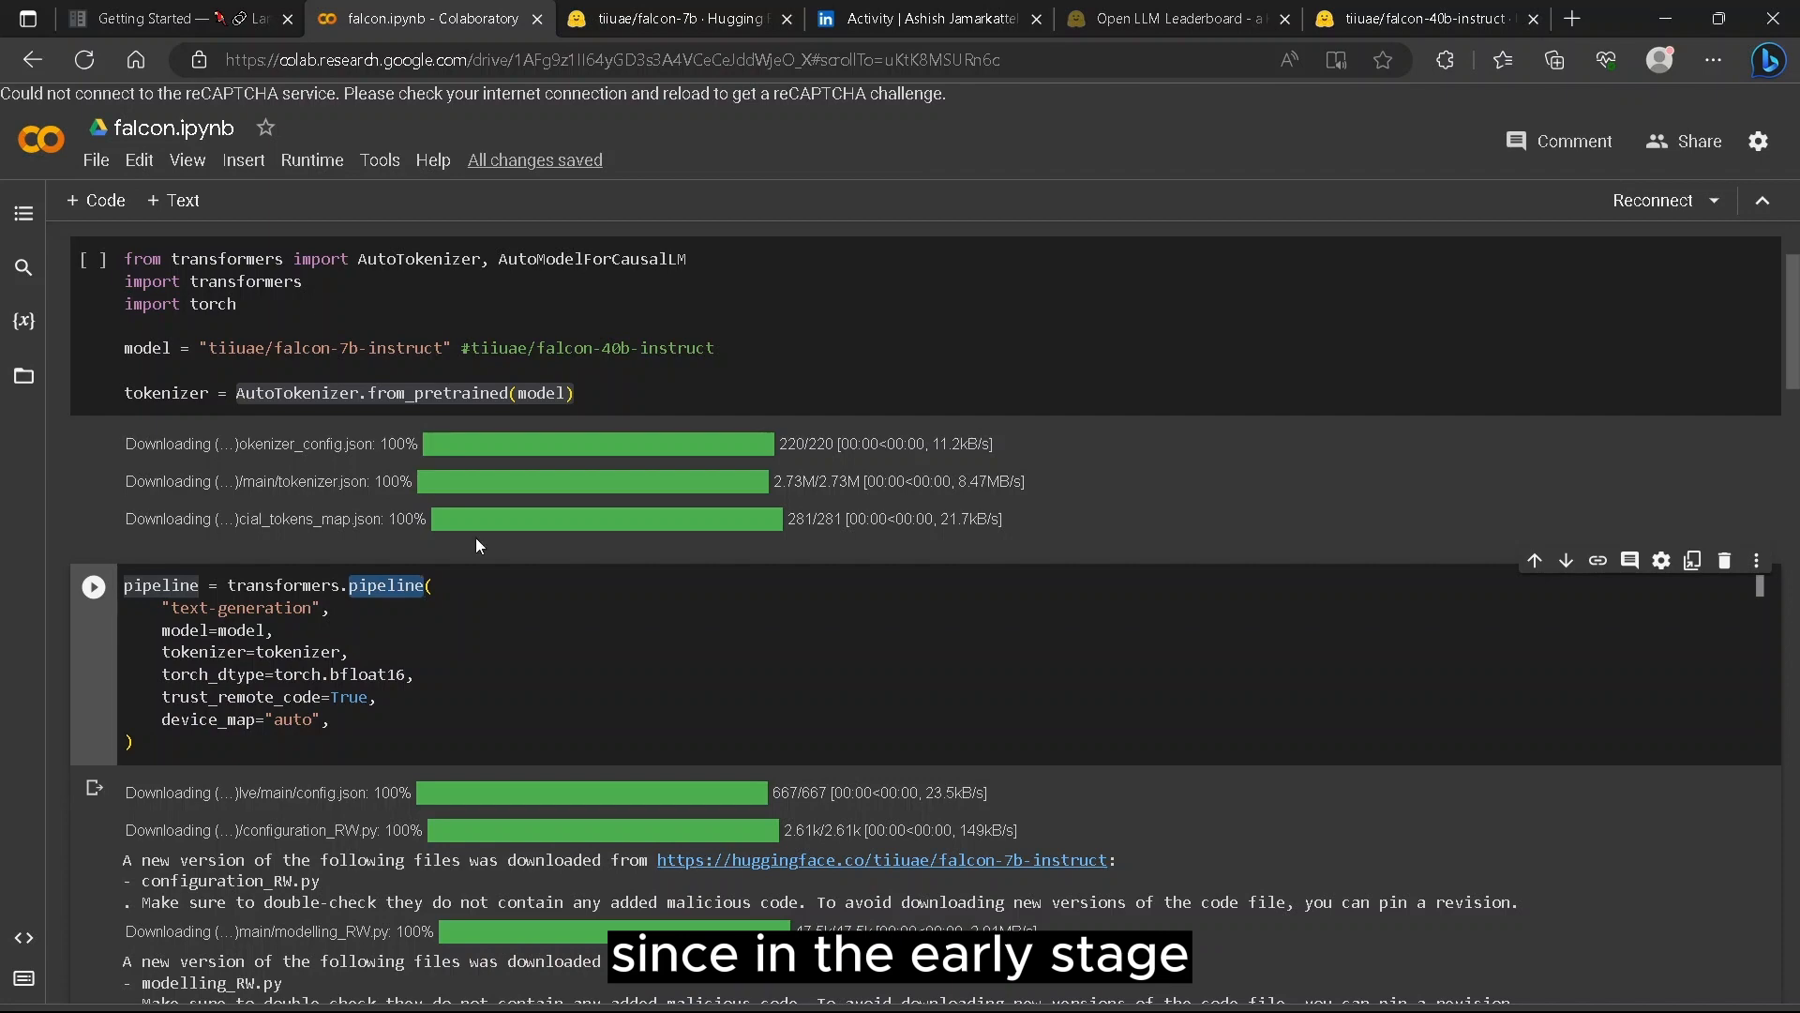
{"action": "left_click", "coordinate": [676, 19]}
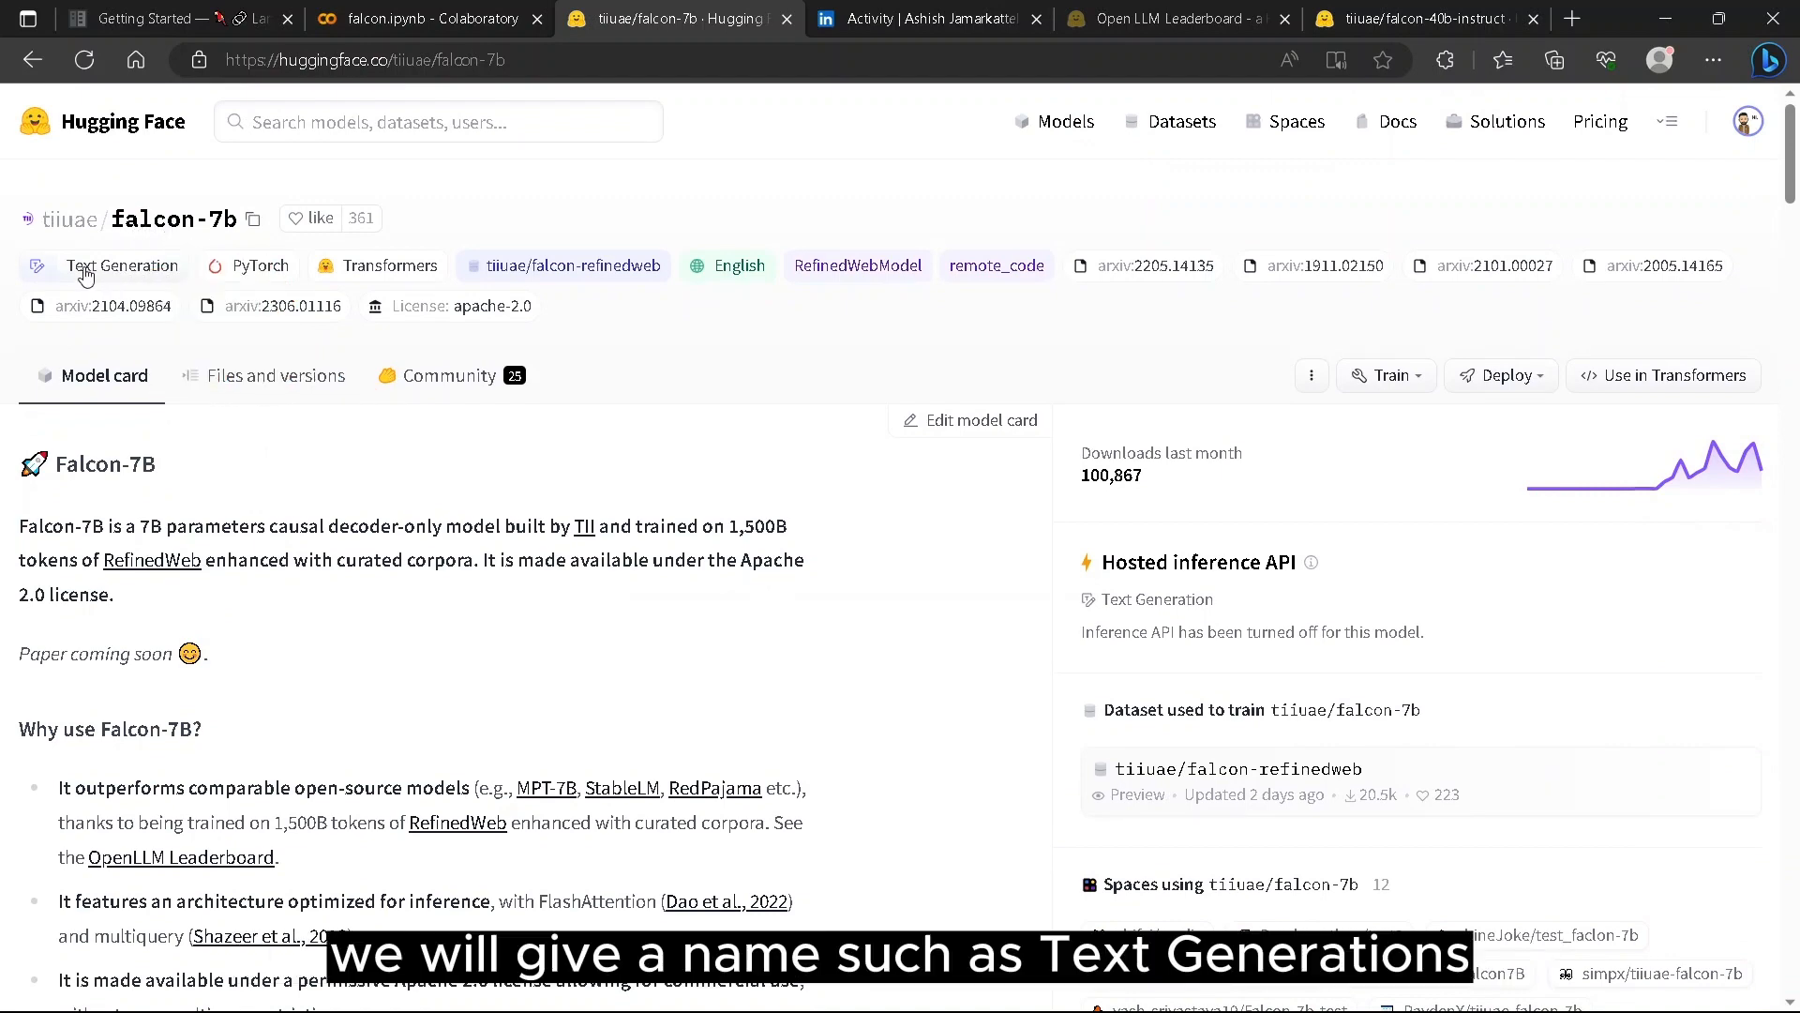
{"action": "left_click", "coordinate": [425, 19]}
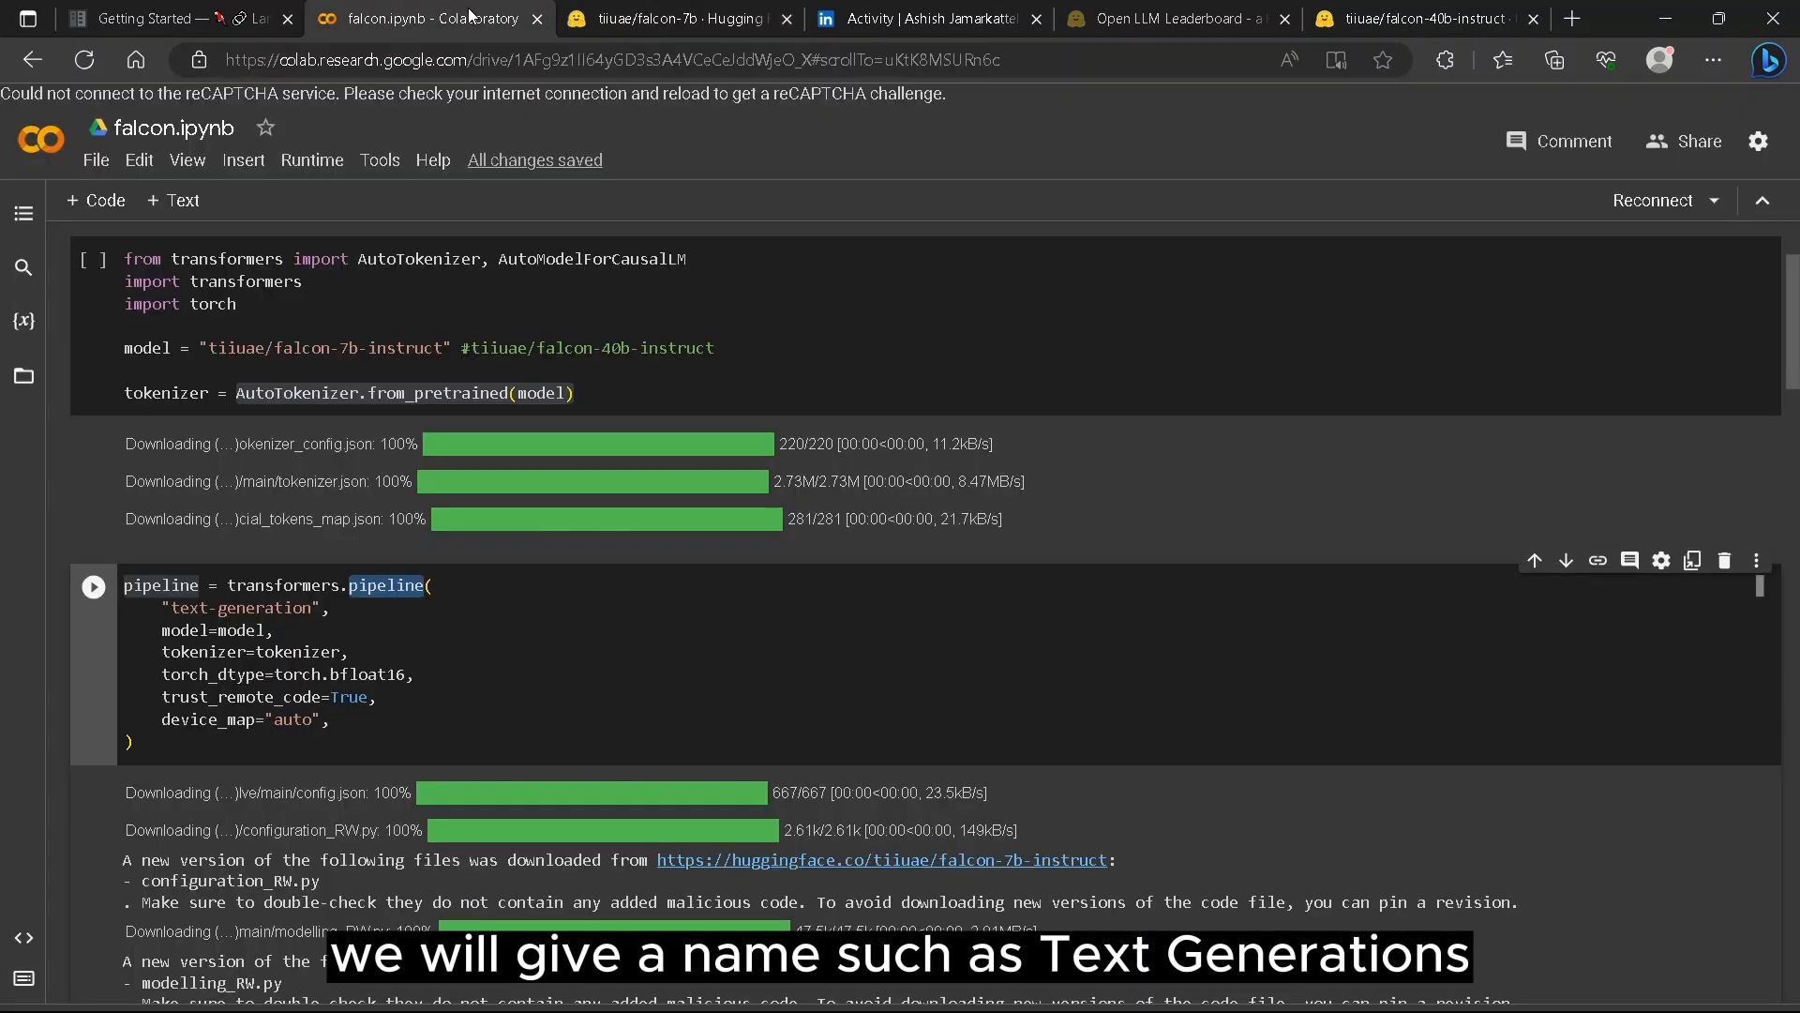
{"action": "double_click", "coordinate": [238, 608]}
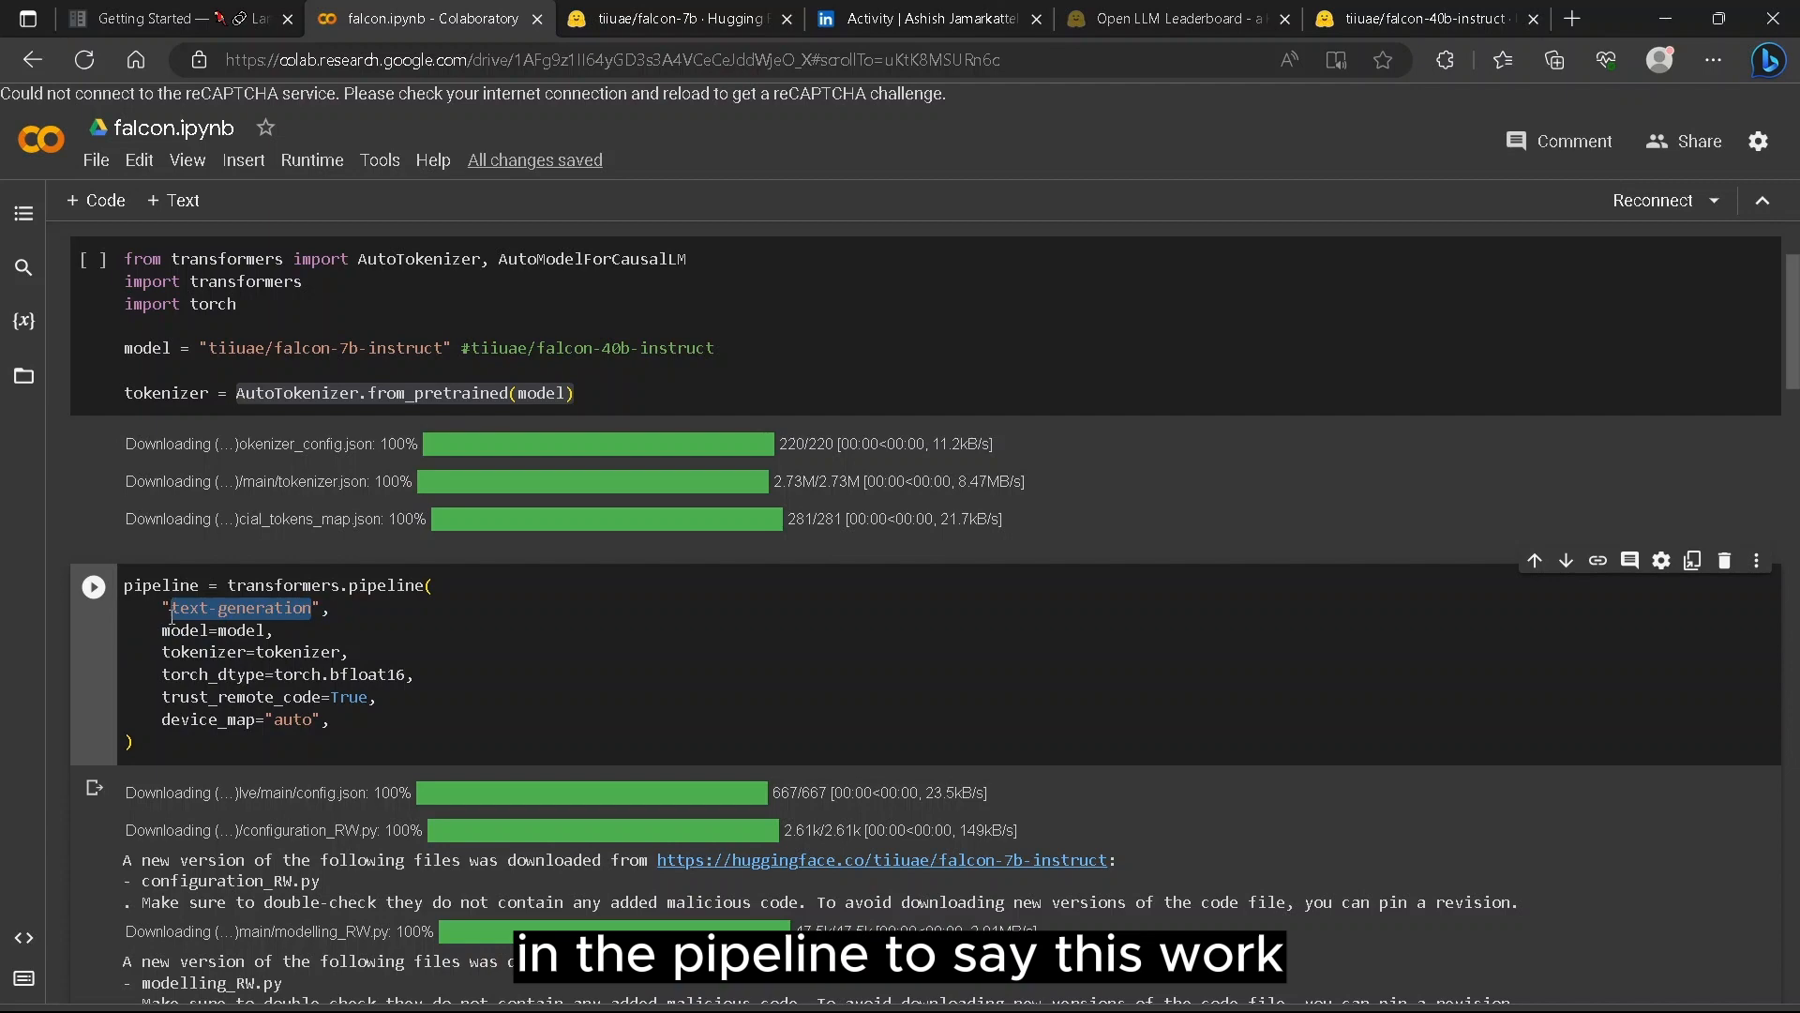
{"action": "scroll", "scroll_direction": "down", "scroll_amount": 3}
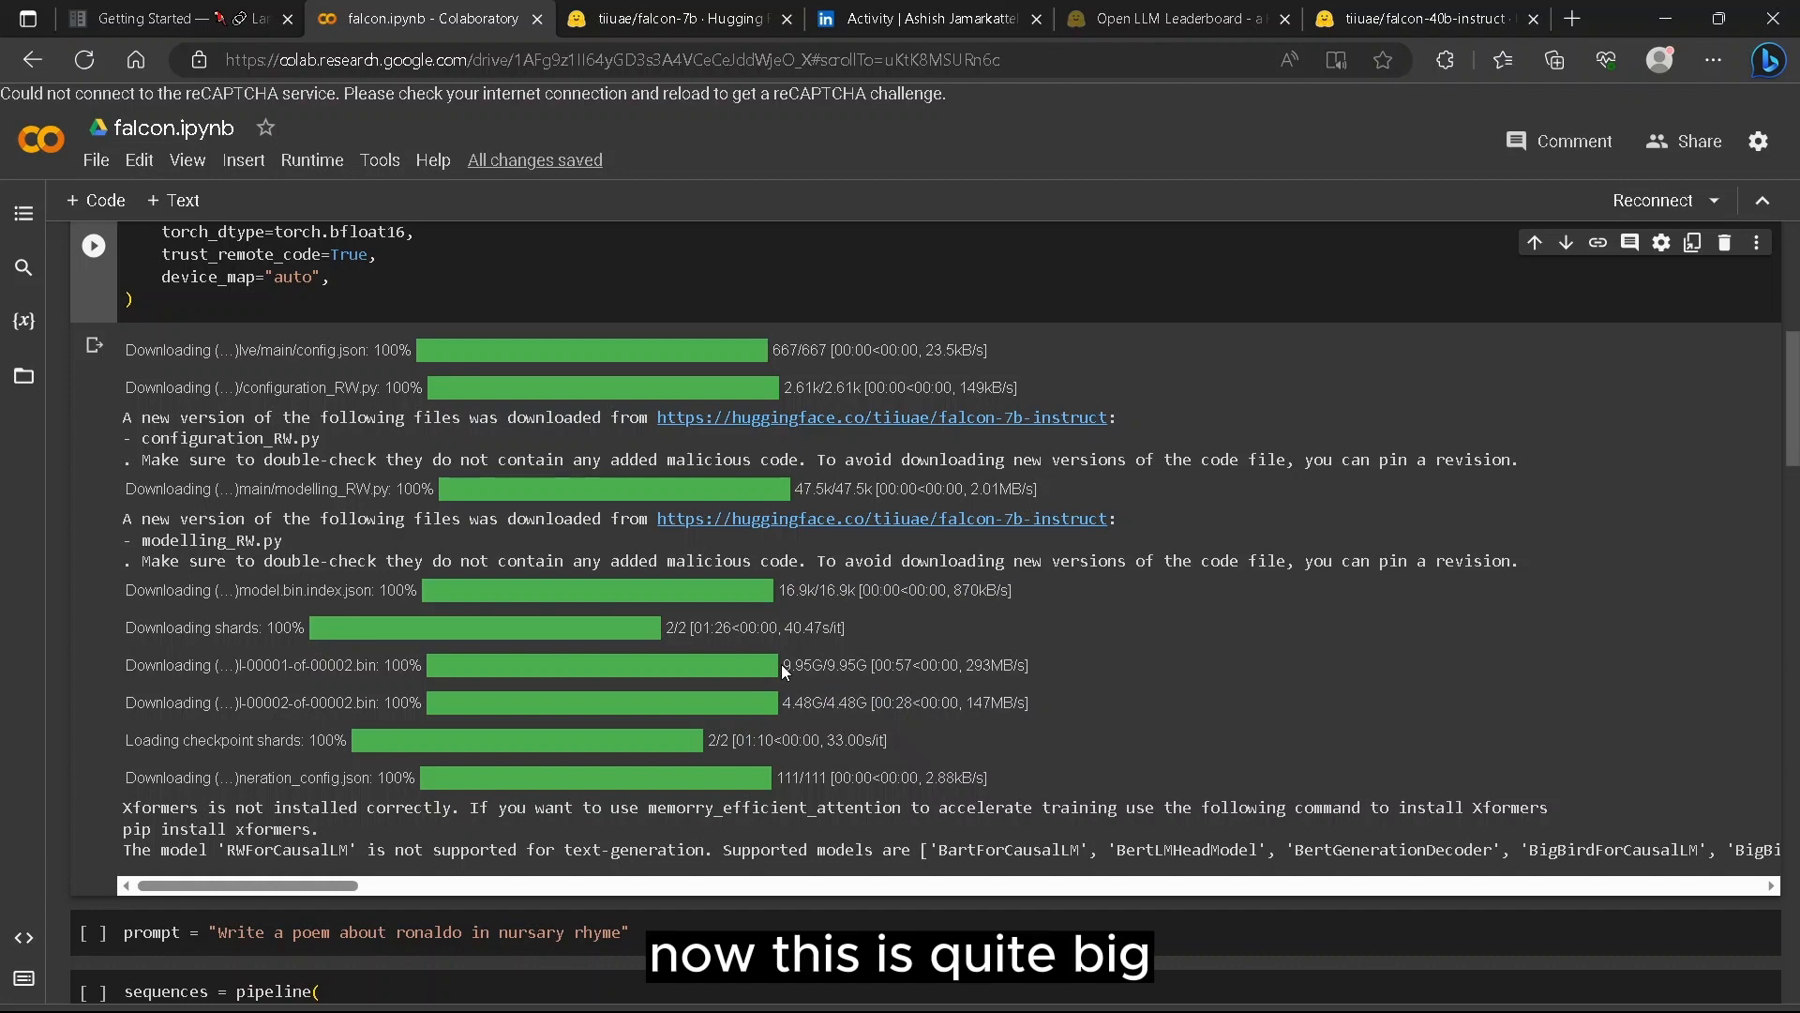
{"action": "scroll", "scroll_direction": "down", "scroll_amount": 3}
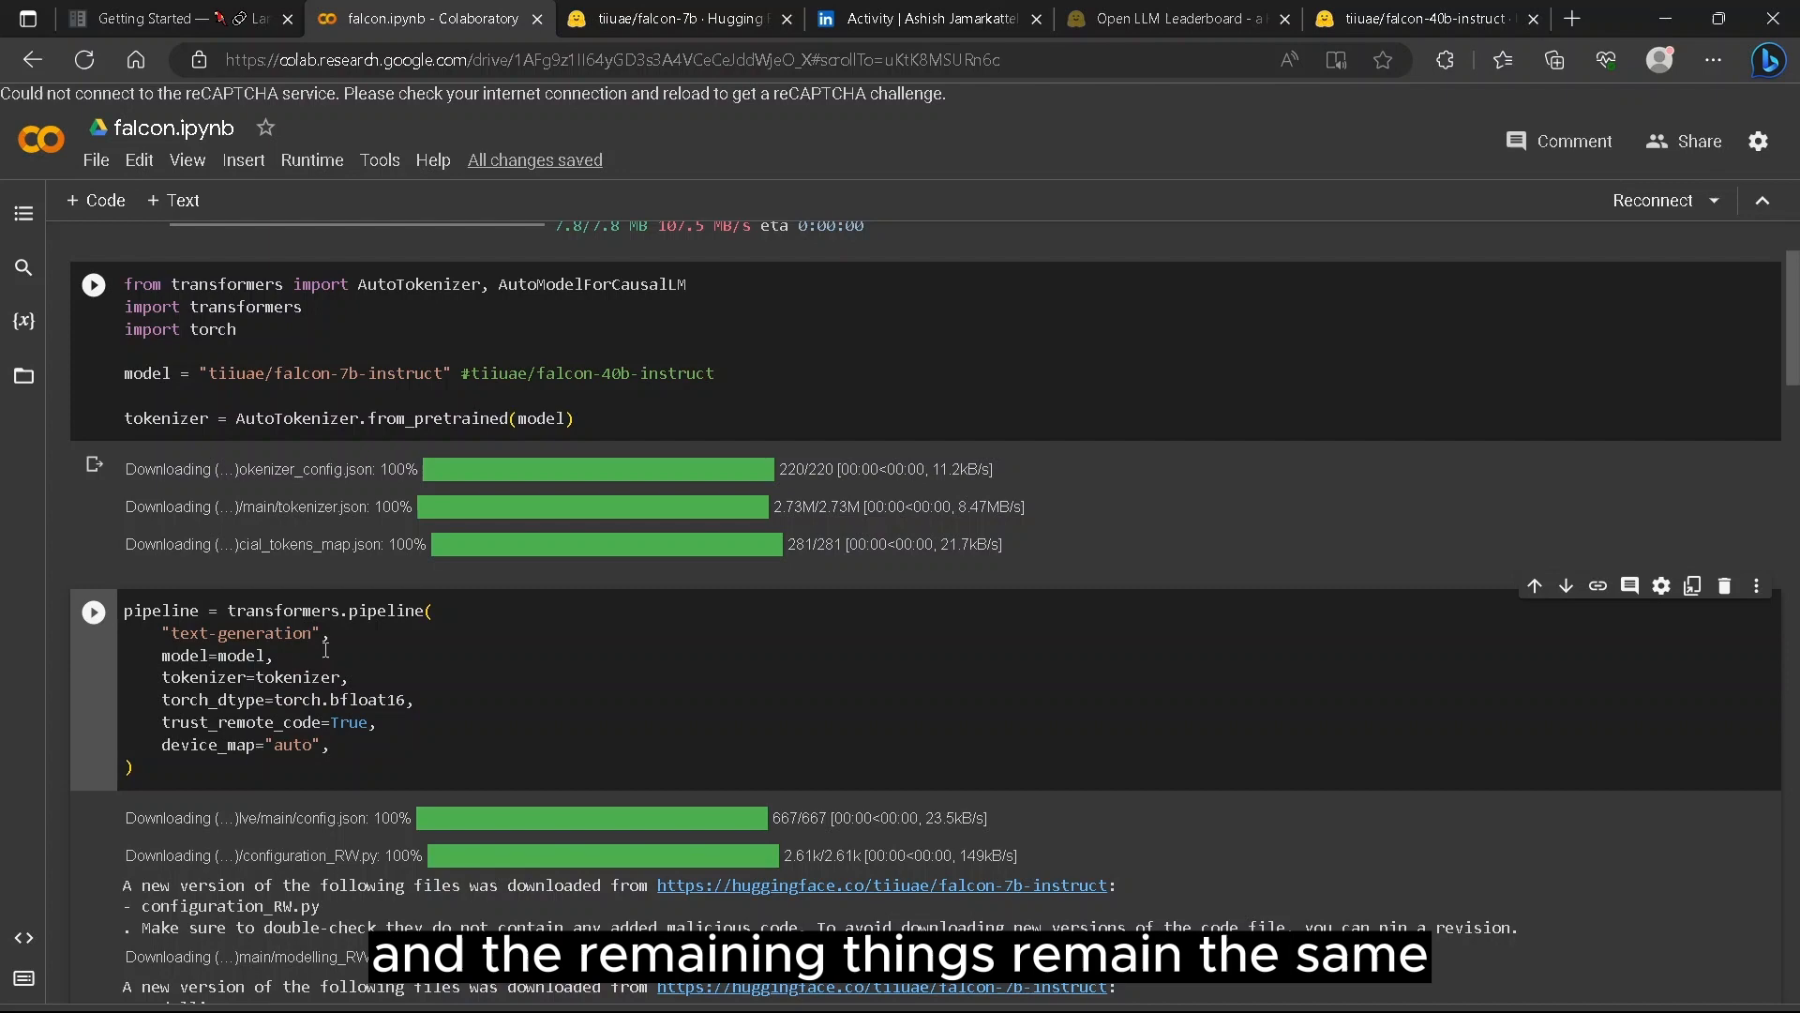
{"action": "scroll", "scroll_direction": "down", "scroll_amount": 3}
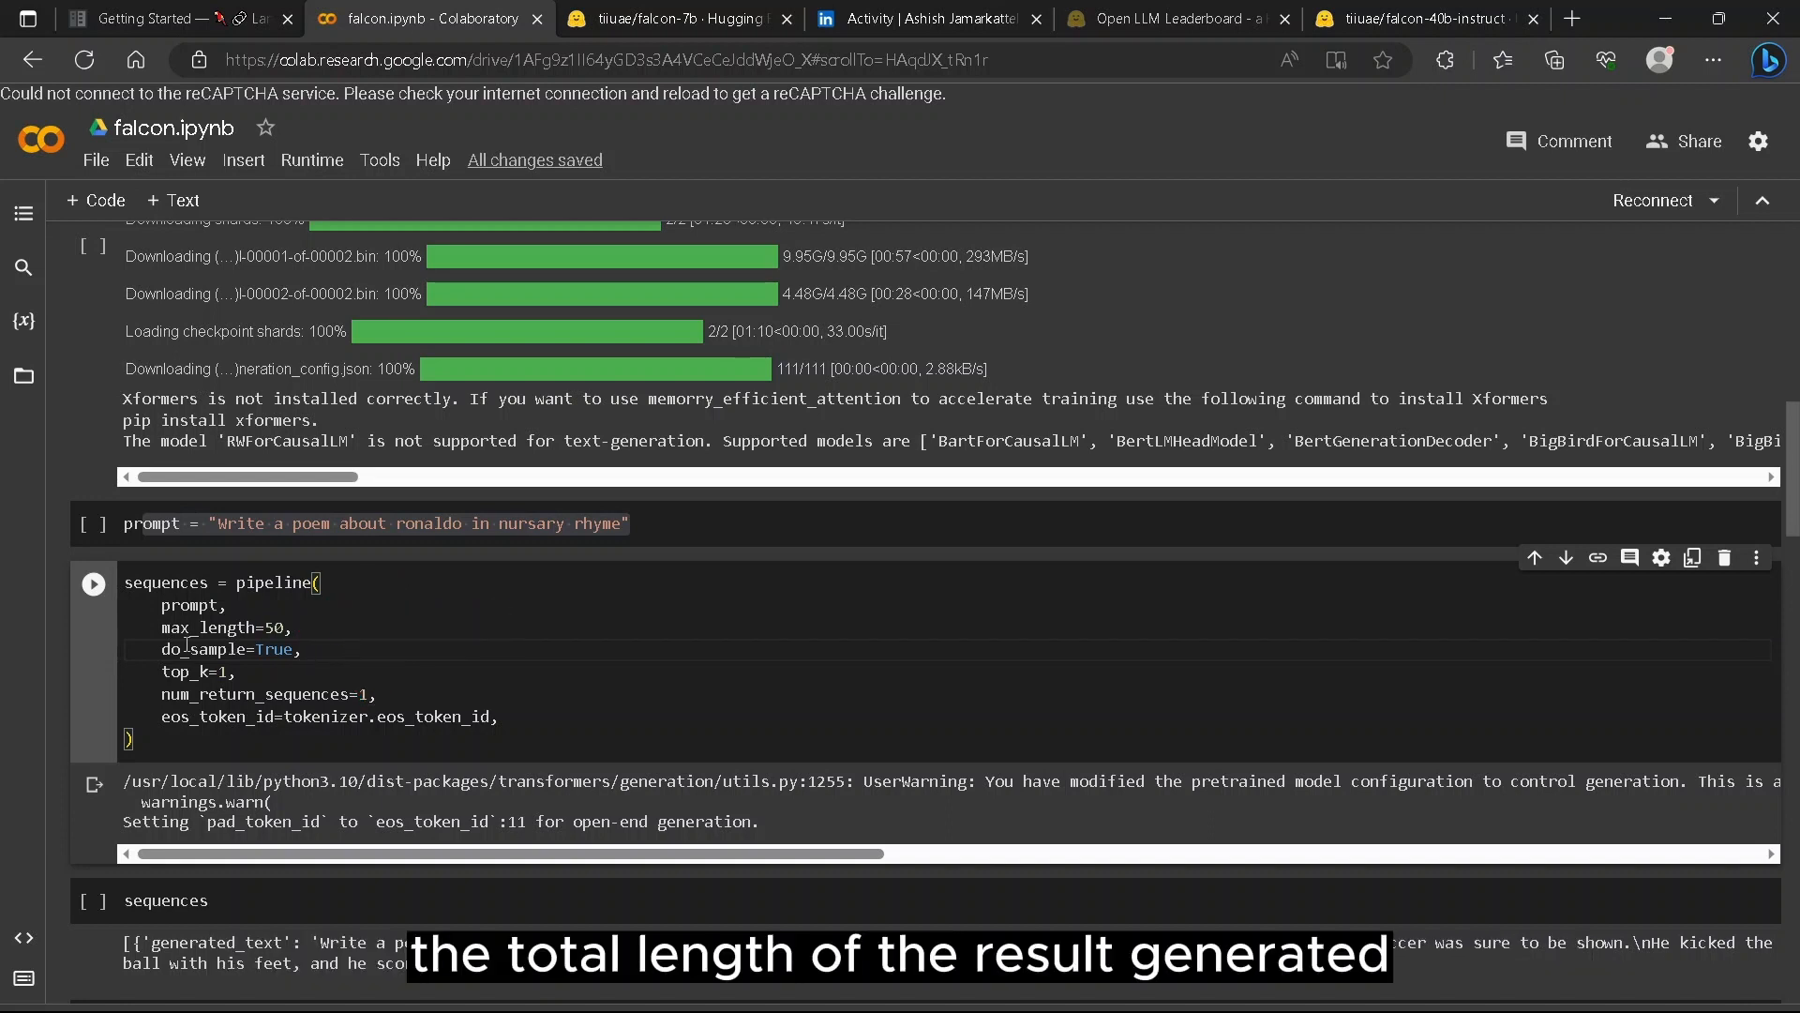
{"action": "double_click", "coordinate": [221, 627]}
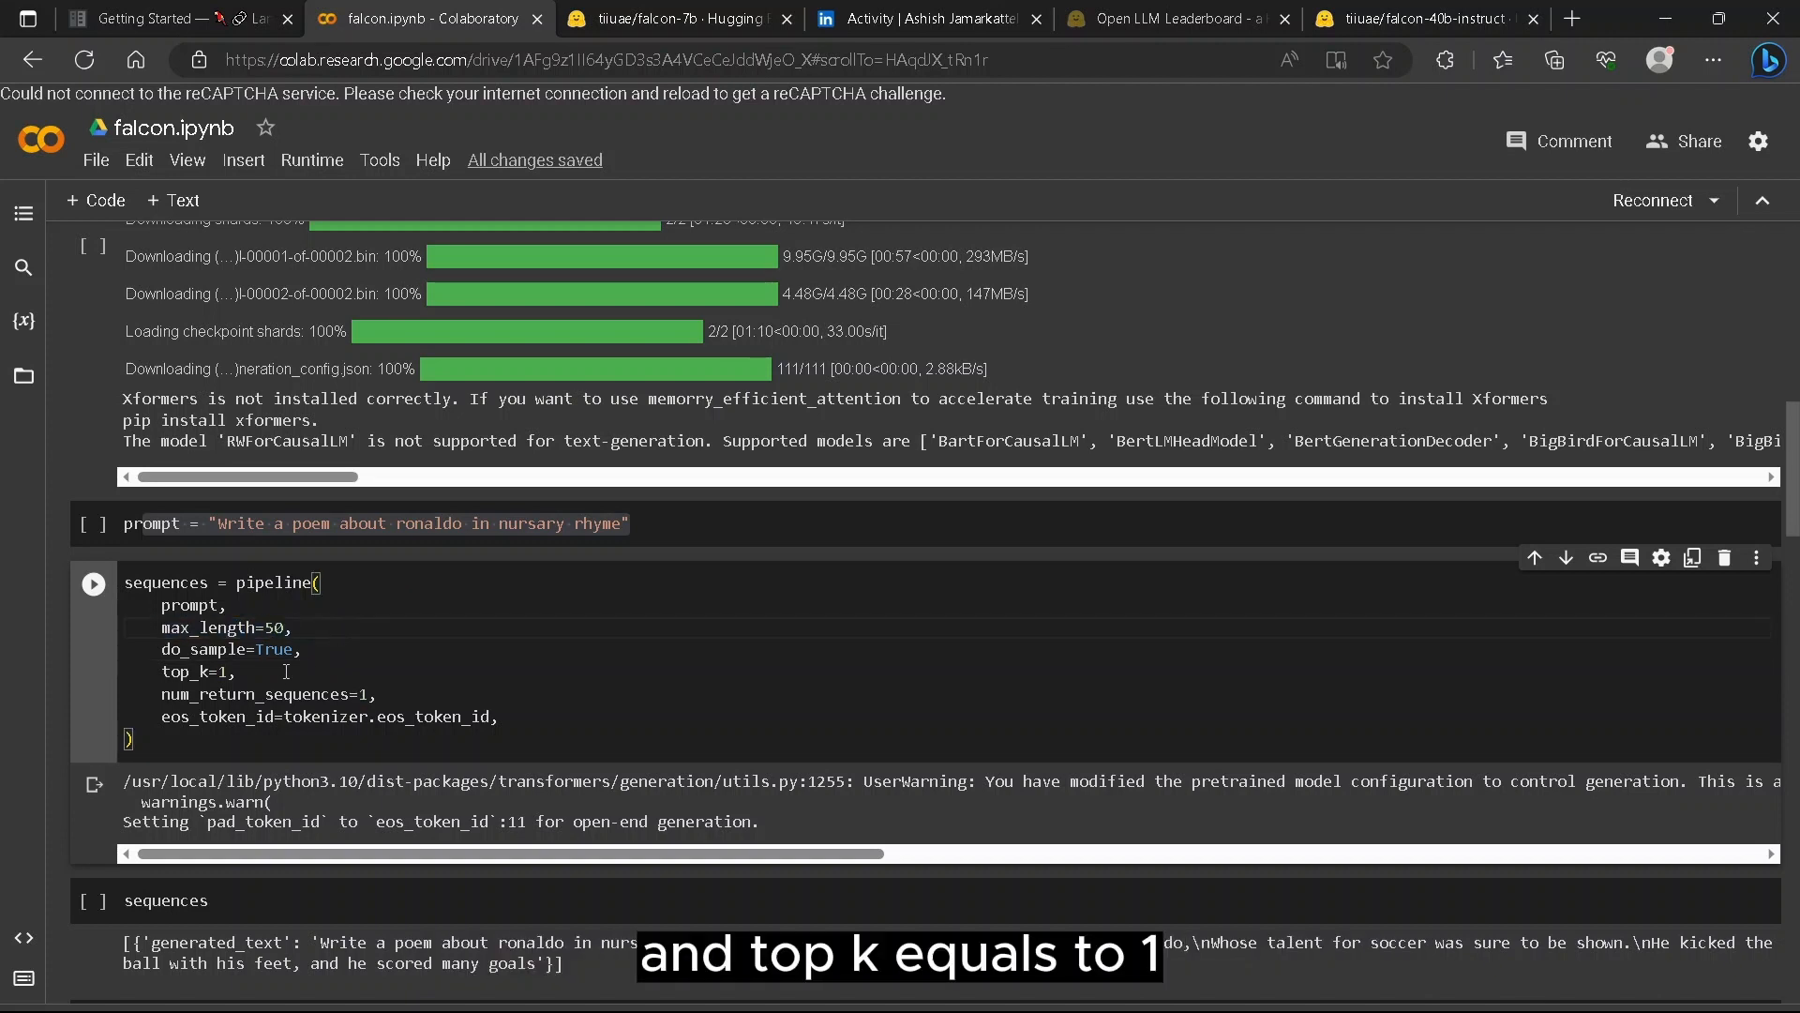
{"action": "double_click", "coordinate": [193, 671]}
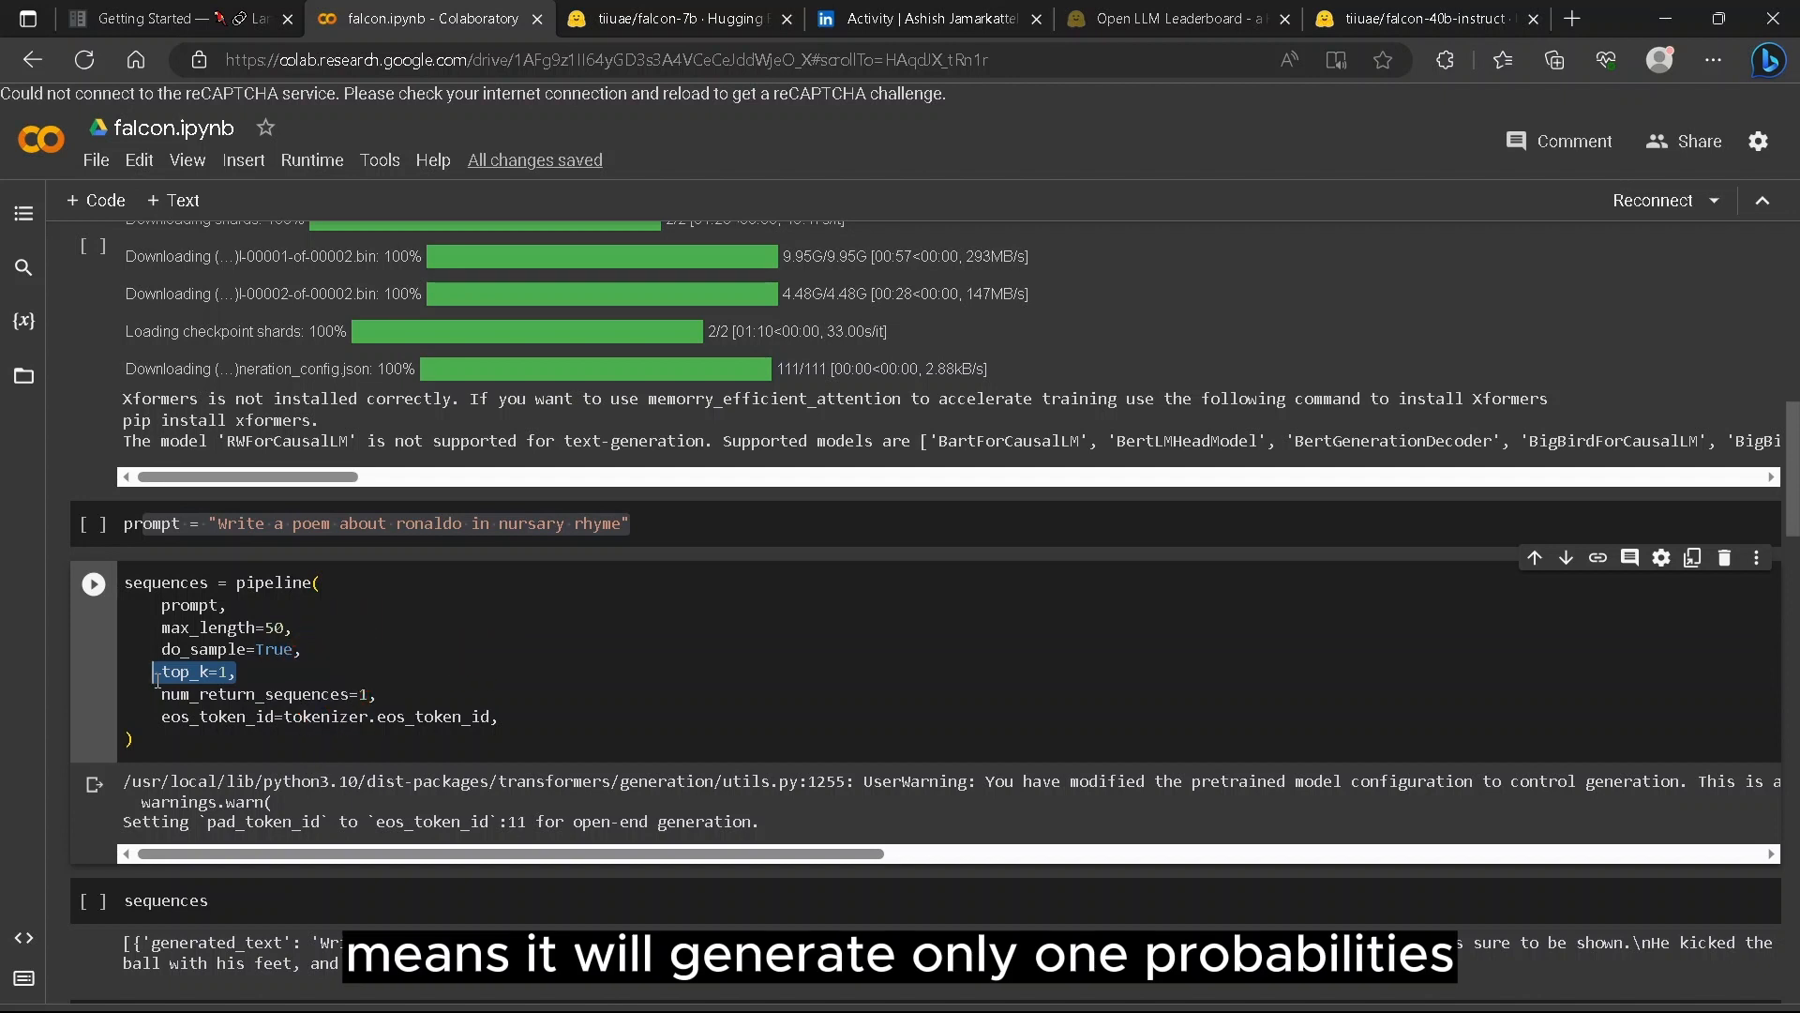
{"action": "left_click", "coordinate": [239, 671]}
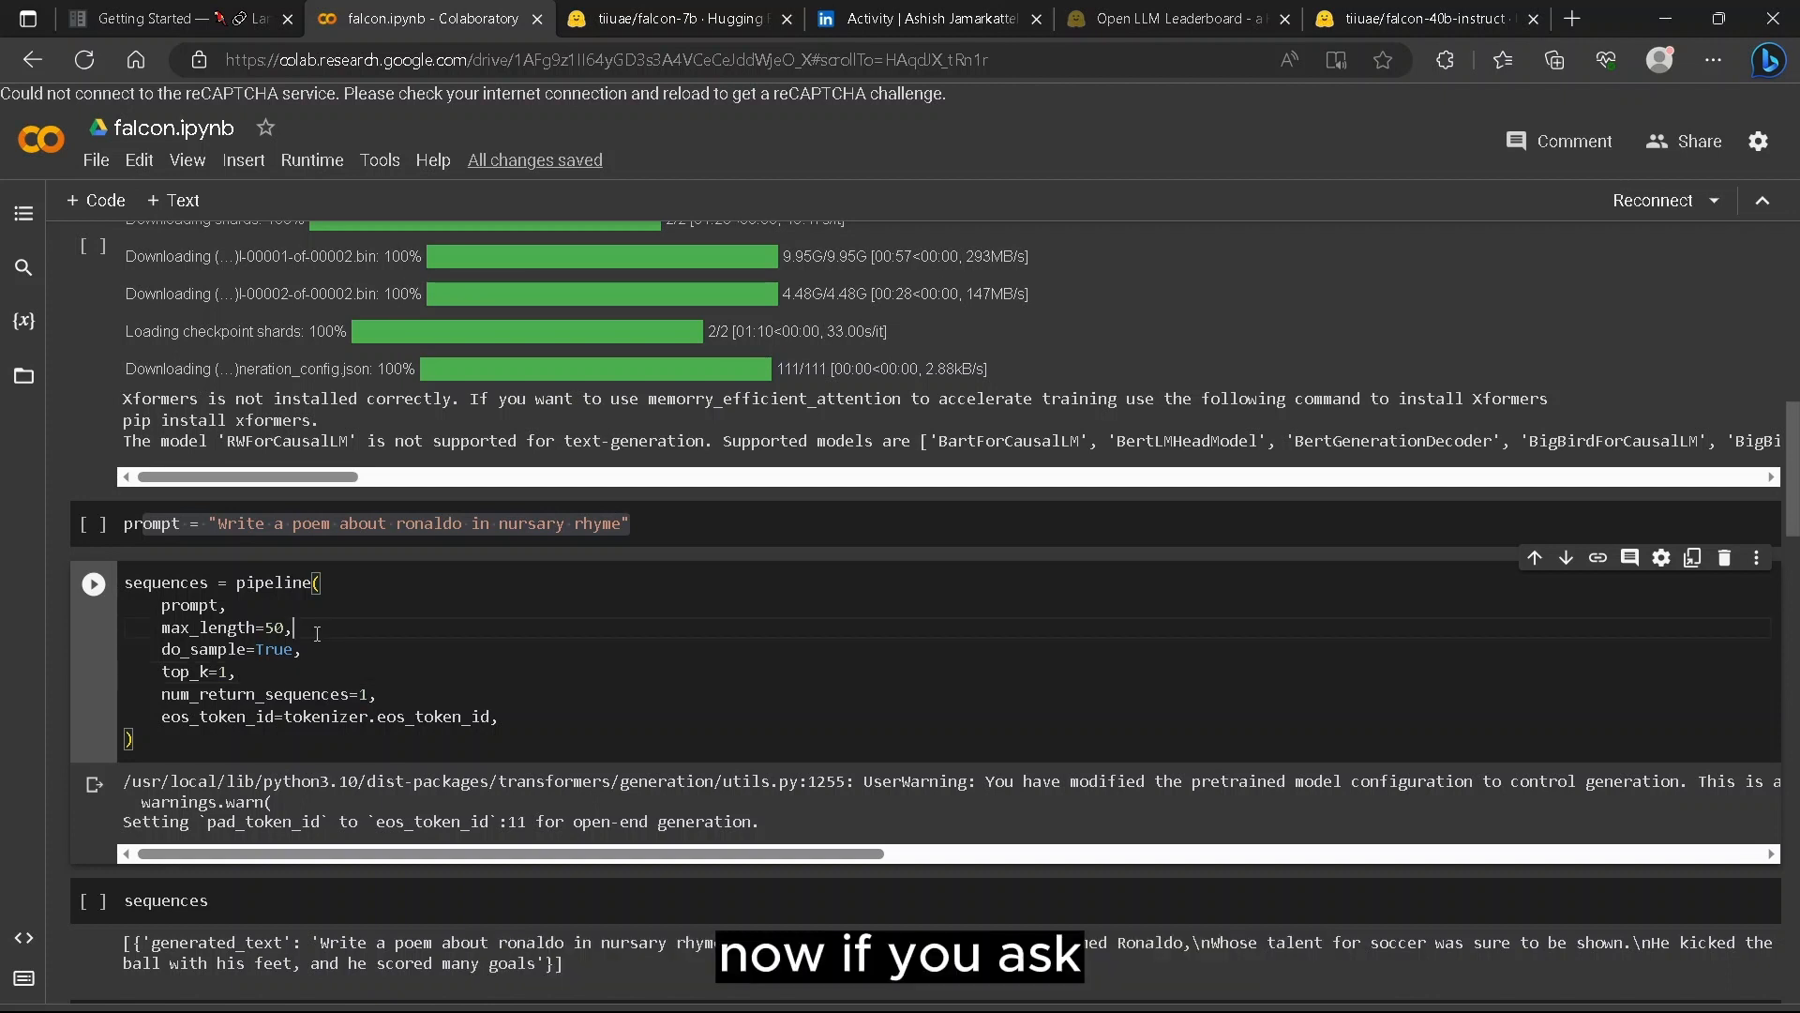
{"action": "scroll", "scroll_direction": "down", "scroll_amount": 3}
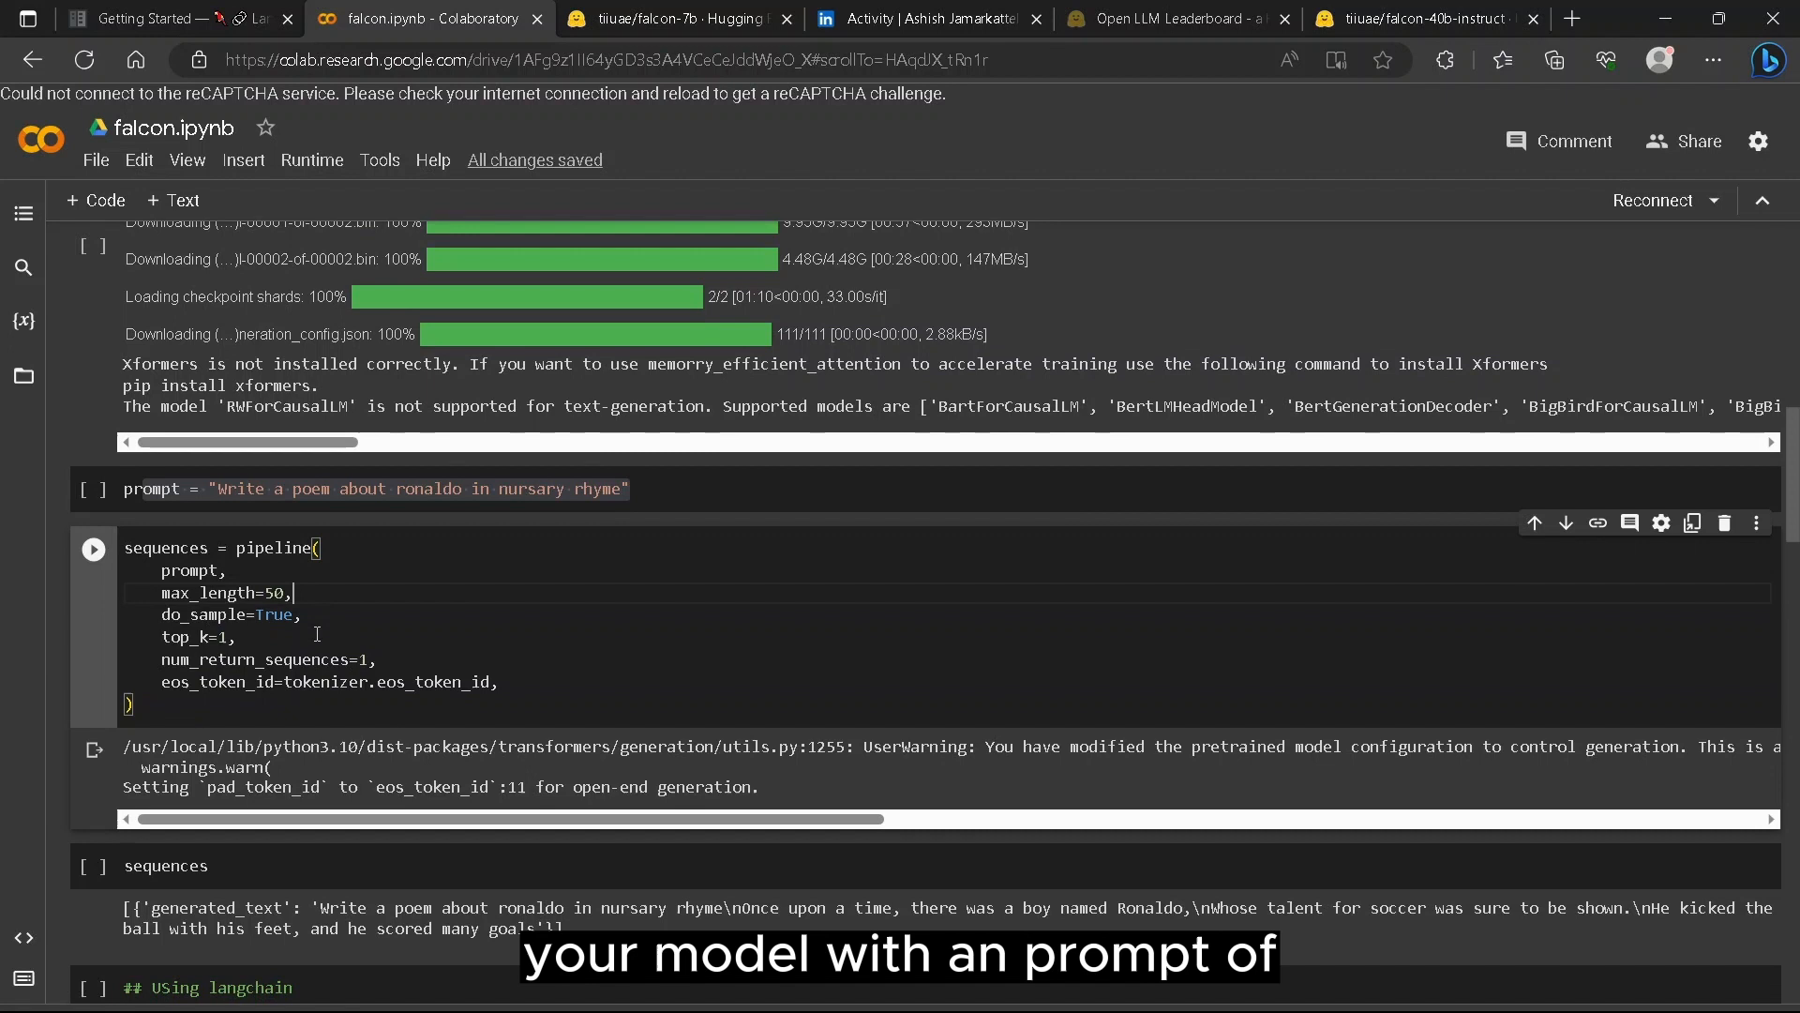
{"action": "scroll", "scroll_direction": "down", "scroll_amount": 3}
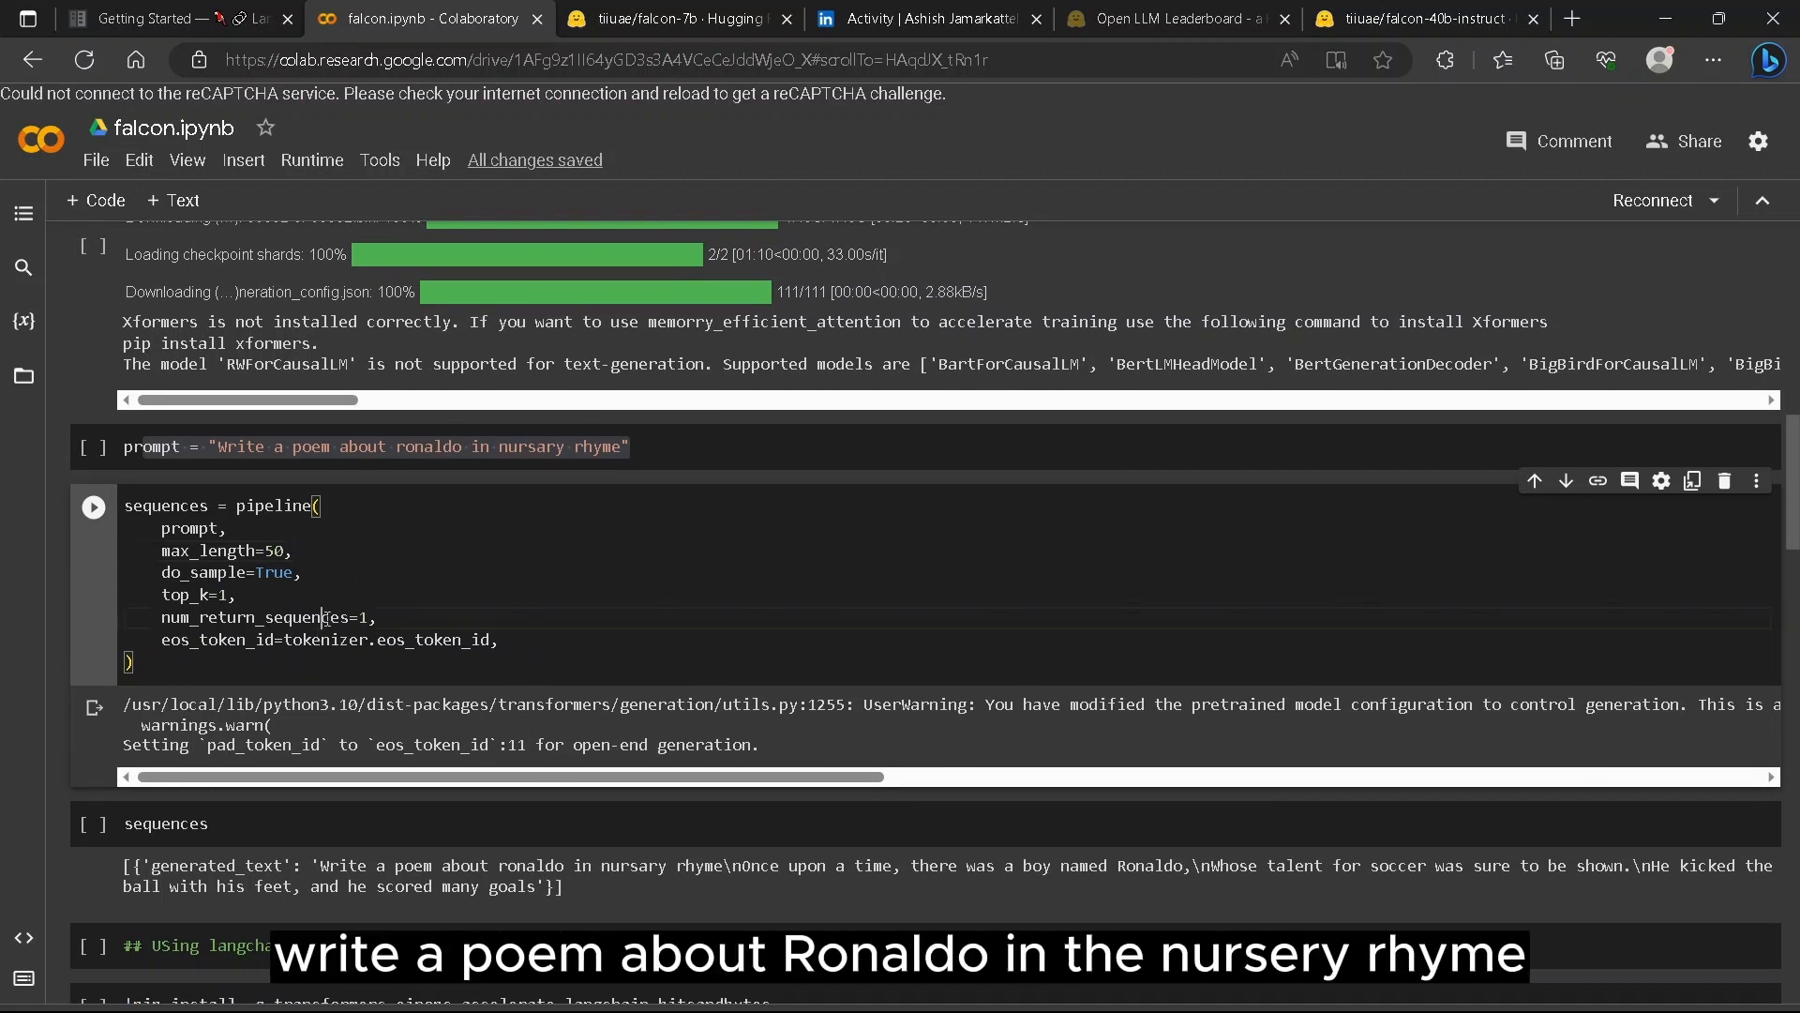
{"action": "double_click", "coordinate": [259, 617]}
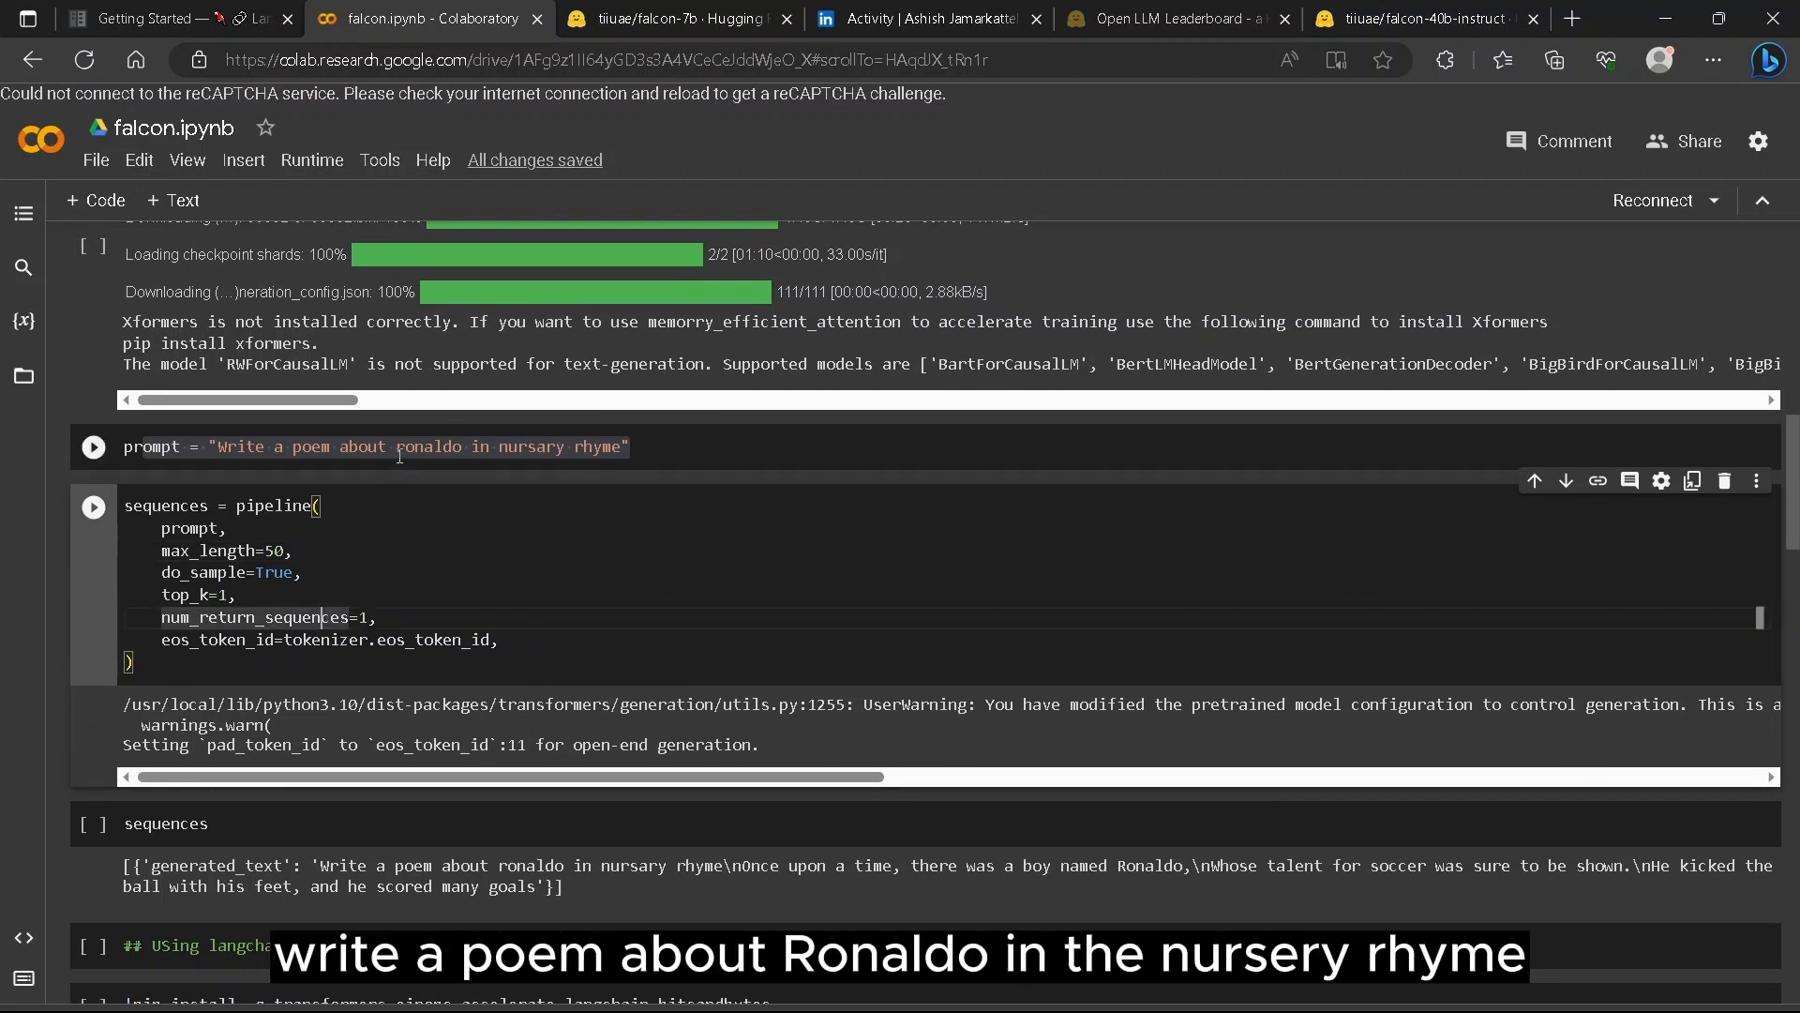
{"action": "triple_click", "coordinate": [377, 446]}
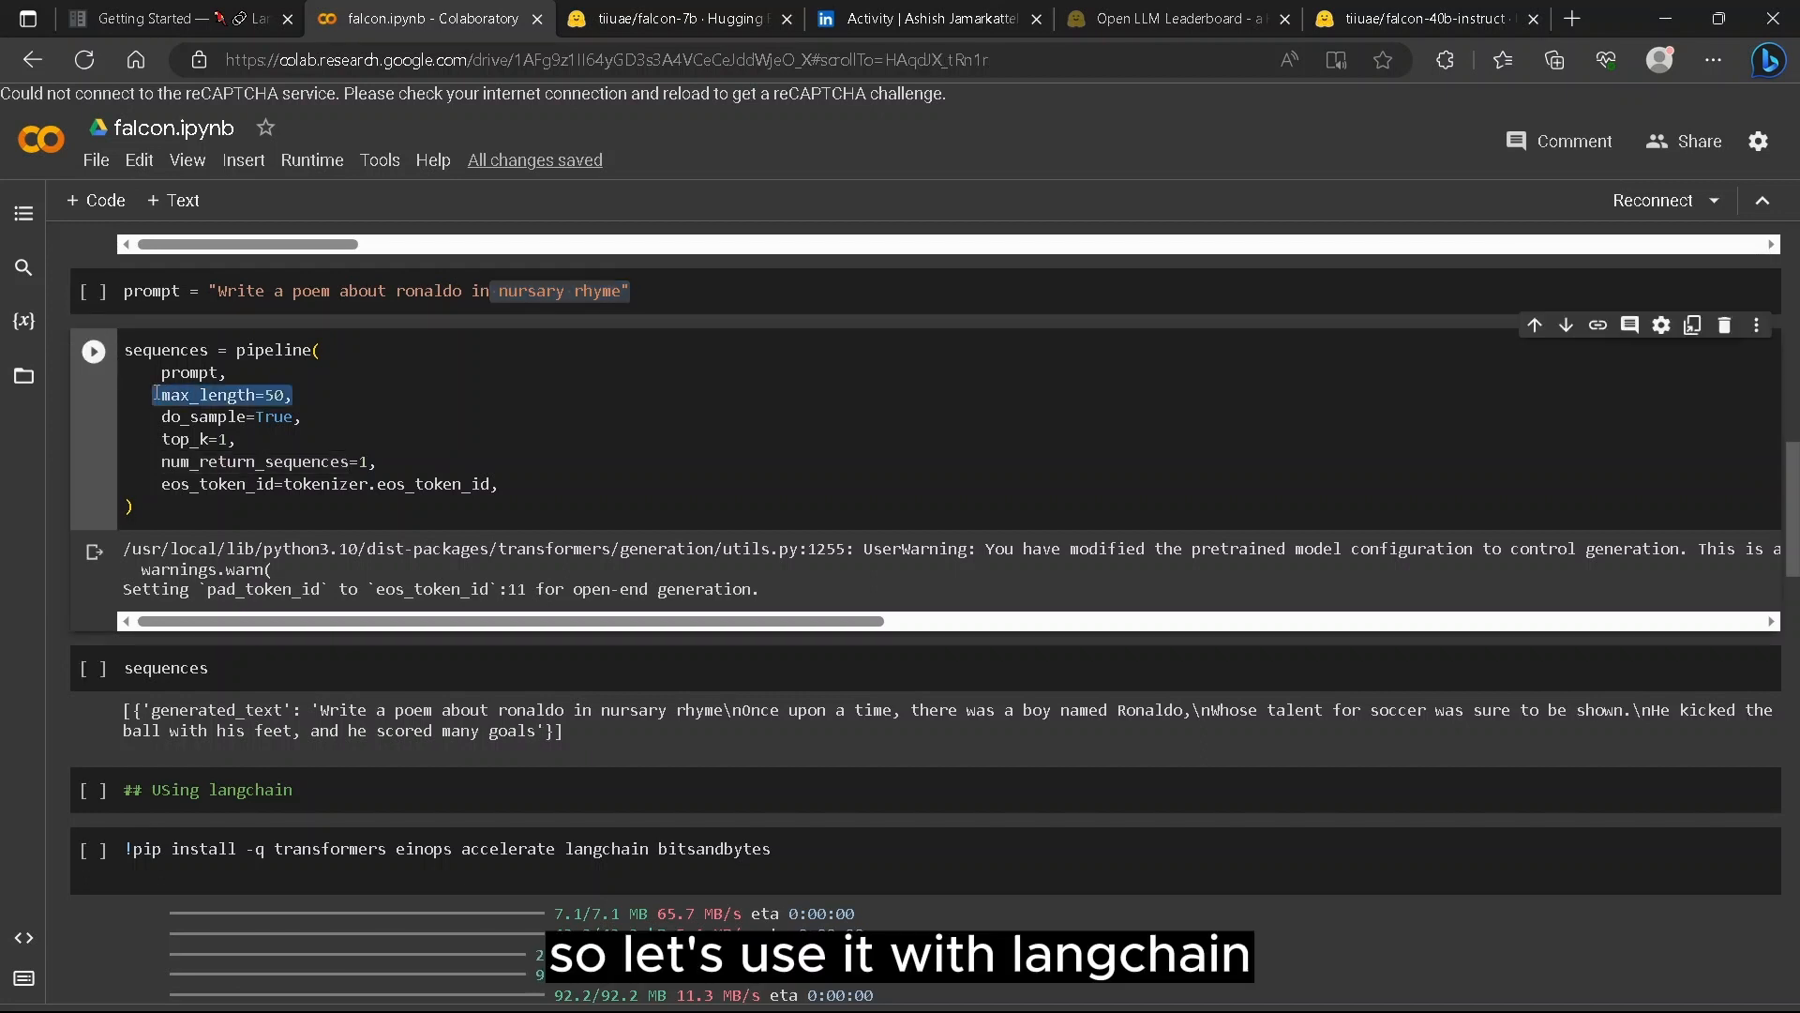
Reach the '## Using langchain' cell and bring up the LangChain chains Getting Started guide.
{"action": "scroll", "scroll_direction": "down", "scroll_amount": 3}
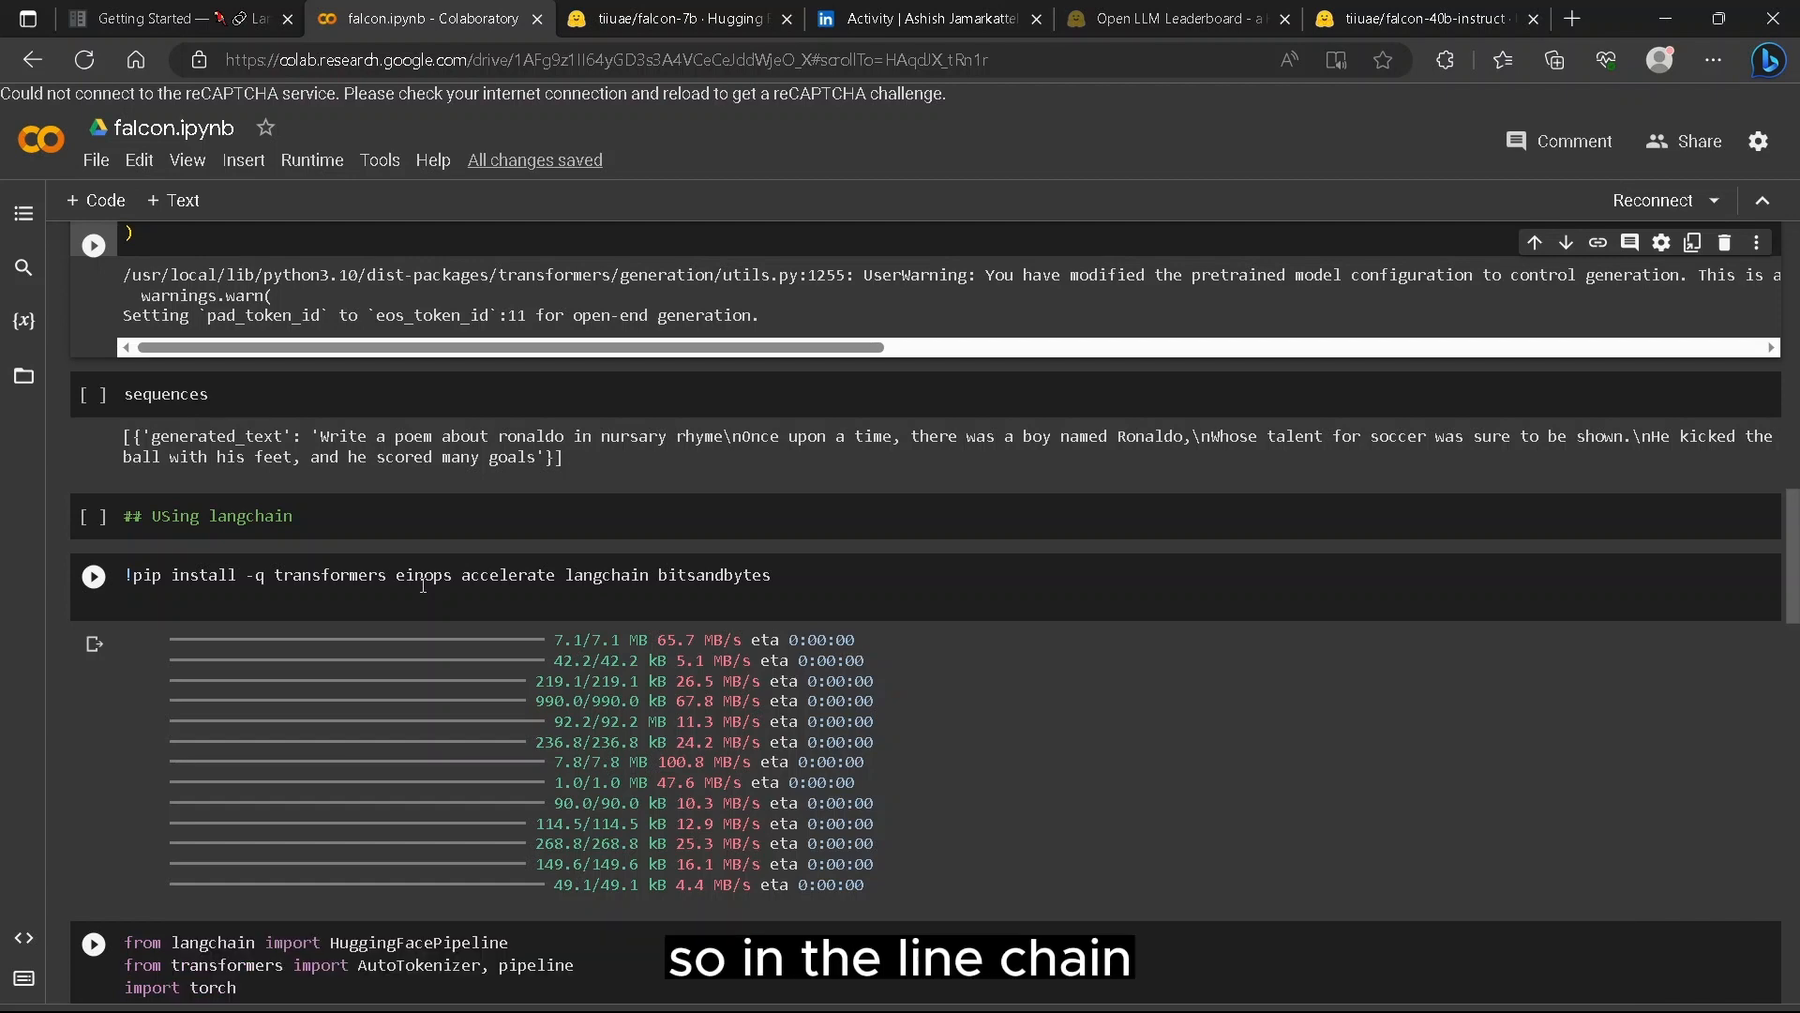
{"action": "left_click", "coordinate": [161, 19]}
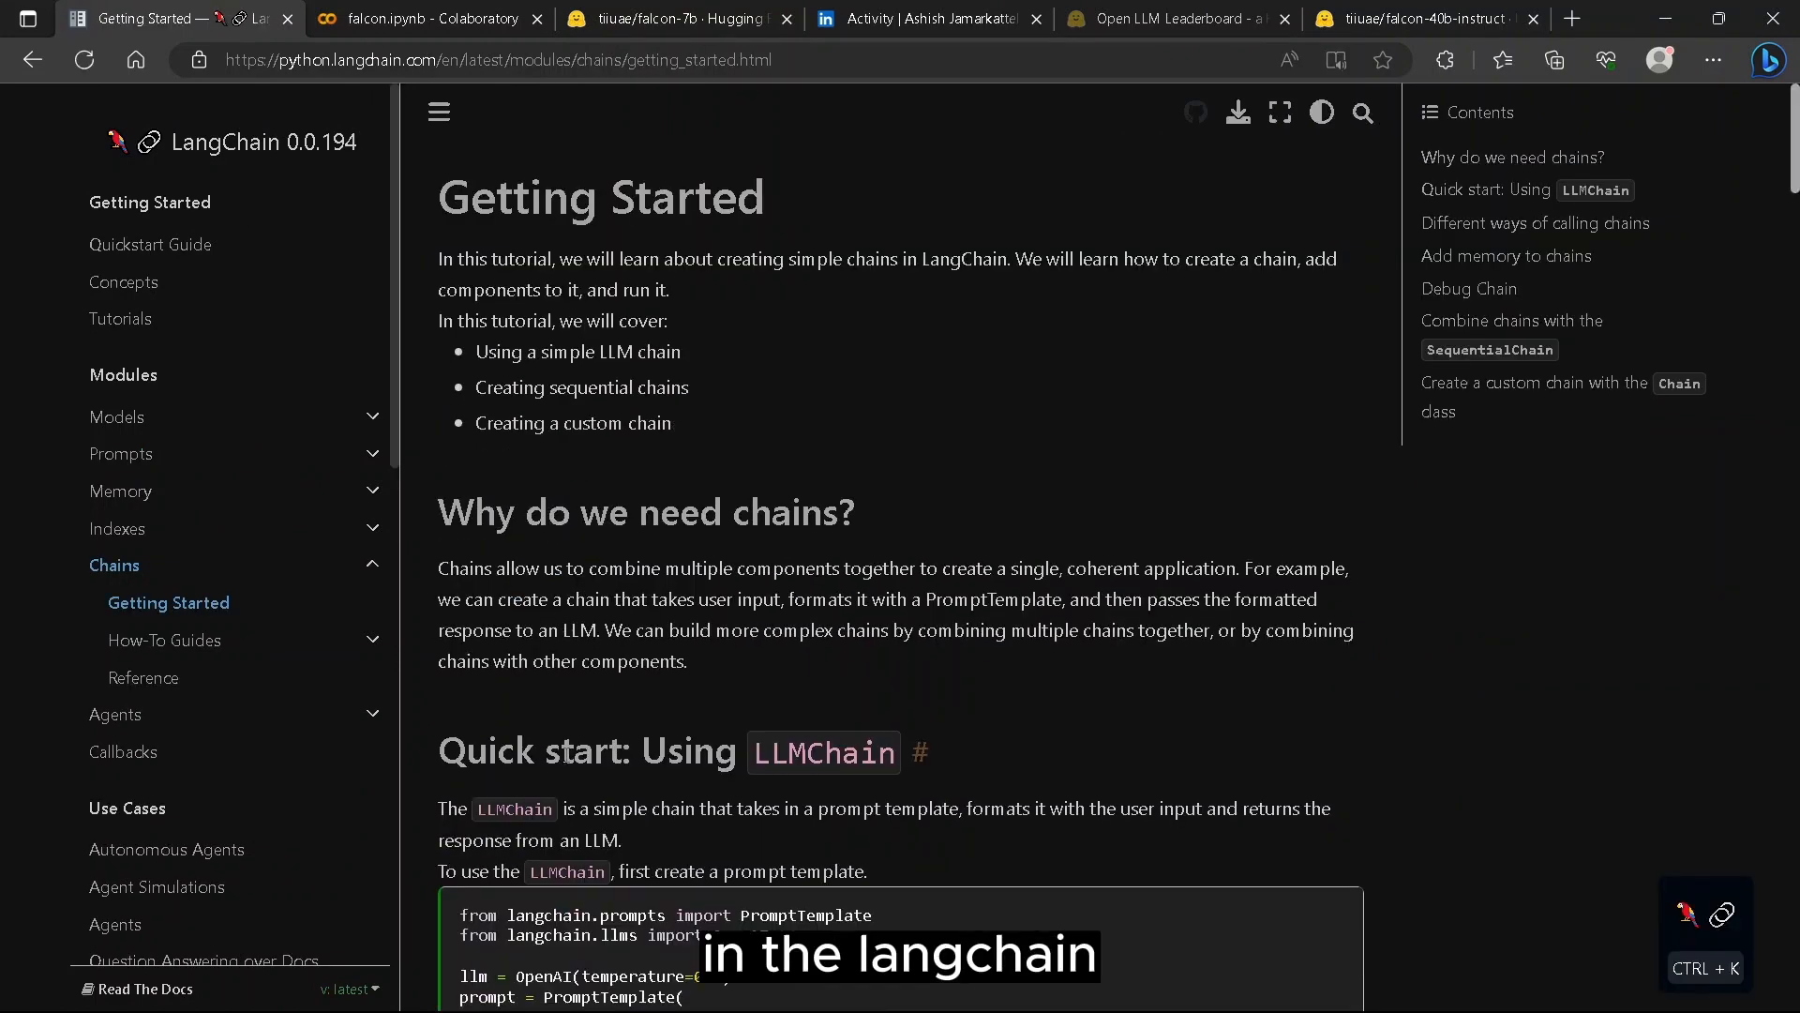
View the Prompts Getting Started page on PromptTemplates, then return to the falcon notebook.
{"action": "scroll", "scroll_direction": "down", "scroll_amount": 3}
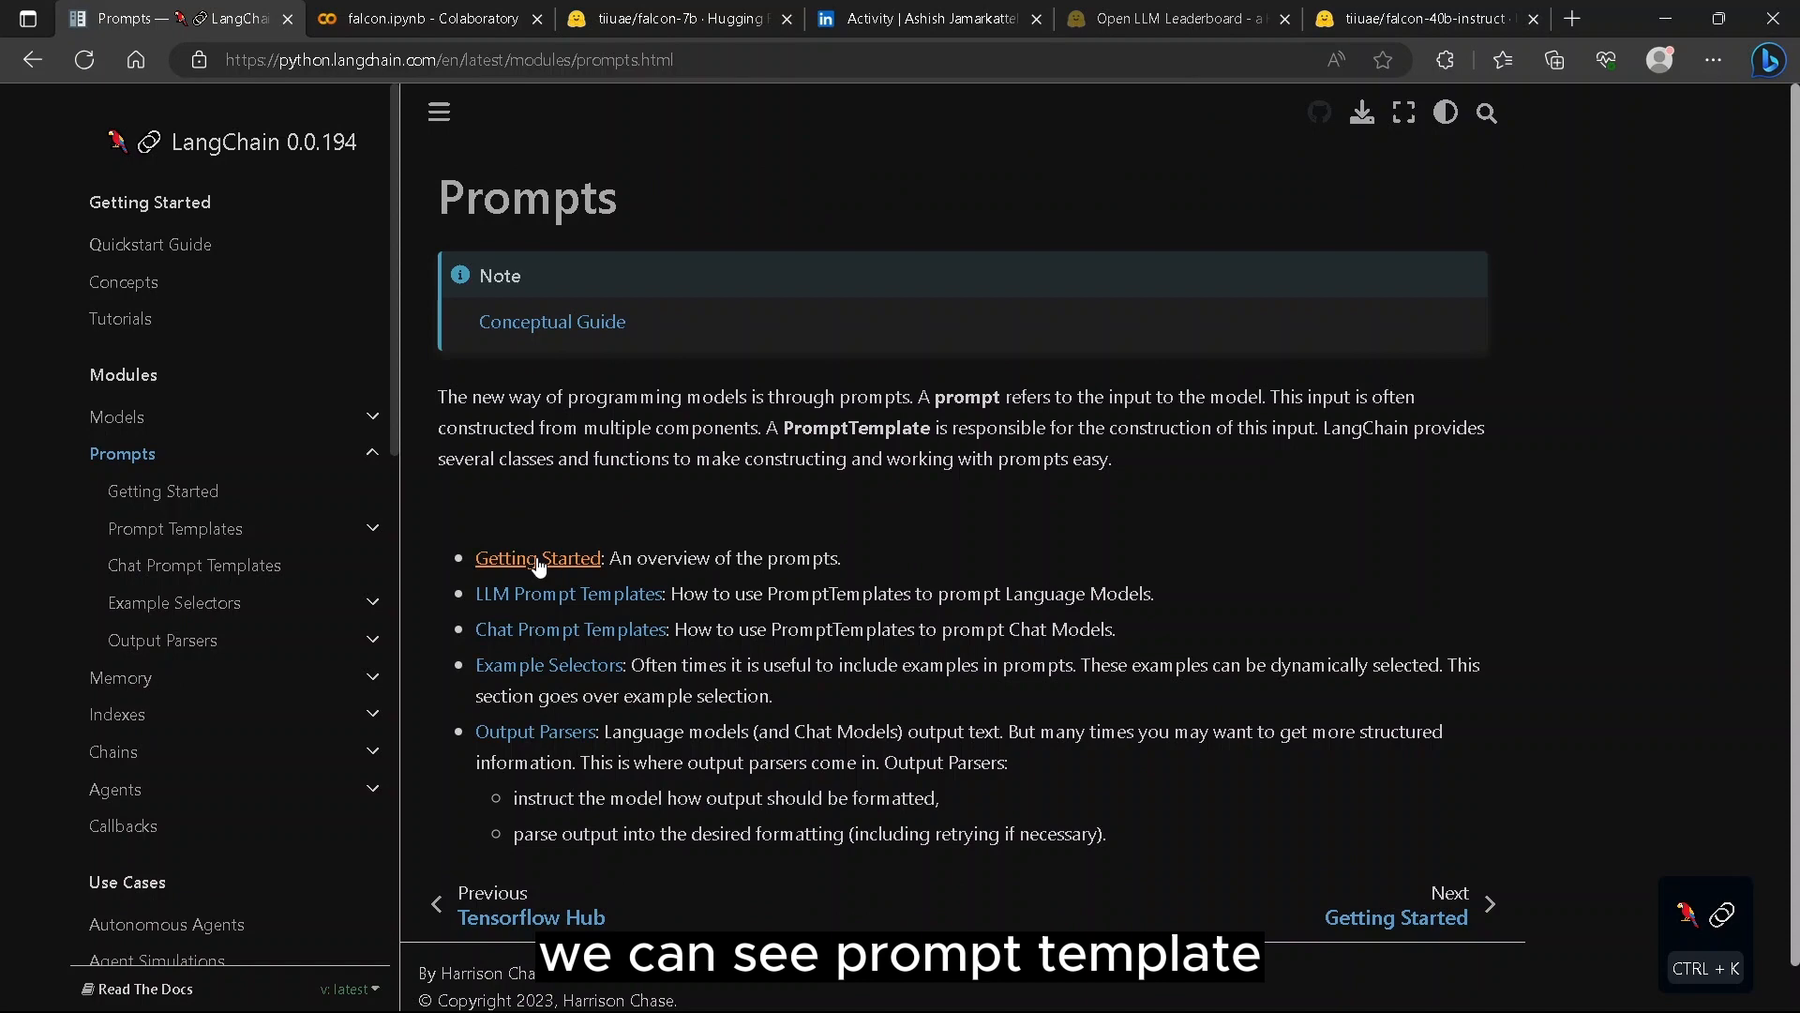
{"action": "left_click", "coordinate": [536, 558]}
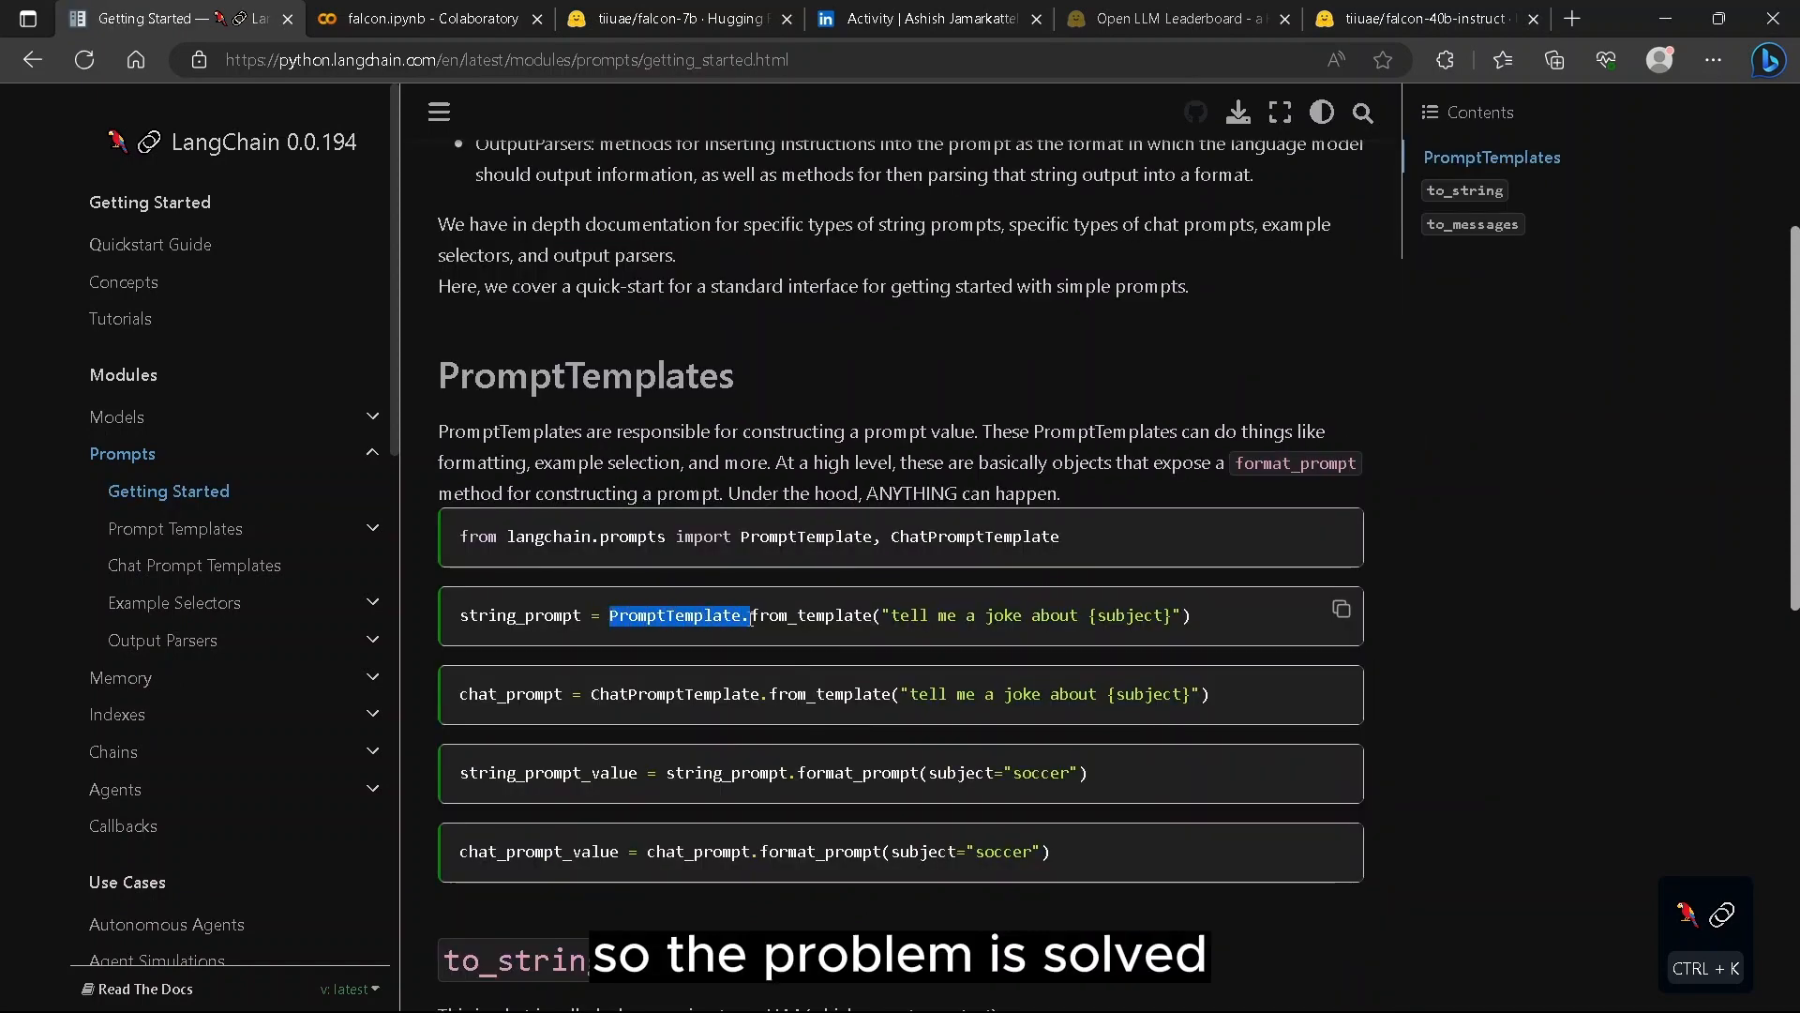
{"action": "left_click", "coordinate": [427, 19]}
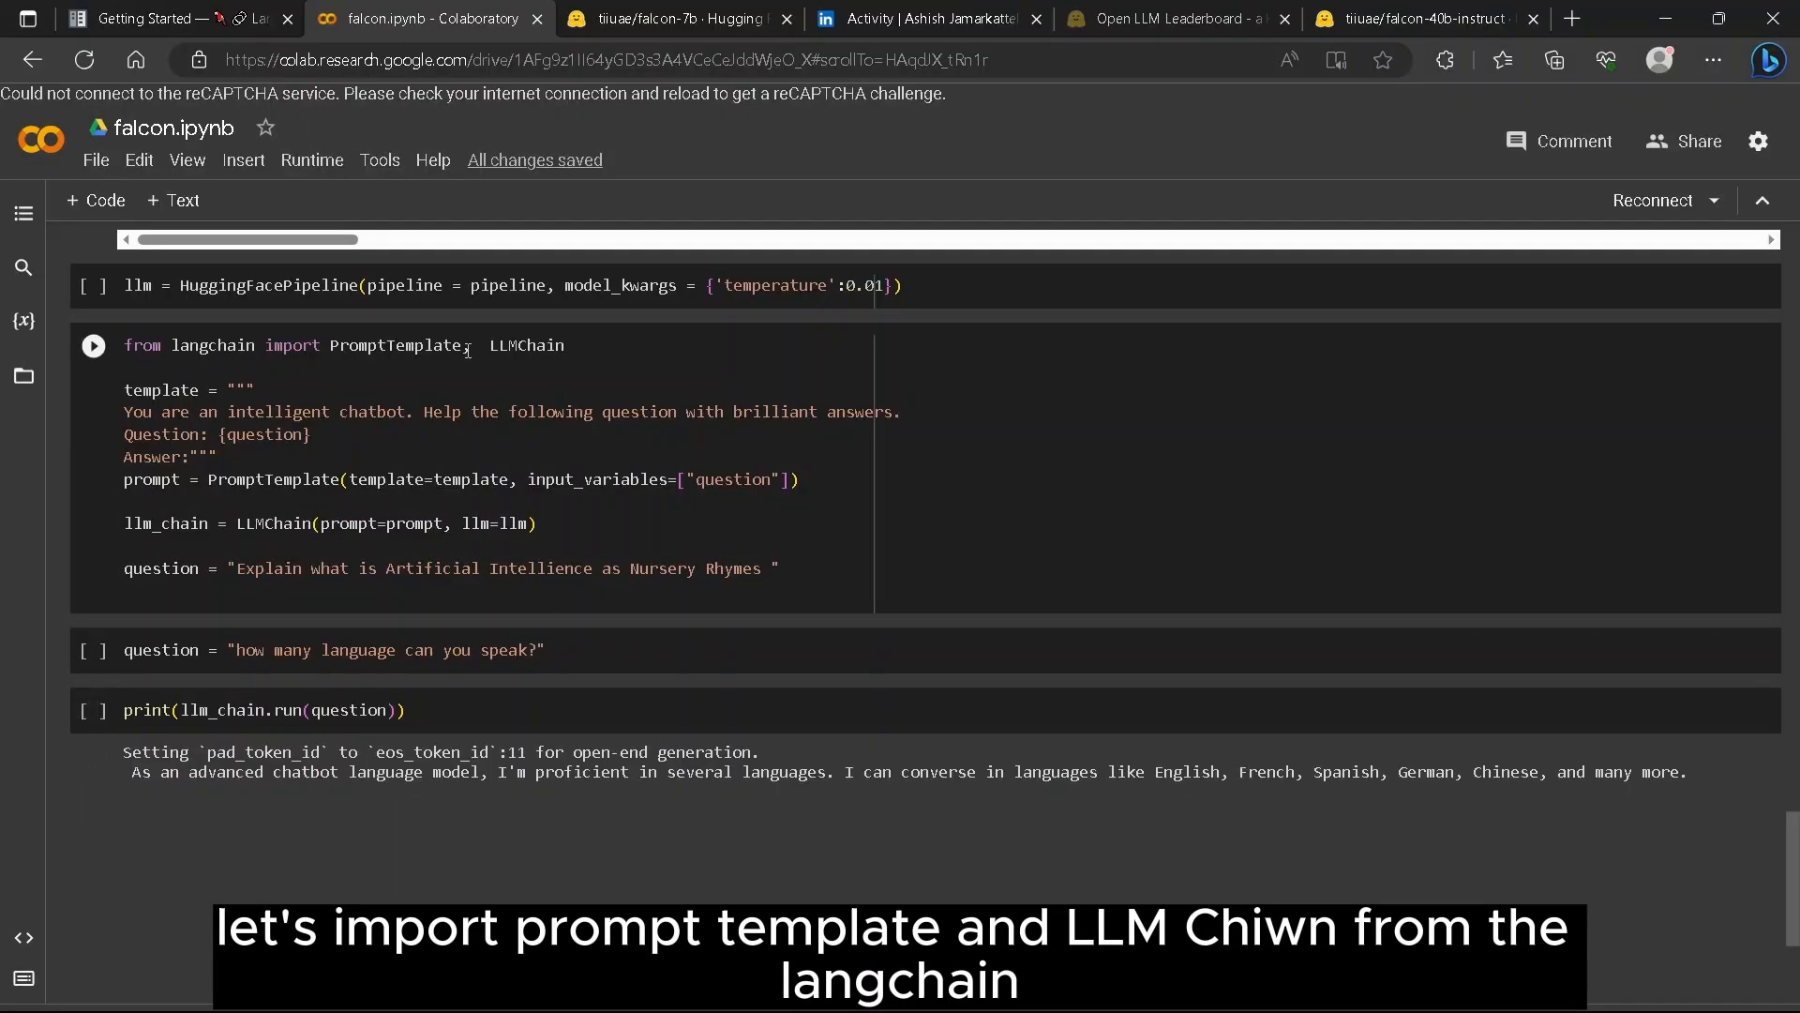
Highlight PromptTemplate and the temperature=0.01 setting, then bring up the falcon-7b Hugging Face page.
{"action": "double_click", "coordinate": [396, 345]}
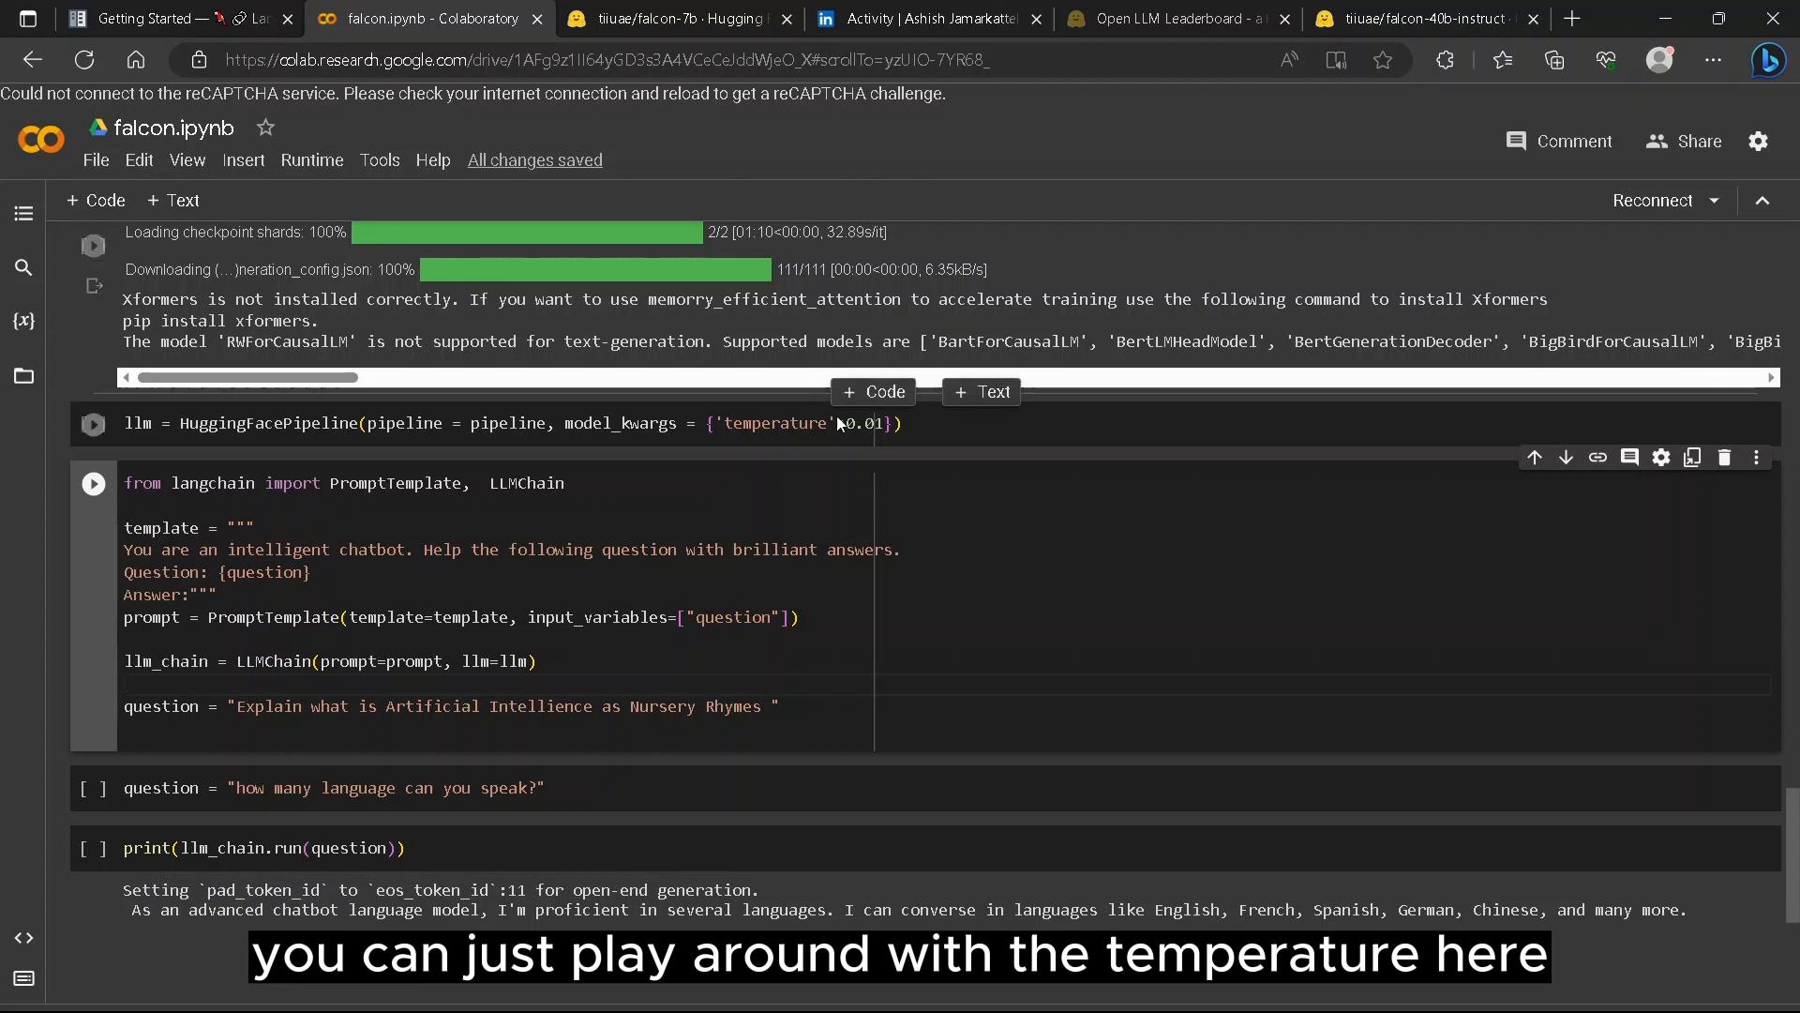
{"action": "double_click", "coordinate": [776, 422]}
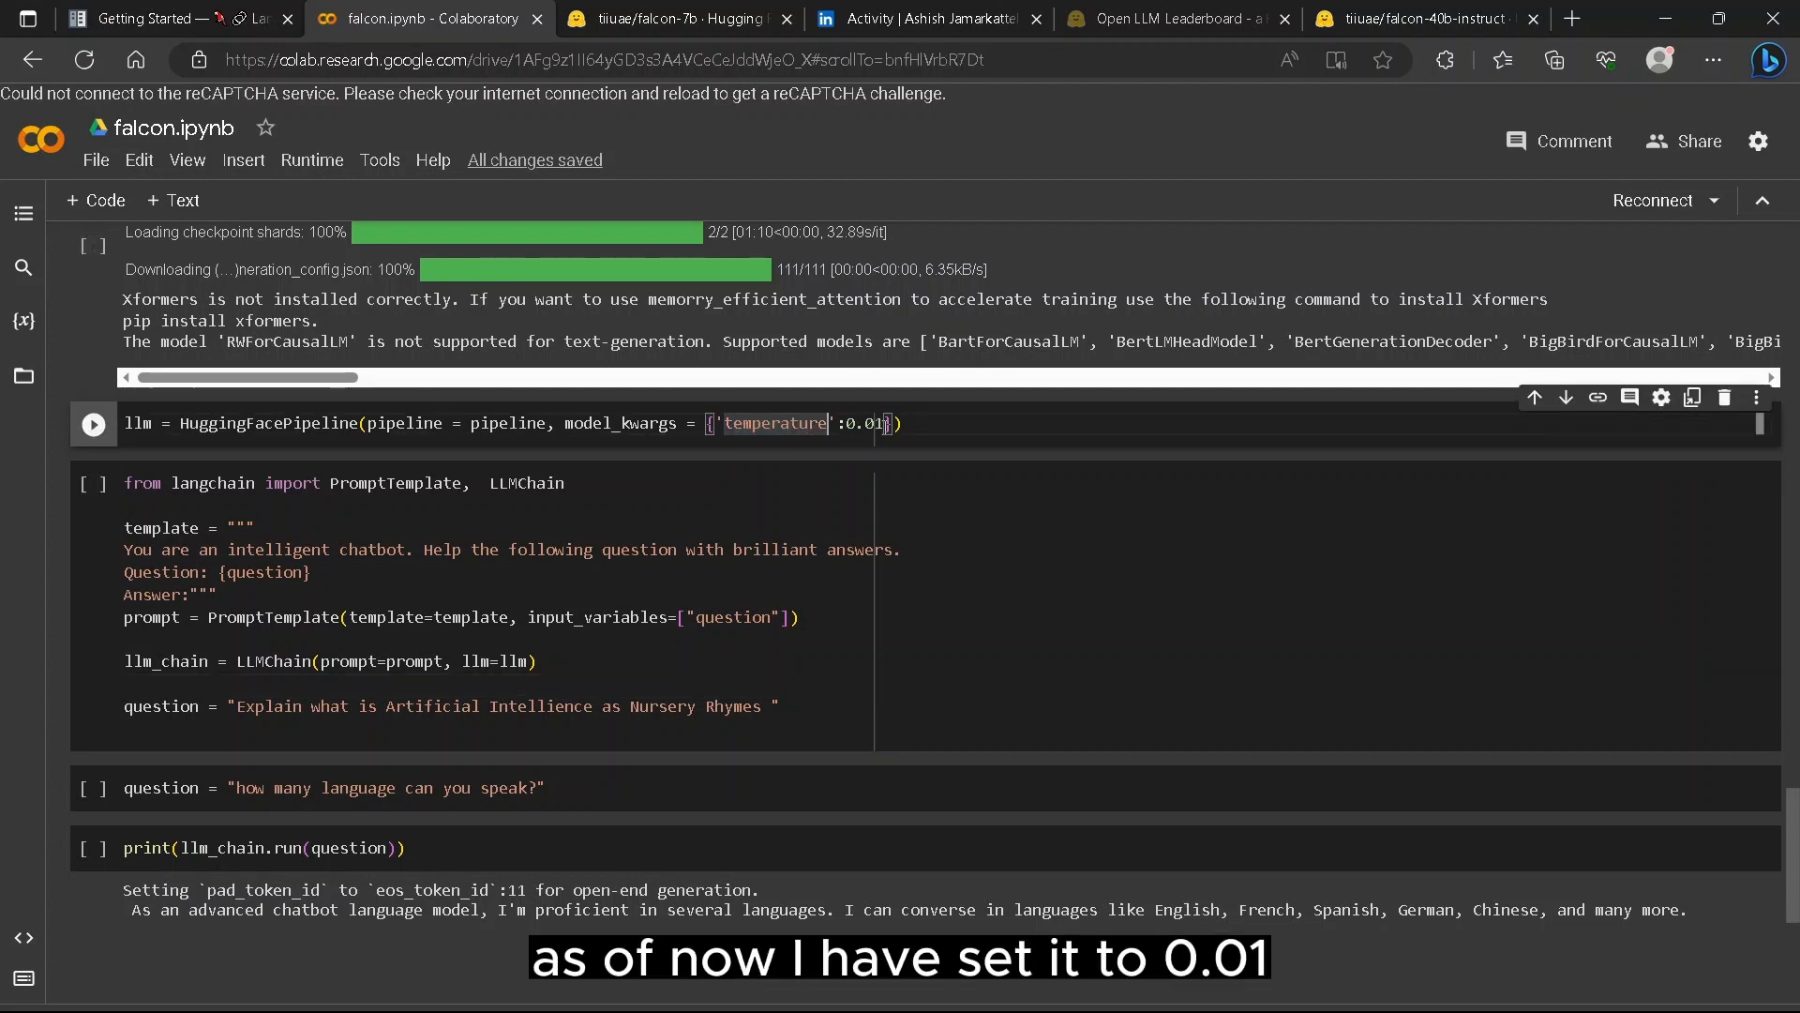
{"action": "scroll", "scroll_direction": "down", "scroll_amount": 3}
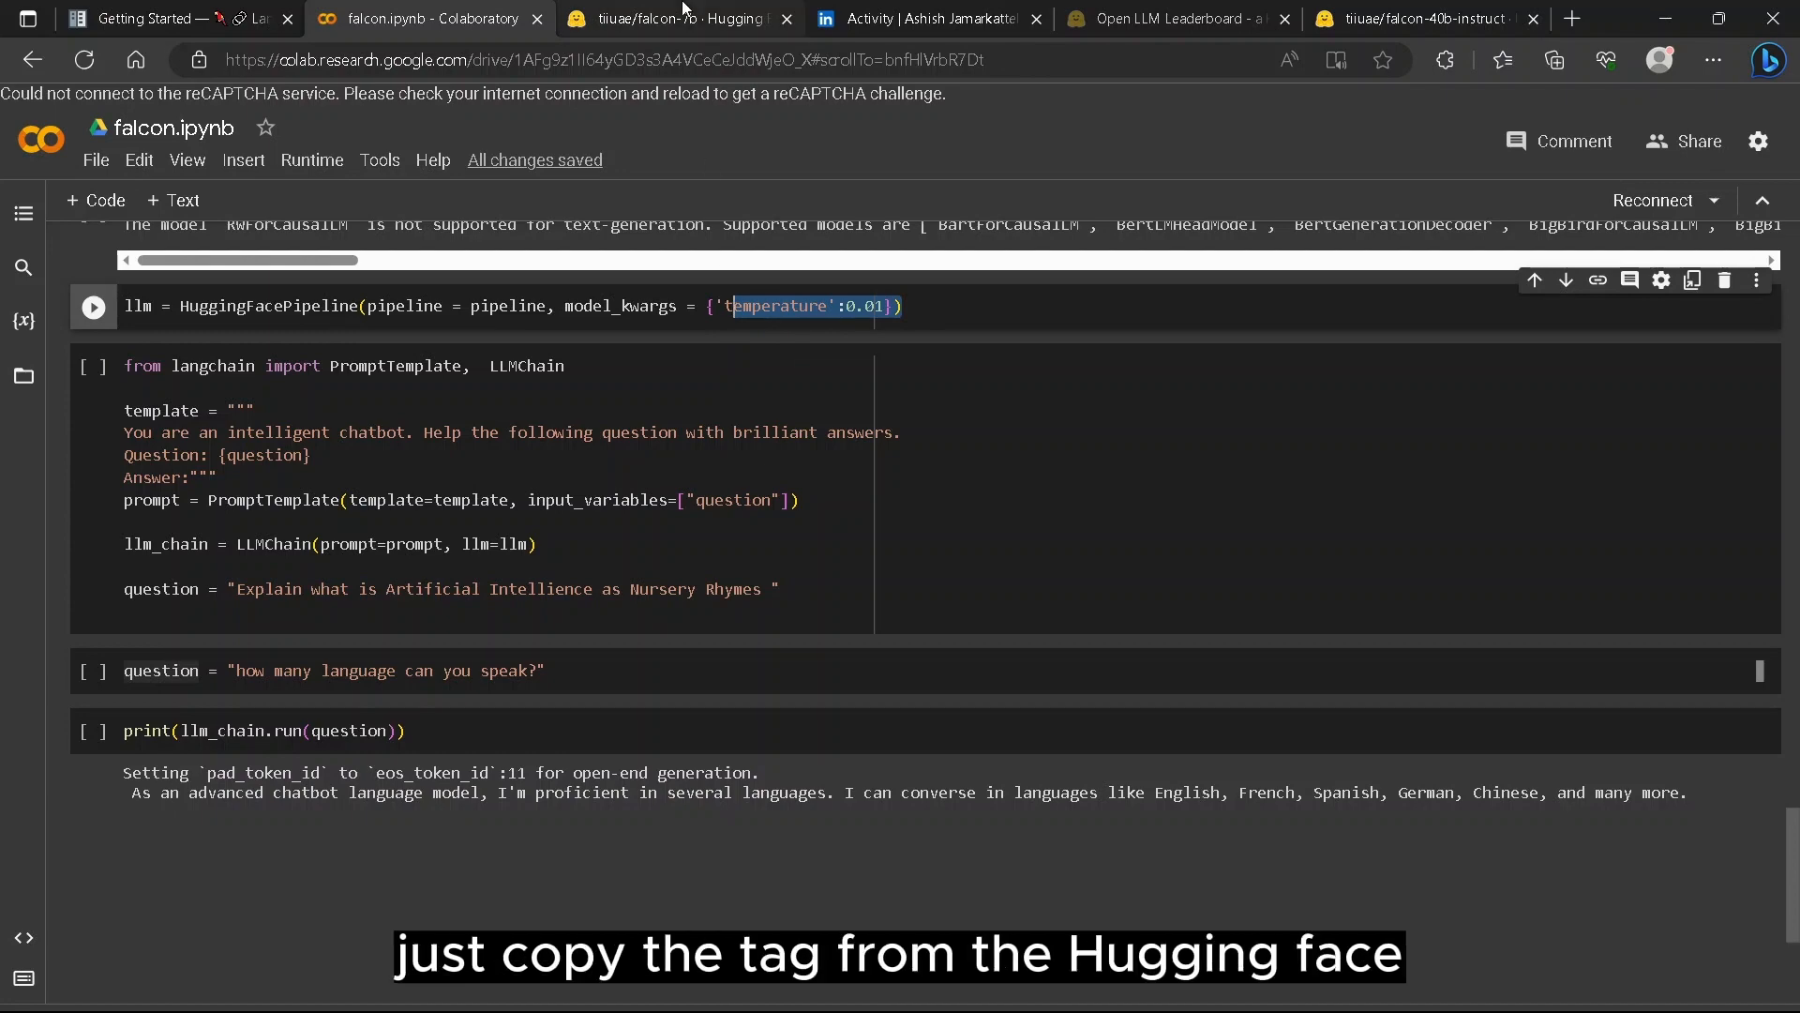
{"action": "left_click", "coordinate": [677, 18]}
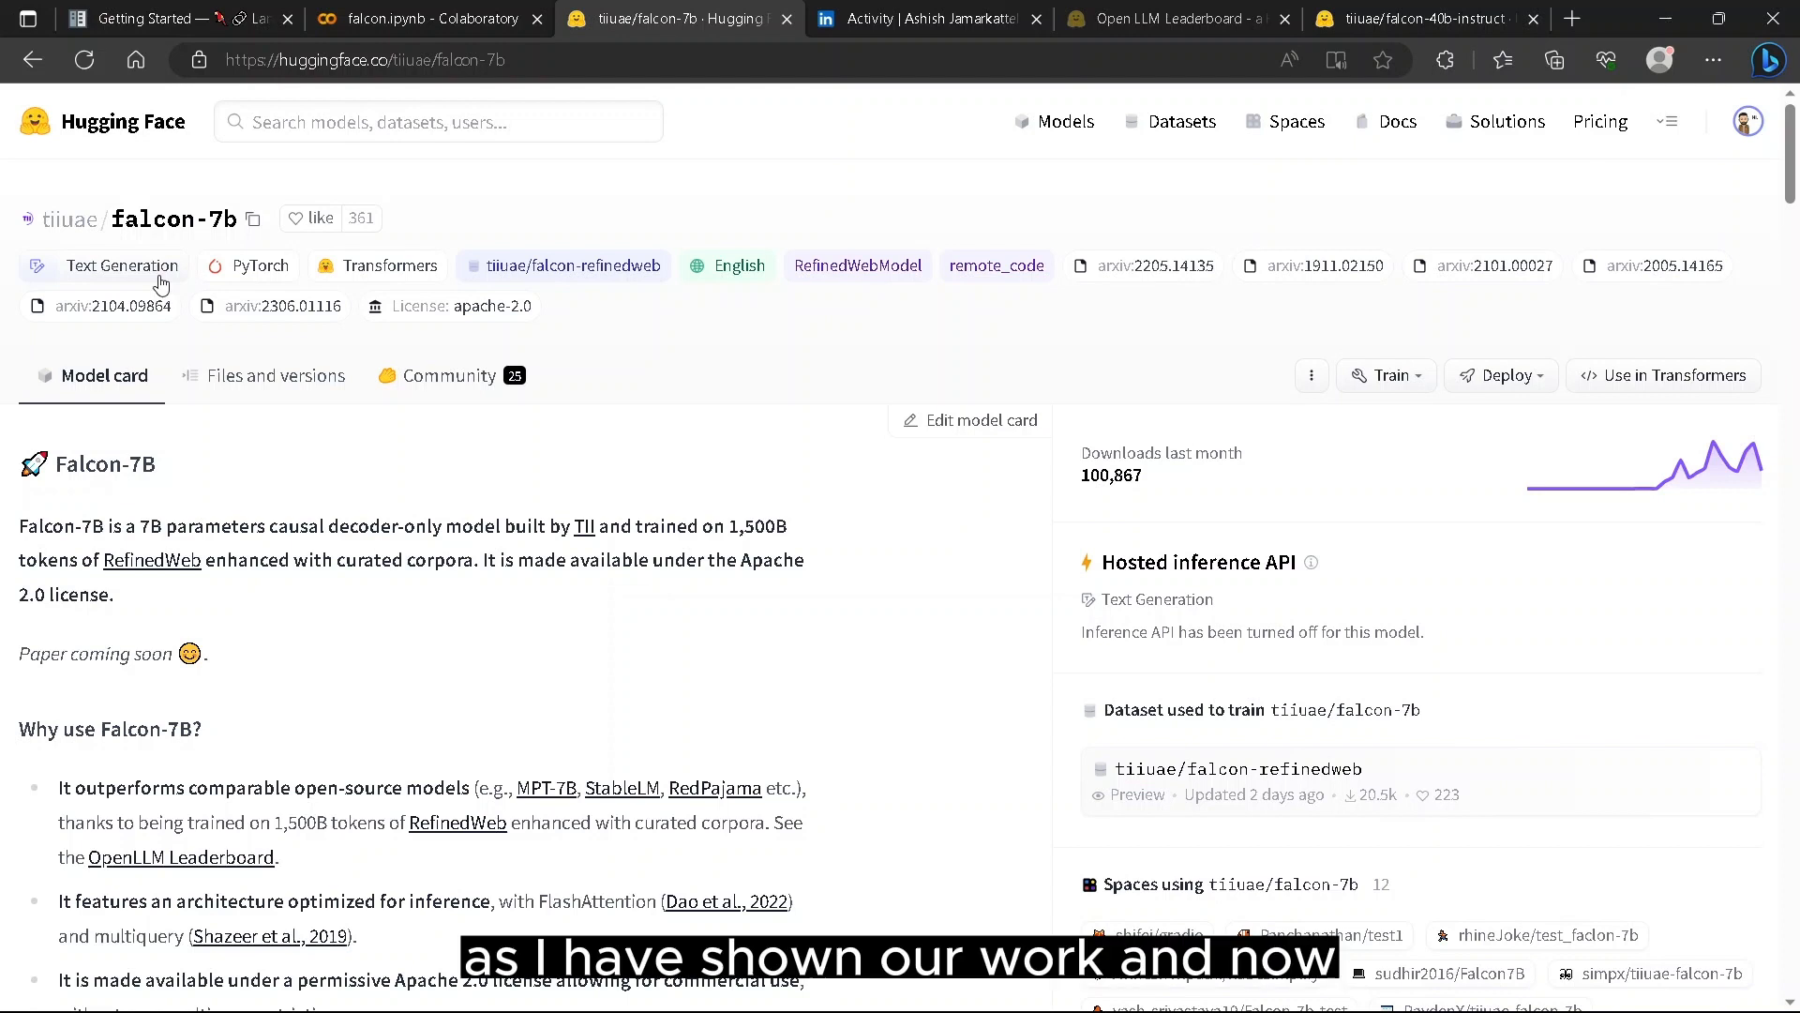